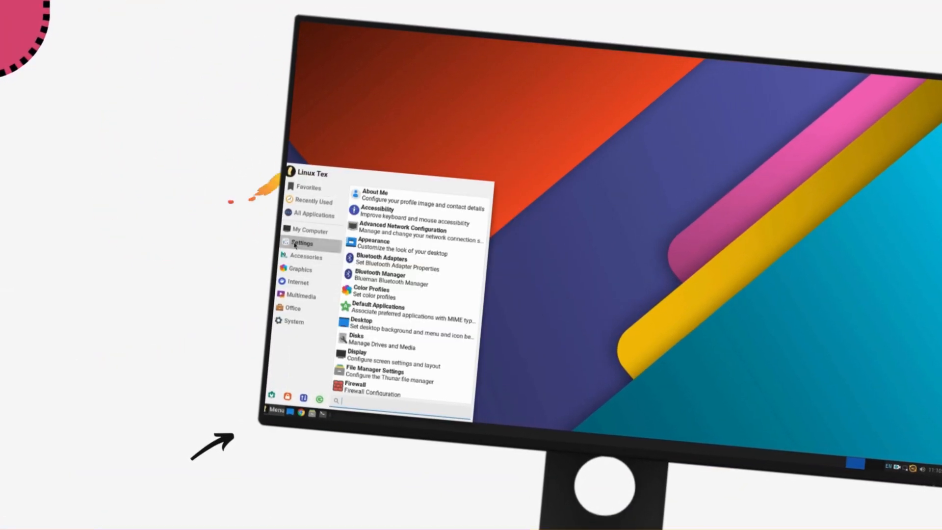
Open File Manager Settings and review the Display preferences.
click(297, 283)
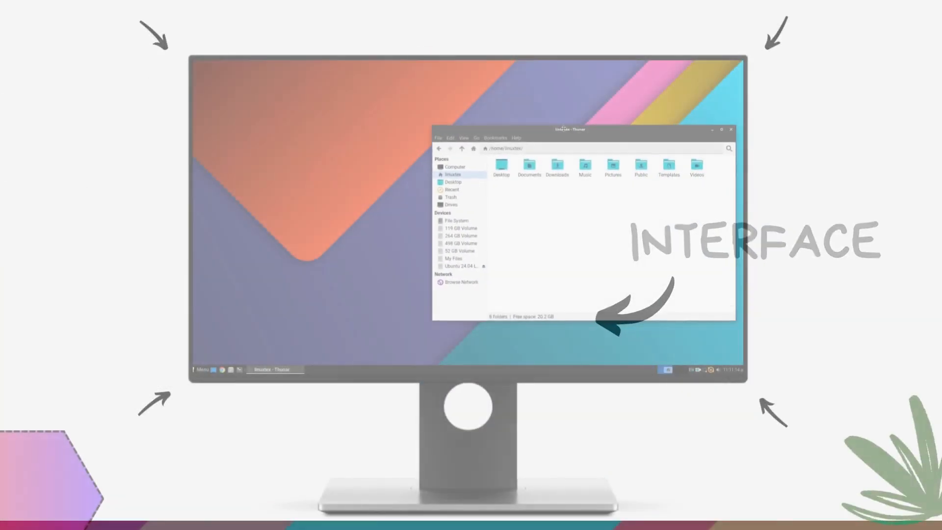
click(198, 371)
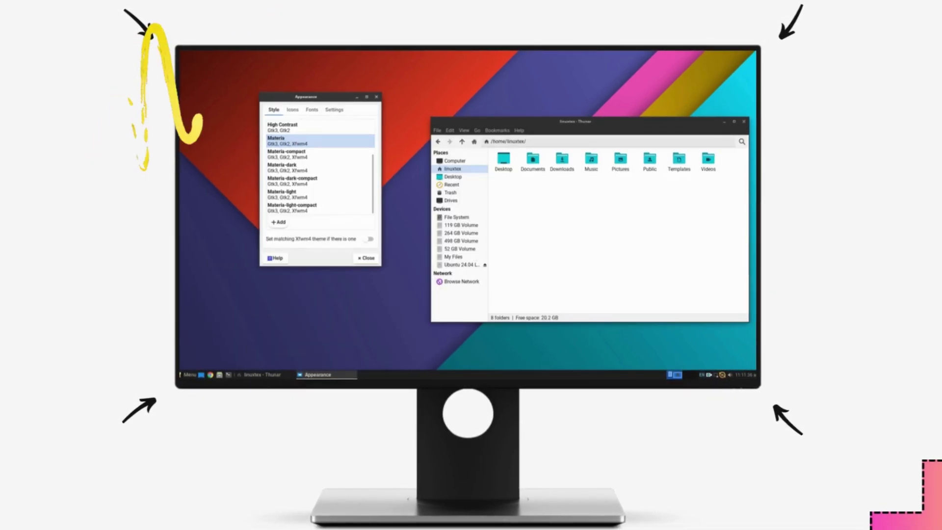
click(284, 167)
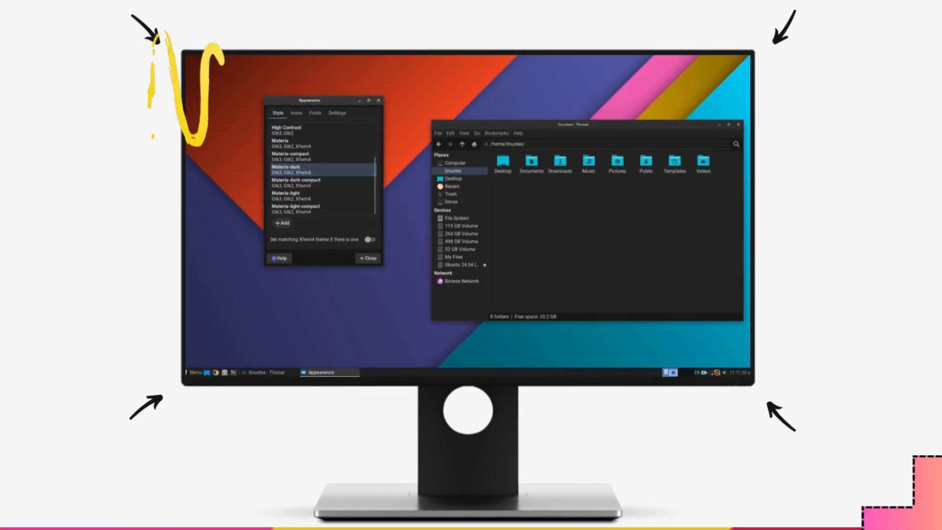
click(294, 144)
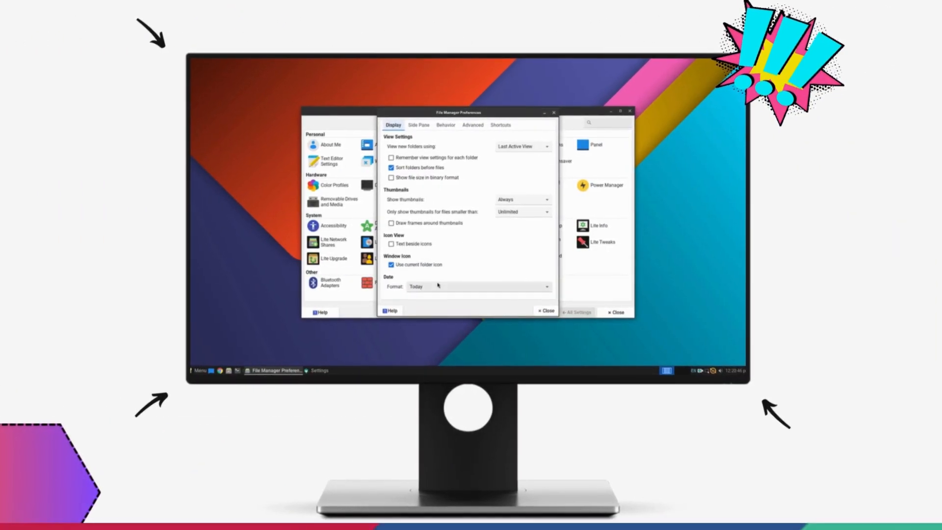
Review Side Pane, then set Behavior to single click to activate items.
click(417, 120)
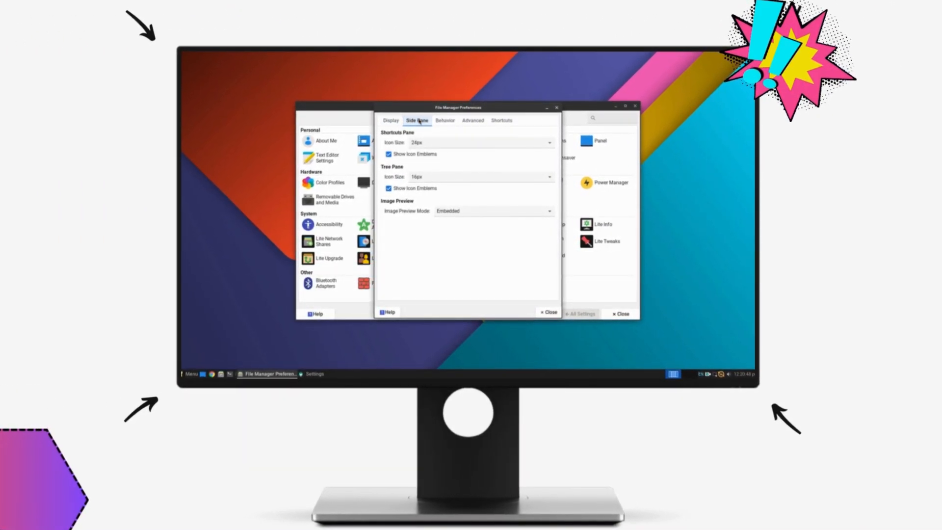
click(444, 115)
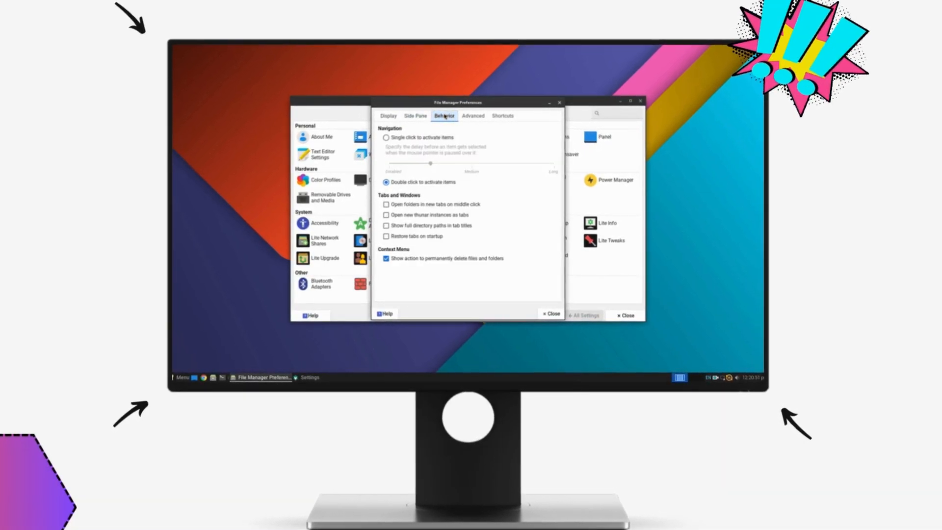
click(386, 137)
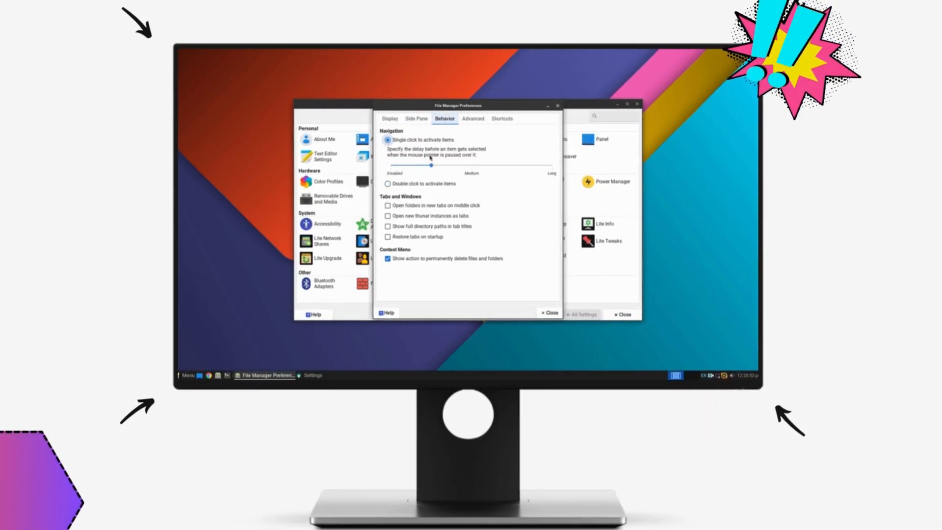
click(388, 185)
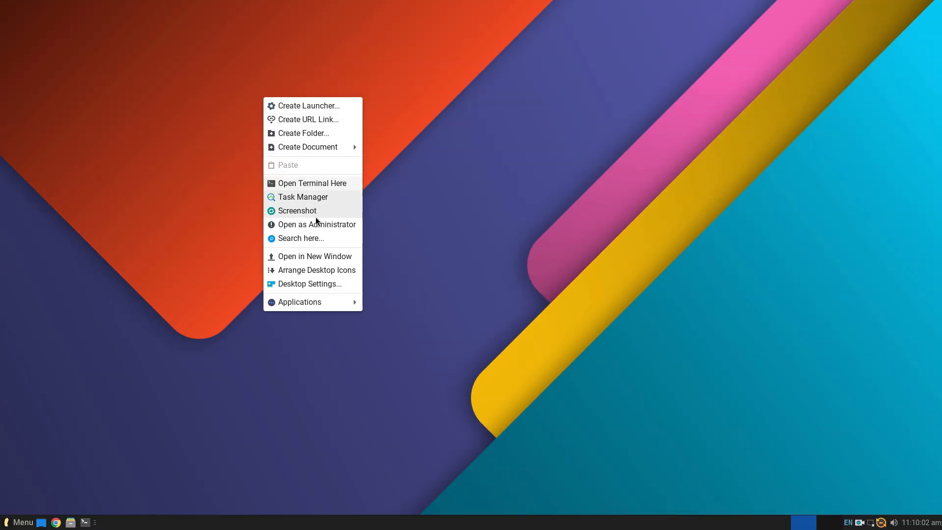
Browse the Whisker Menu through Accessories, Multimedia and other categories, then close it.
click(18, 521)
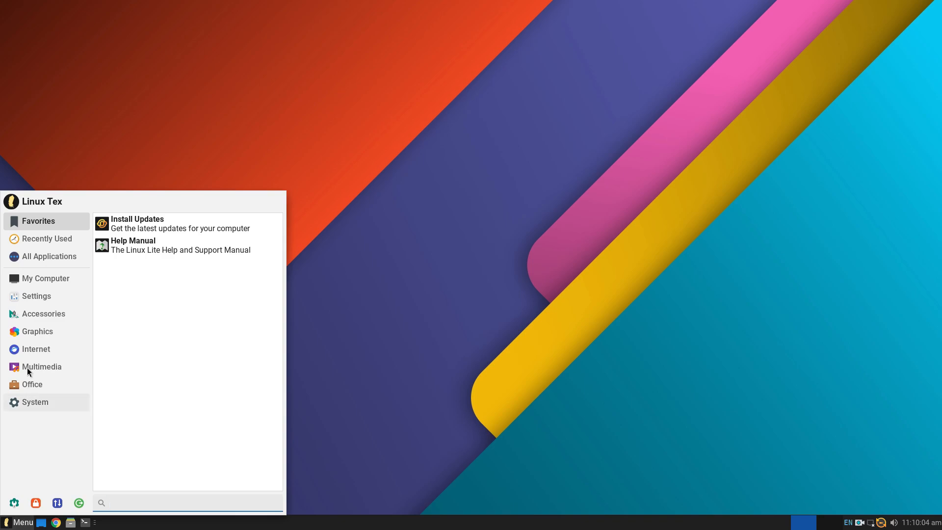
click(43, 313)
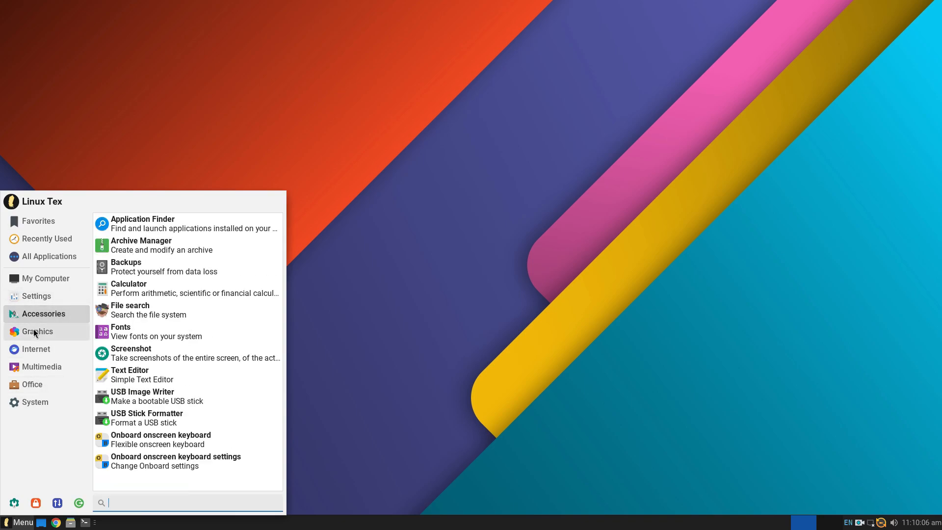
click(41, 366)
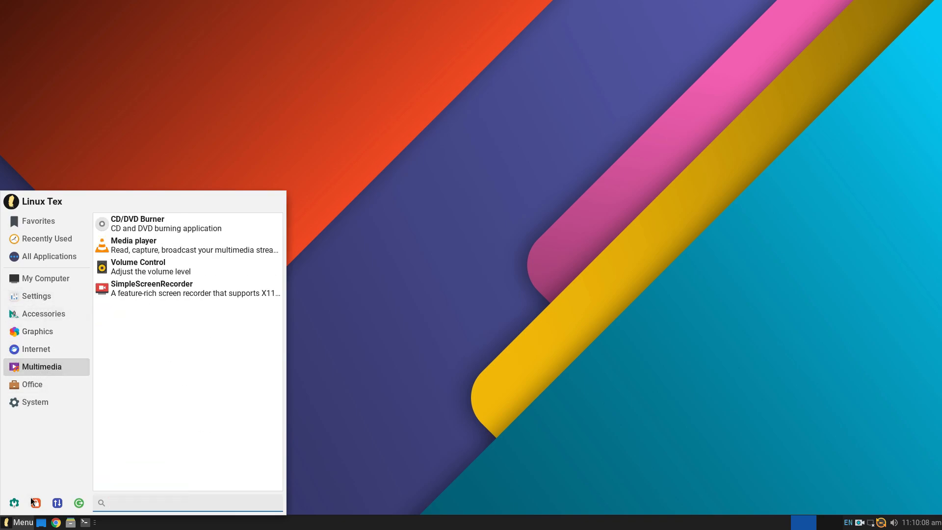
click(38, 220)
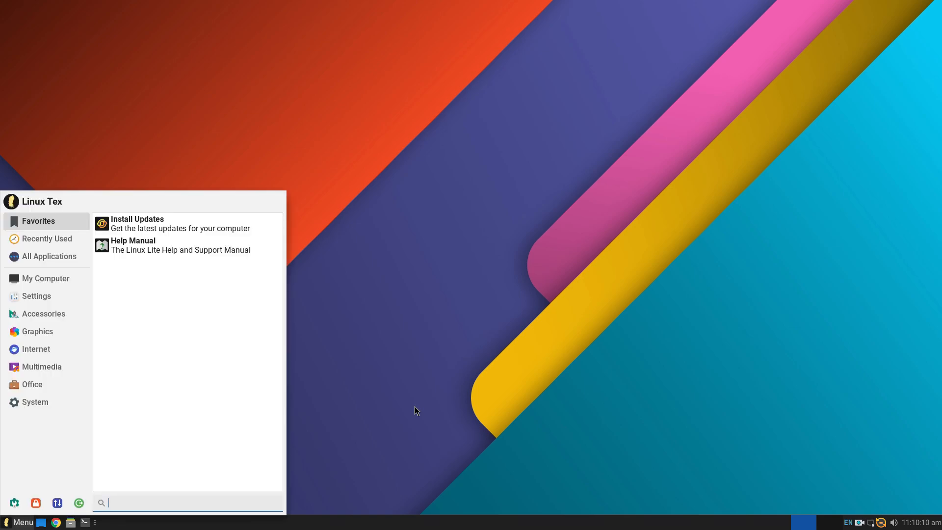
click(417, 410)
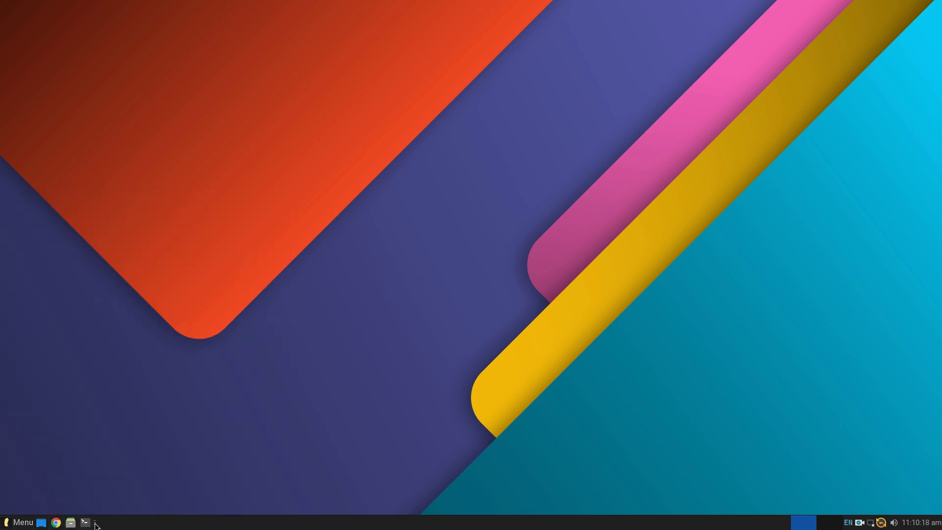
View the panel clock calendar, search the menu for 'chrom', then close it.
click(897, 522)
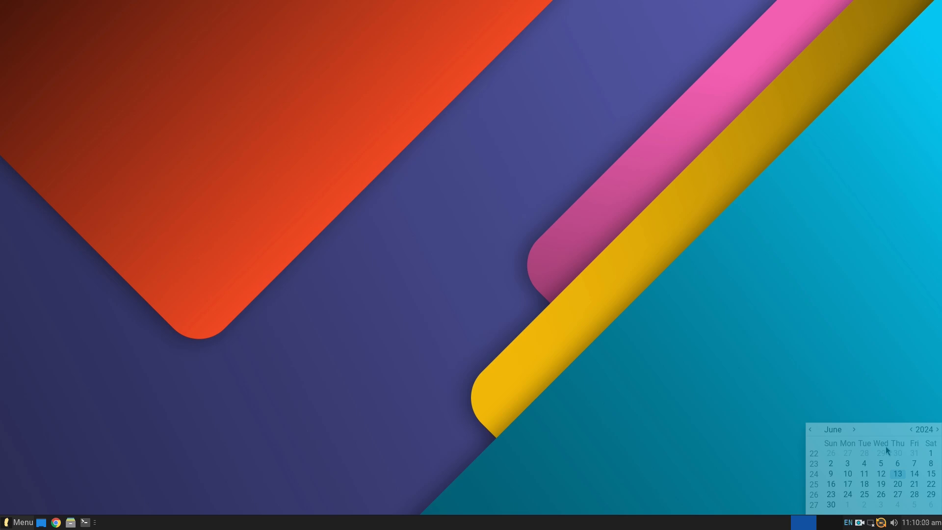
click(18, 522)
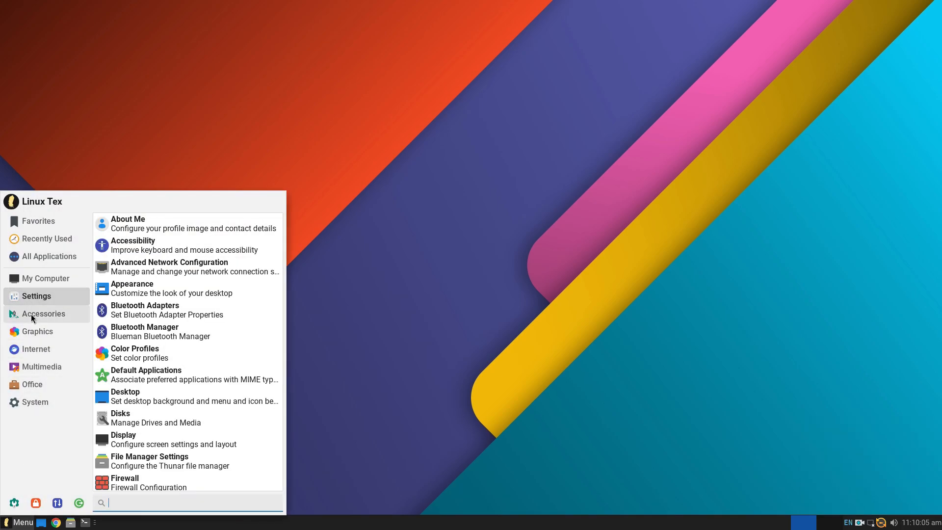
click(36, 349)
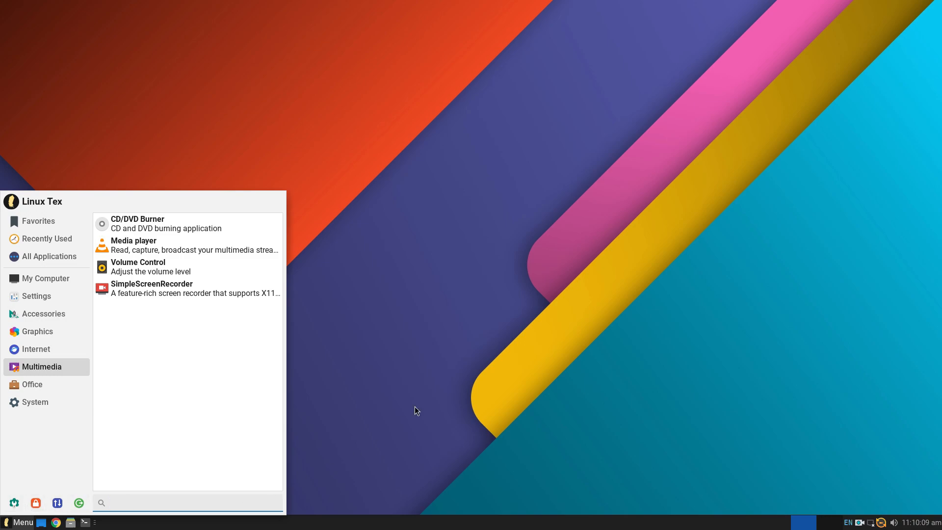
text(chrom)
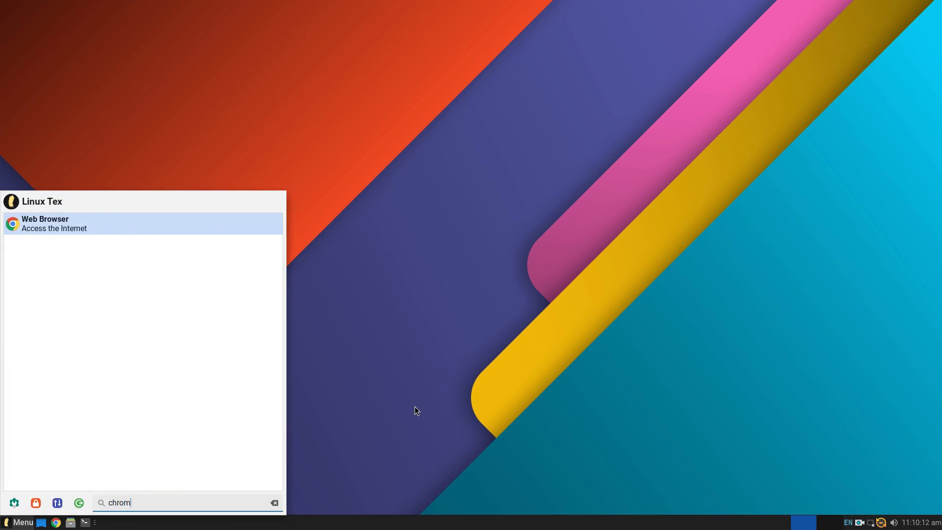
click(895, 522)
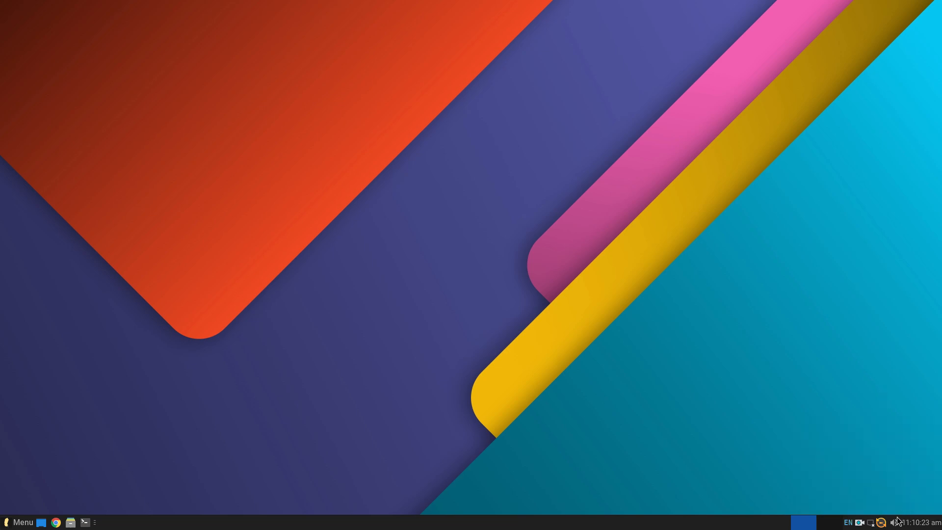
mouse_move(884, 484)
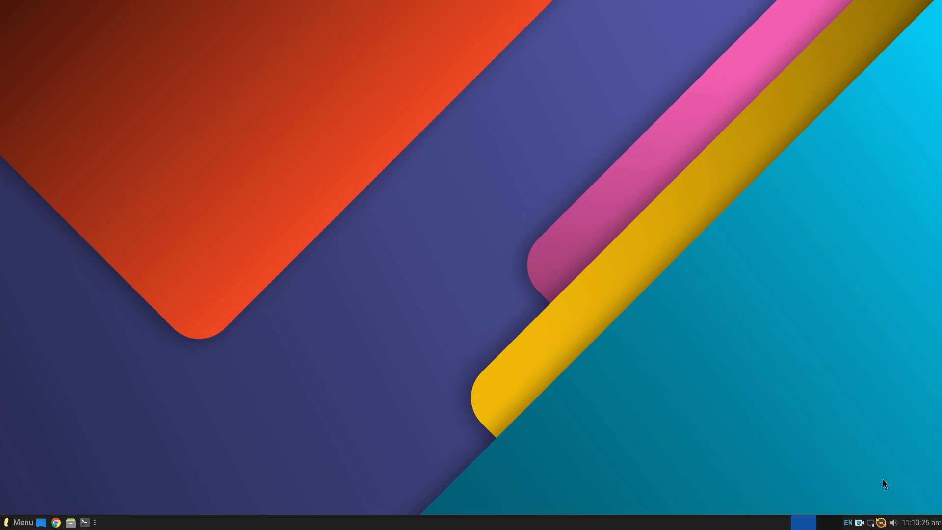
right_click(878, 522)
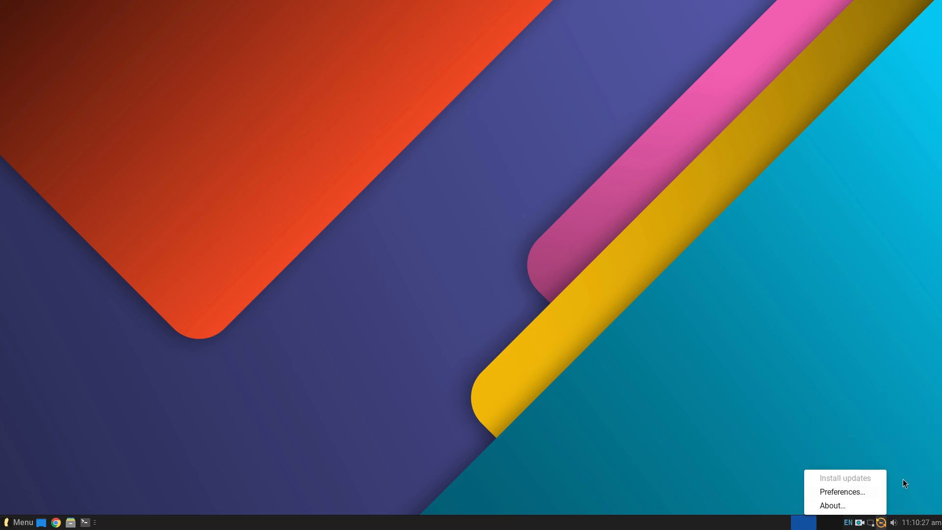
click(867, 522)
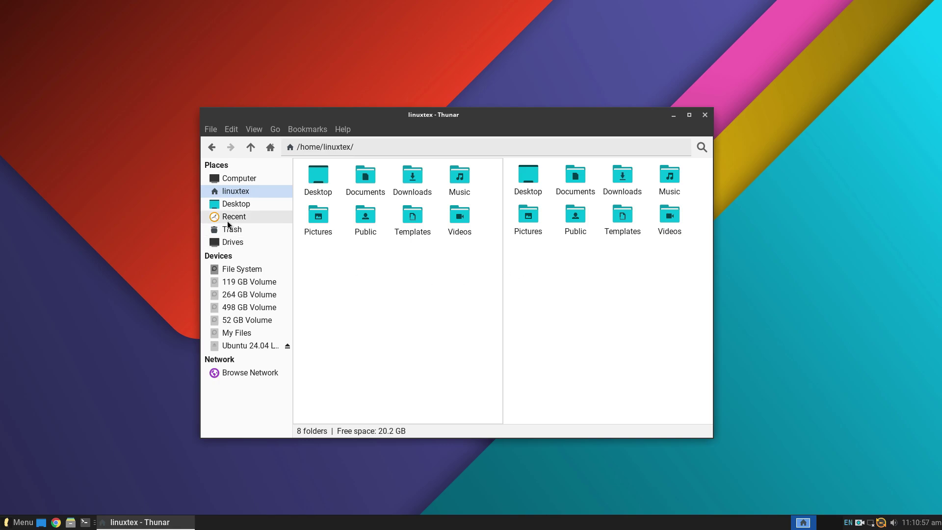
click(233, 217)
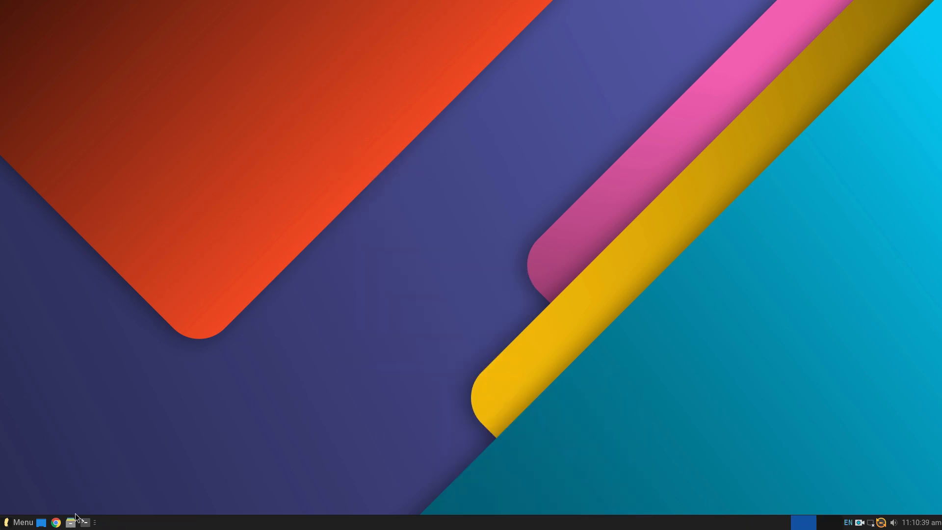
Launch Thunar, browse the Computer location's drives, and return to the home folder.
click(70, 521)
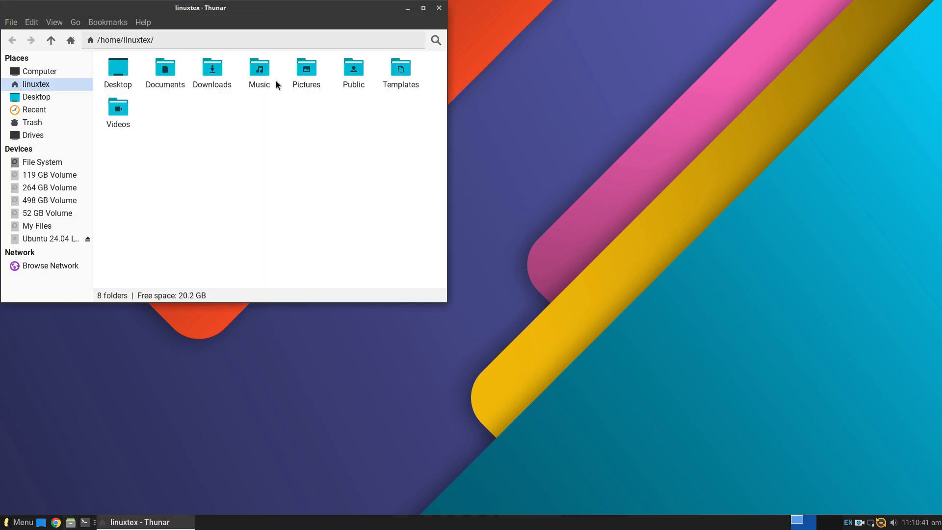
click(423, 7)
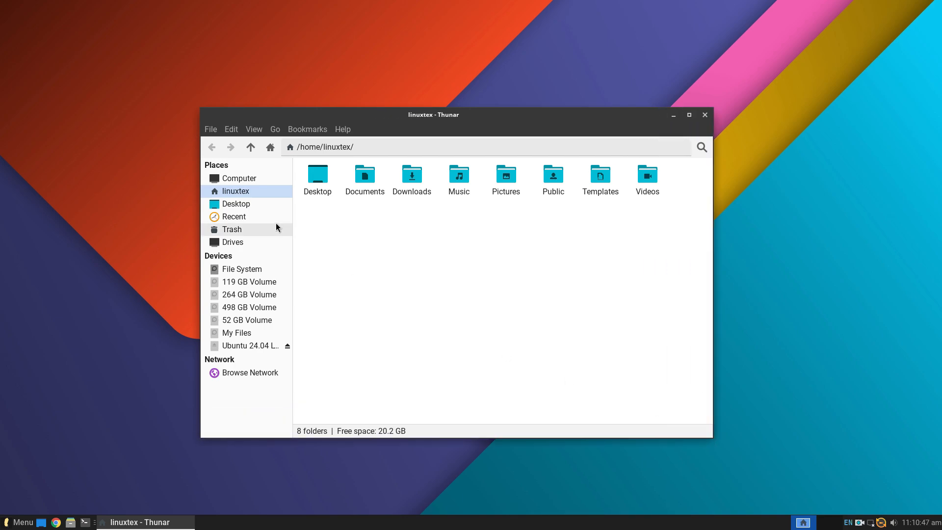
click(239, 178)
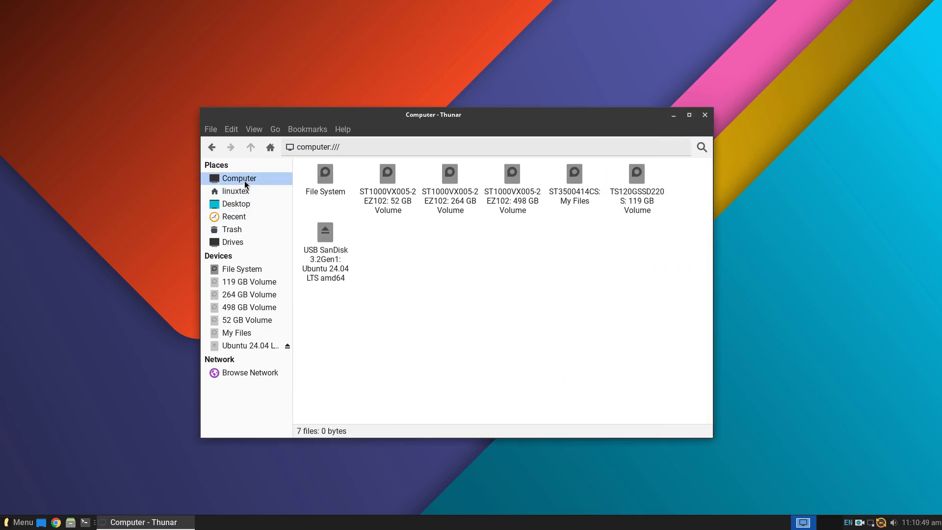
click(235, 191)
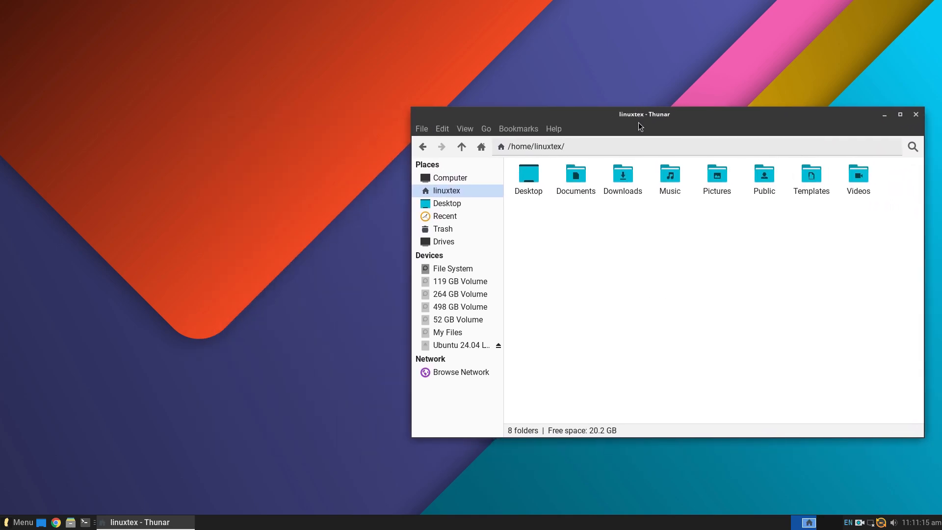
Launch Appearance from a menu search for 'appea' and apply the Materia style.
click(20, 521)
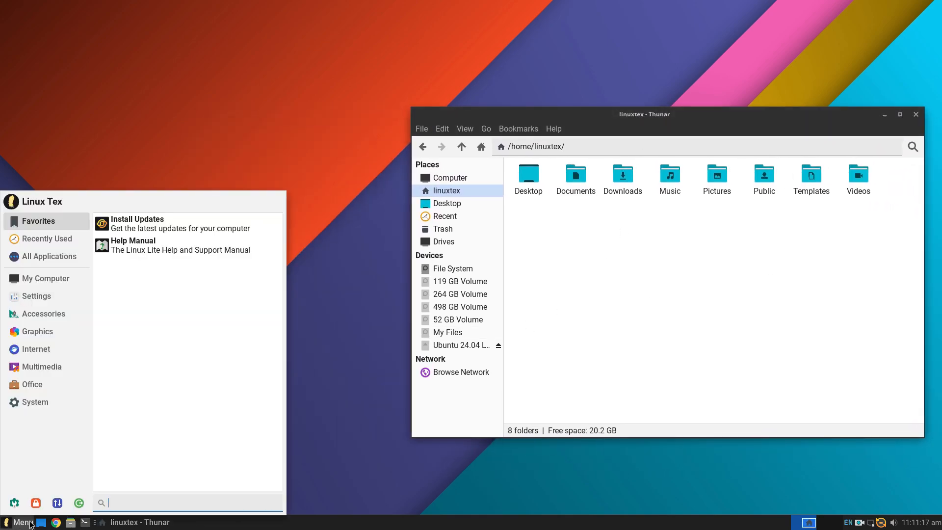
text(appea)
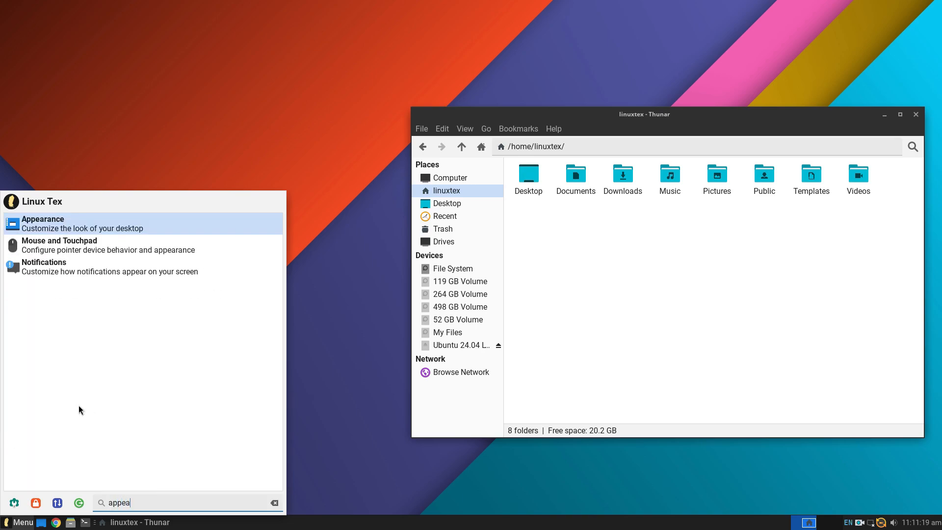
click(82, 223)
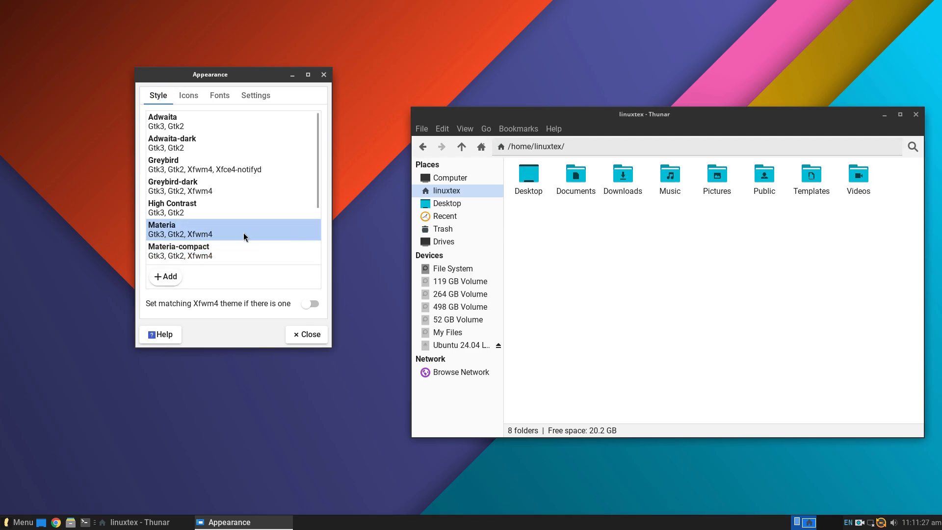
click(233, 248)
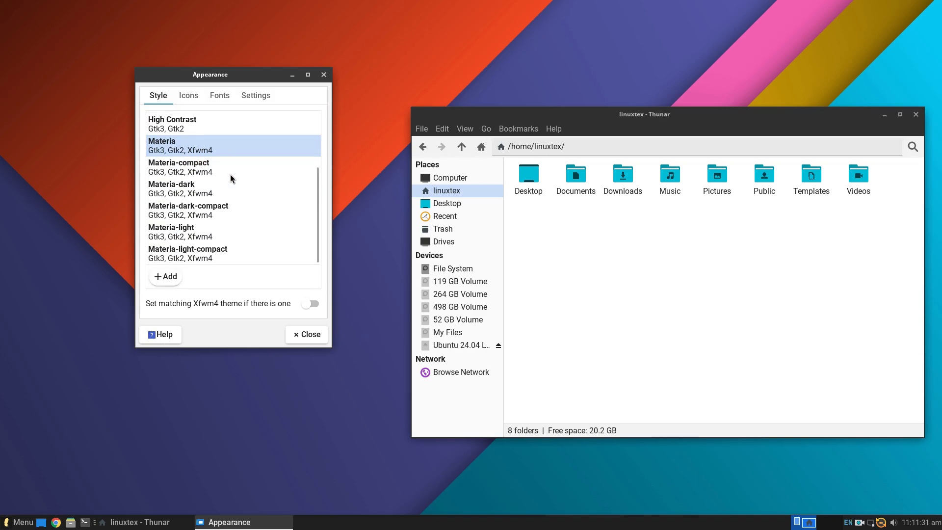
click(204, 188)
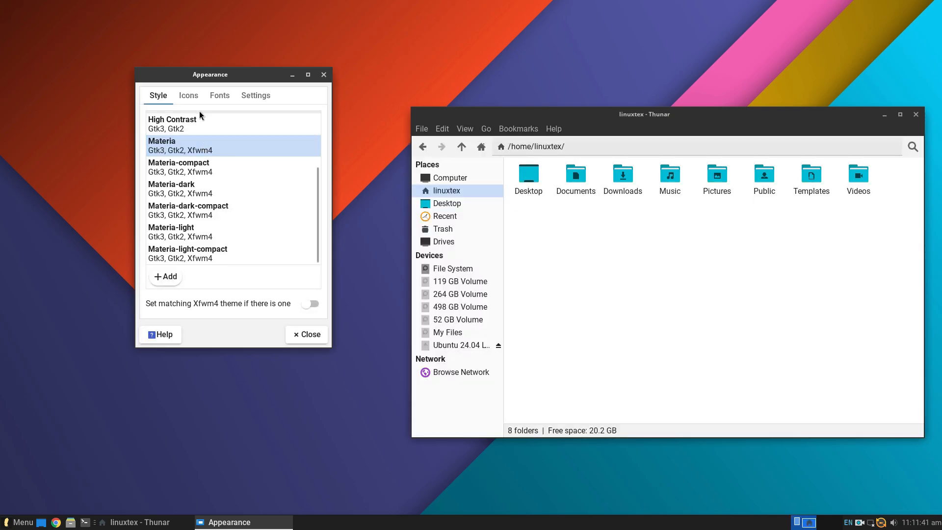
Review icon themes, set font sub-pixel order to RGB, view Settings, and close Appearance.
click(188, 94)
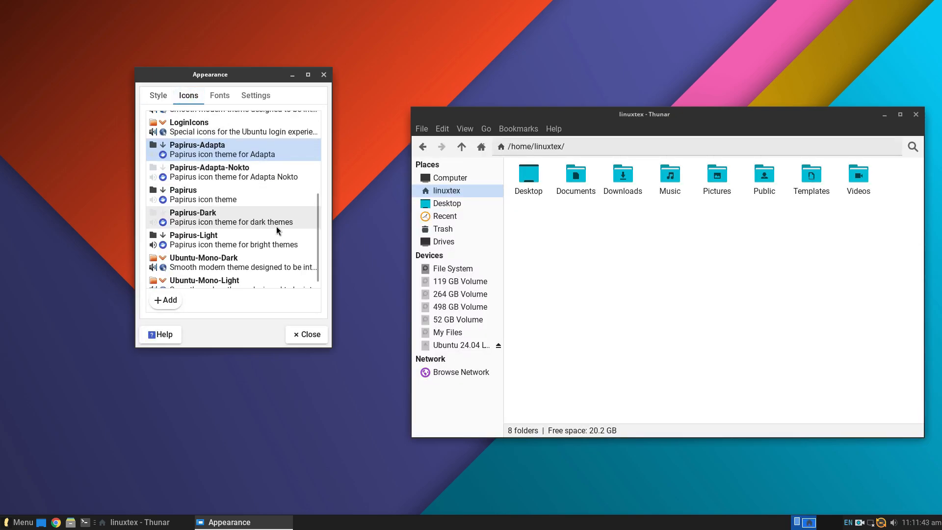
scroll(up, 3)
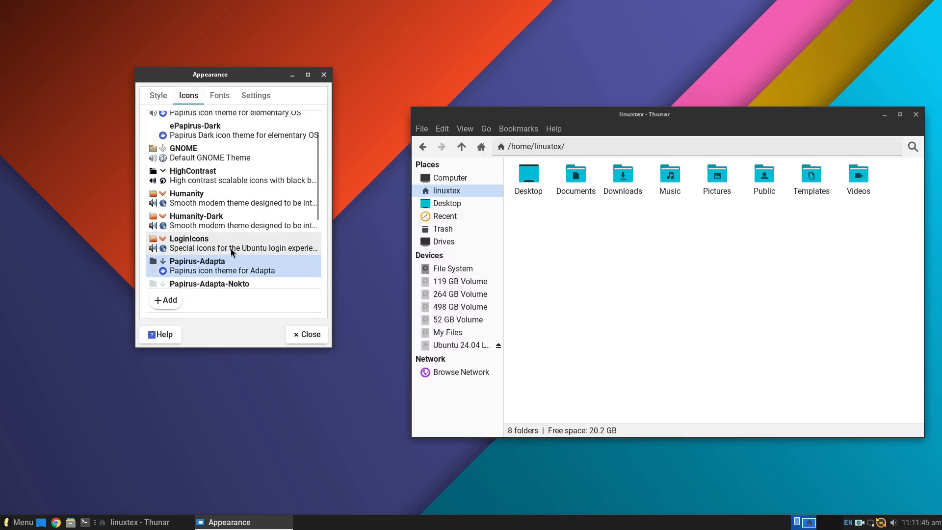
click(219, 95)
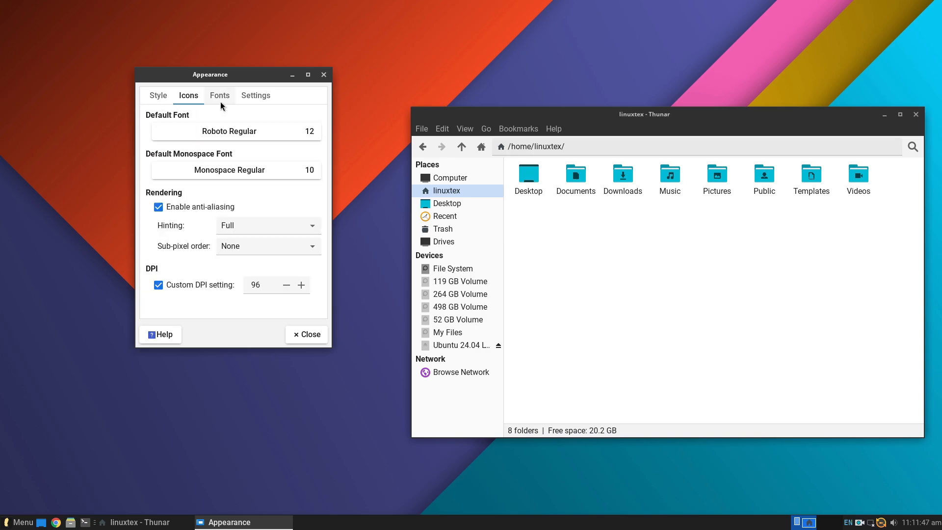
click(219, 94)
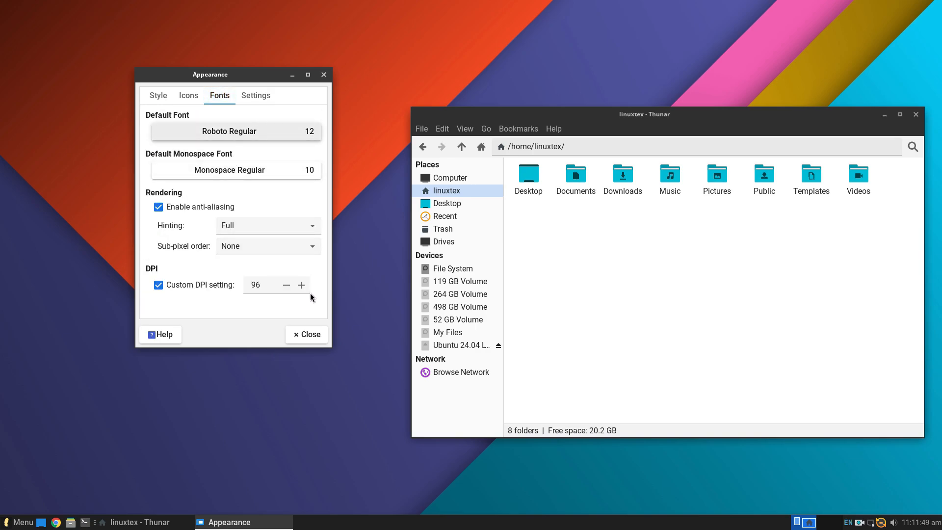
click(267, 245)
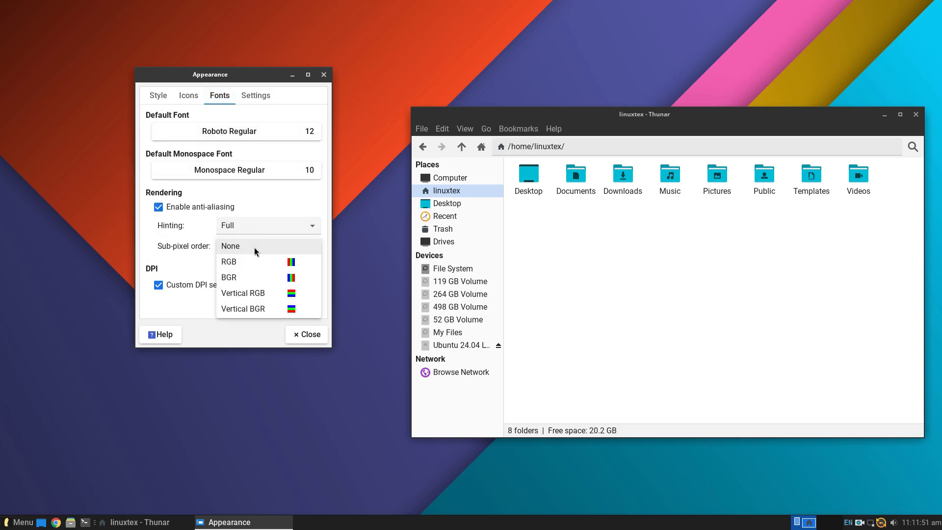
click(228, 262)
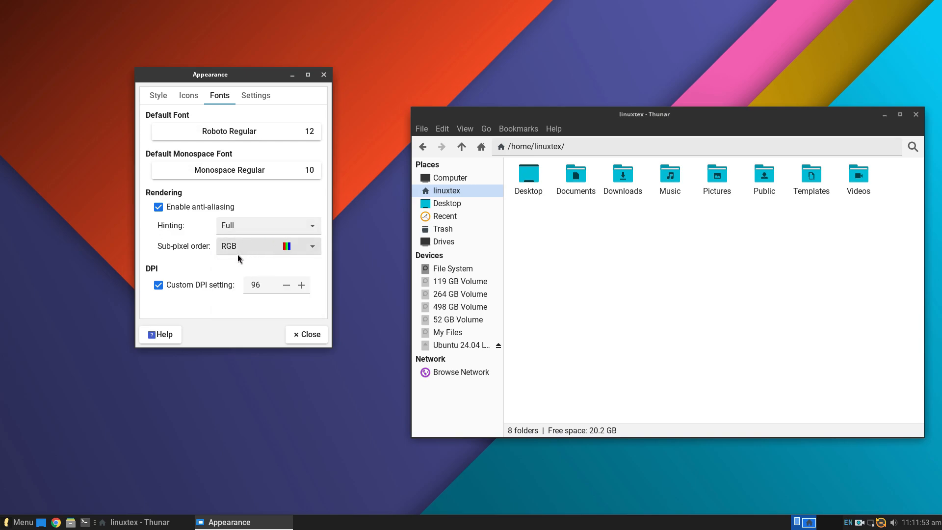
click(255, 94)
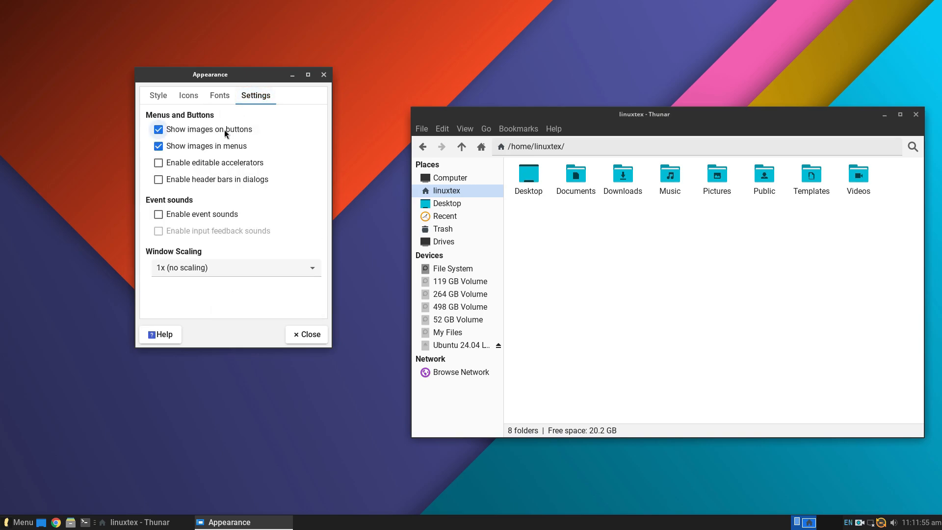
mouse_move(323, 74)
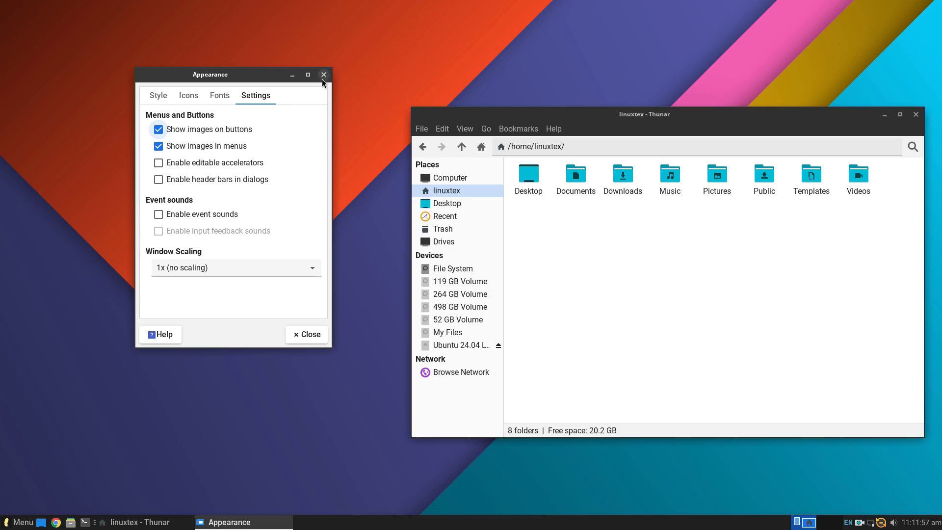
click(323, 74)
text(mo)
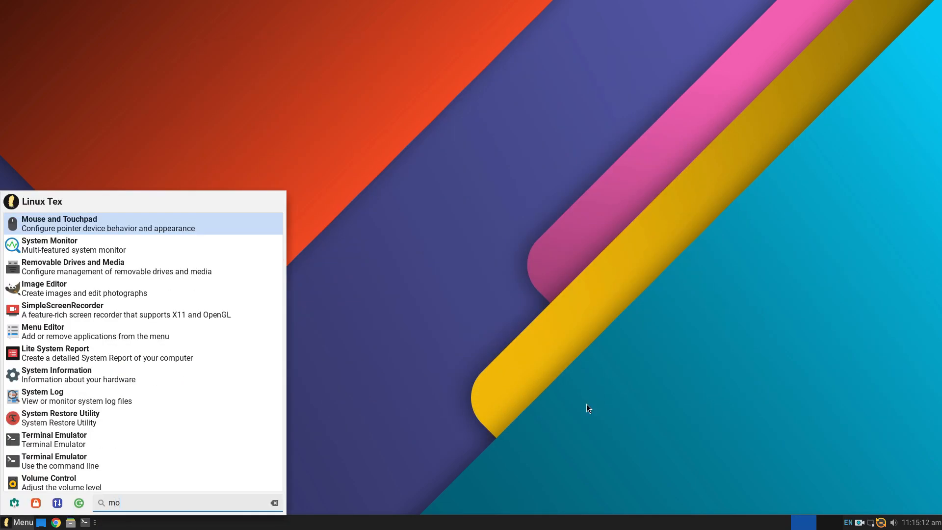
Launch System Monitoring Center, view RAM, Disk and GPU pages, then minimize it.
click(49, 245)
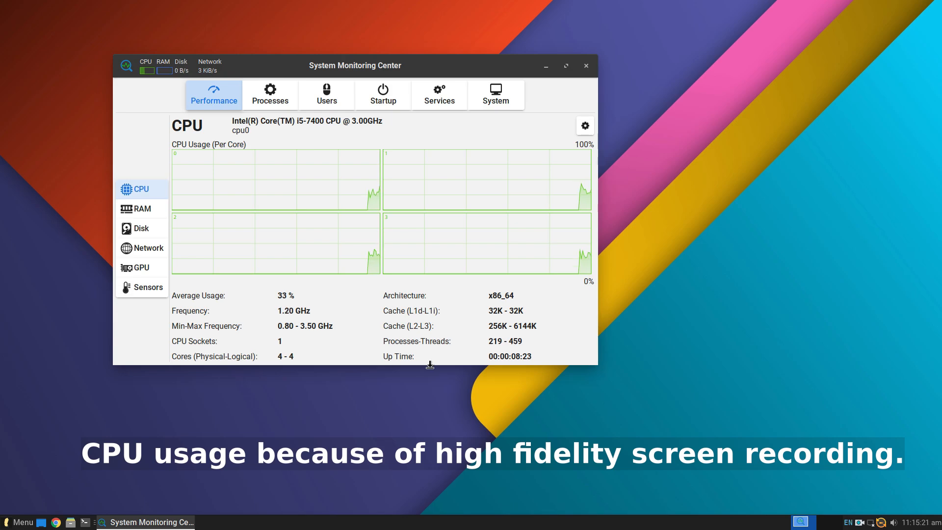
mouse_move(142, 209)
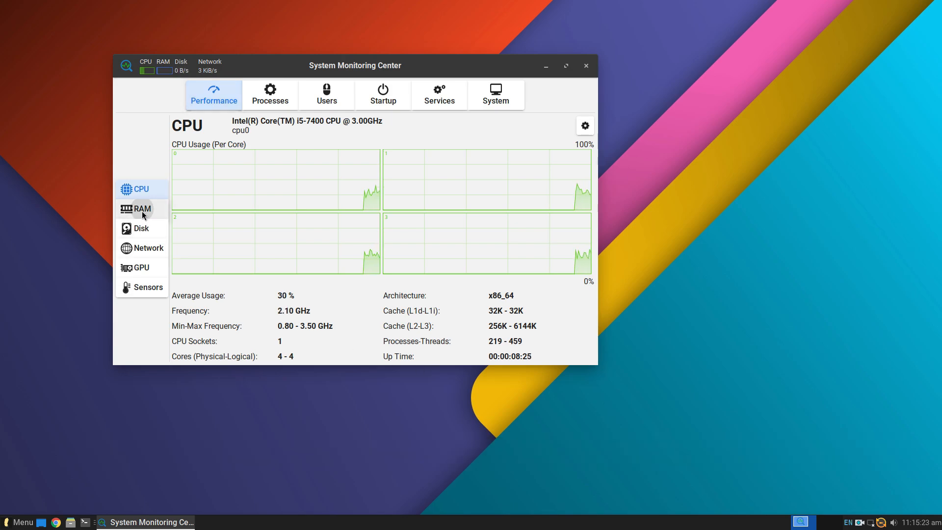
click(142, 209)
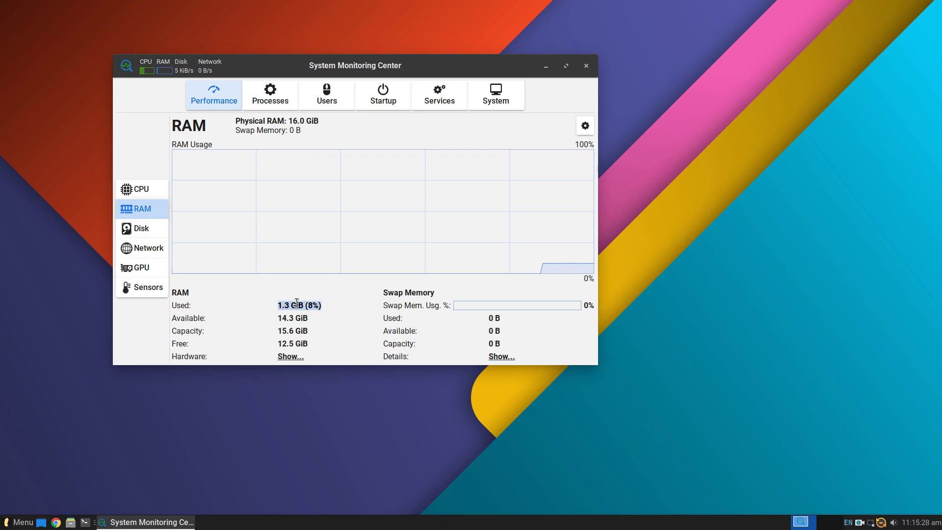
mouse_move(326, 313)
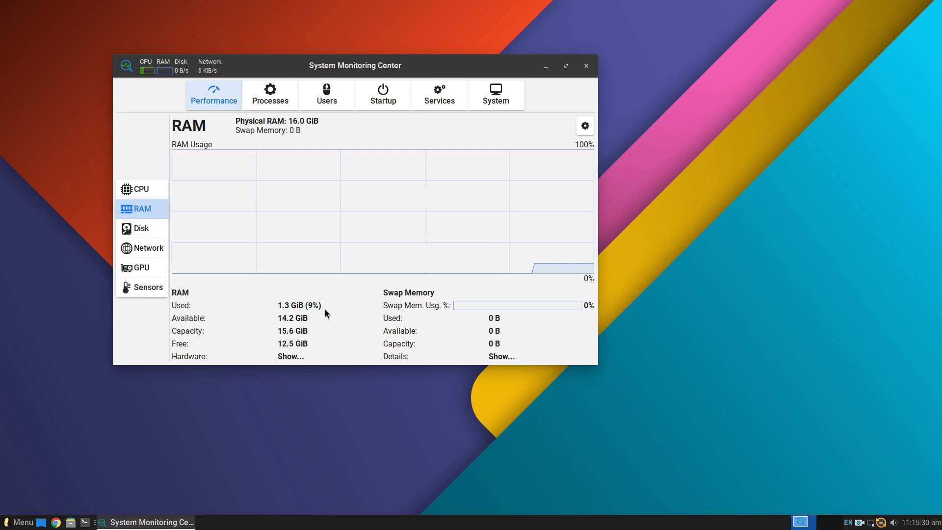
click(142, 228)
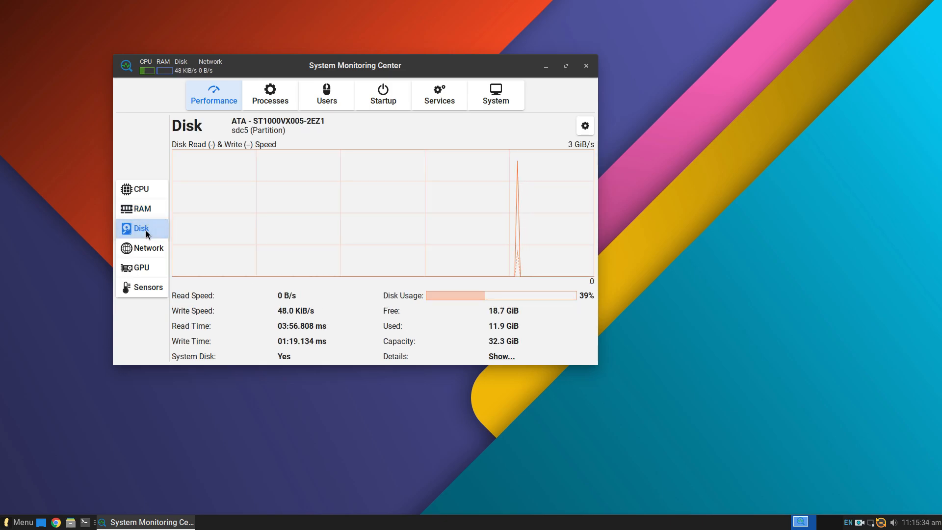
click(139, 267)
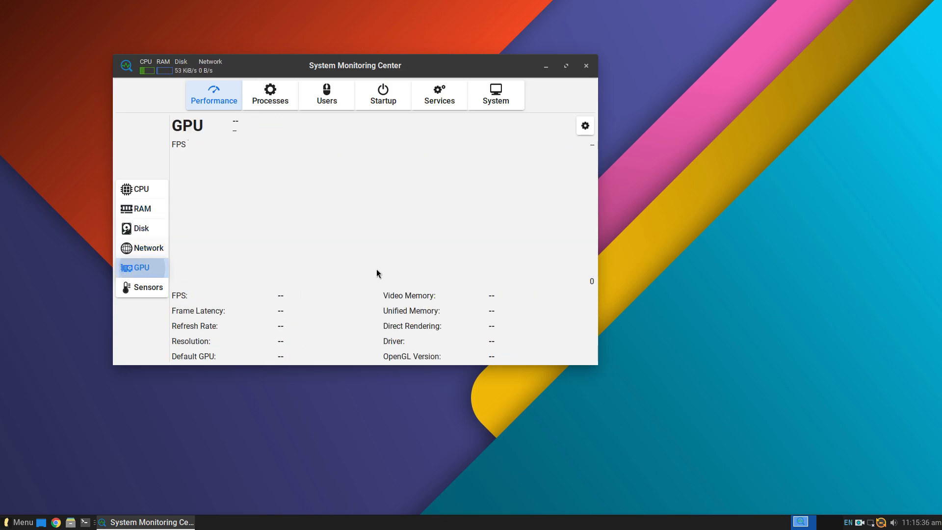
click(147, 287)
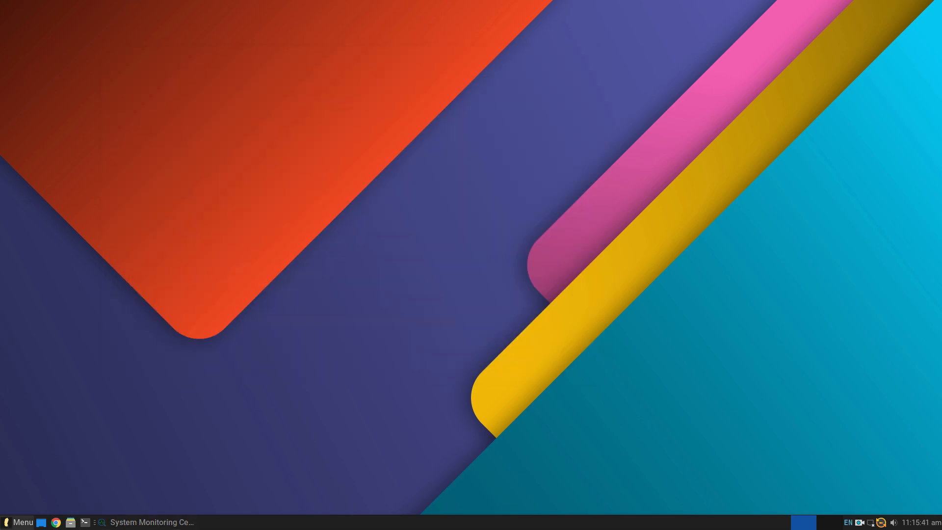
Launch the calculator, a text editor and GIMP from the Whisker Menu, maximizing GIMP.
click(18, 521)
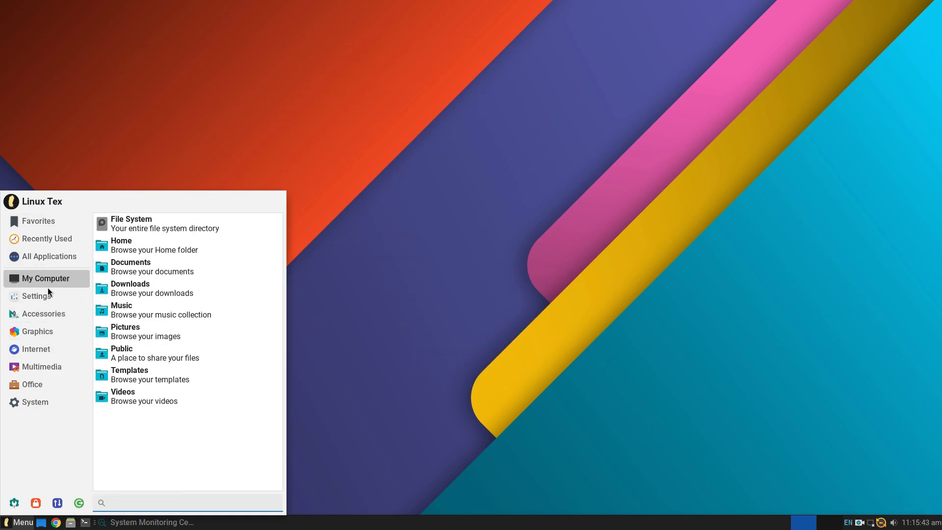
click(43, 313)
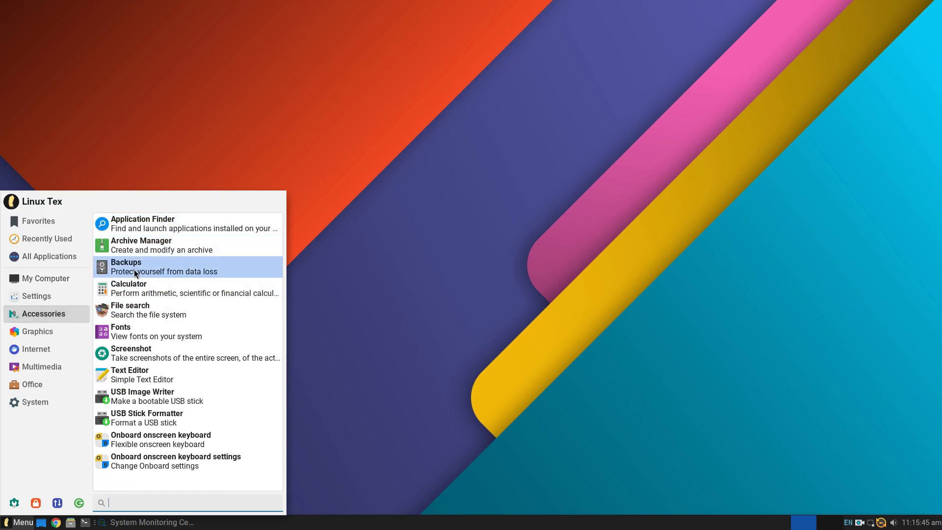
click(128, 283)
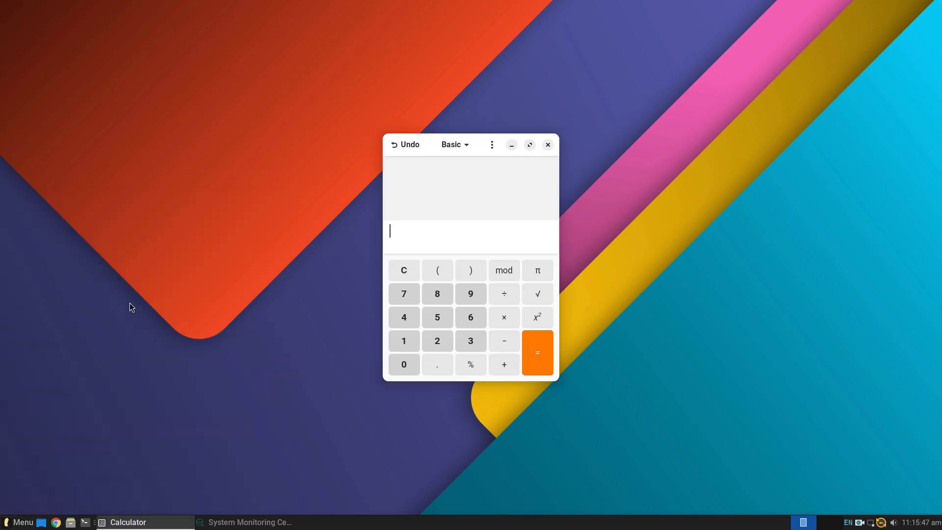
click(18, 521)
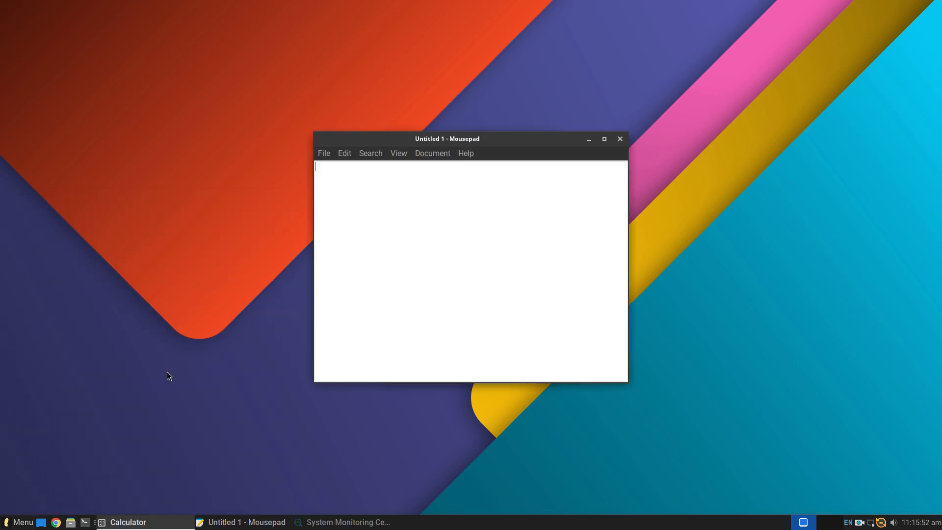
click(127, 522)
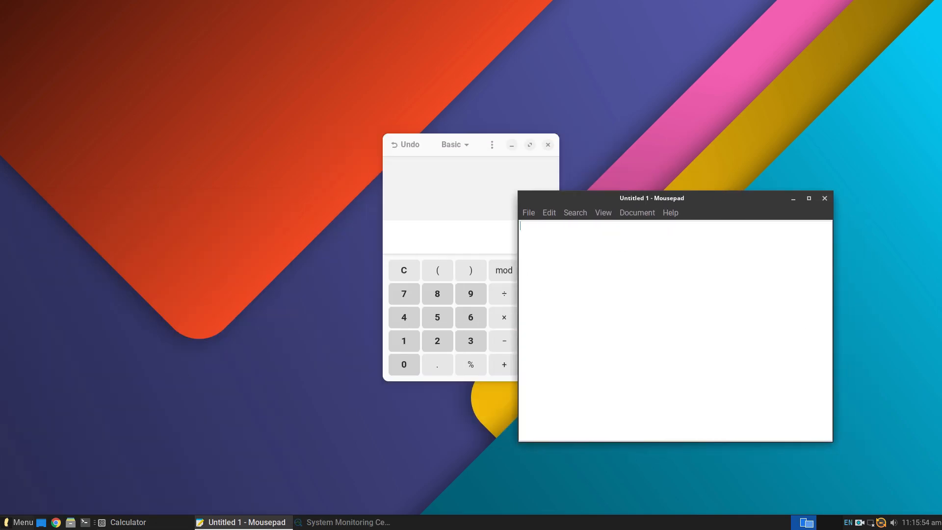
click(18, 522)
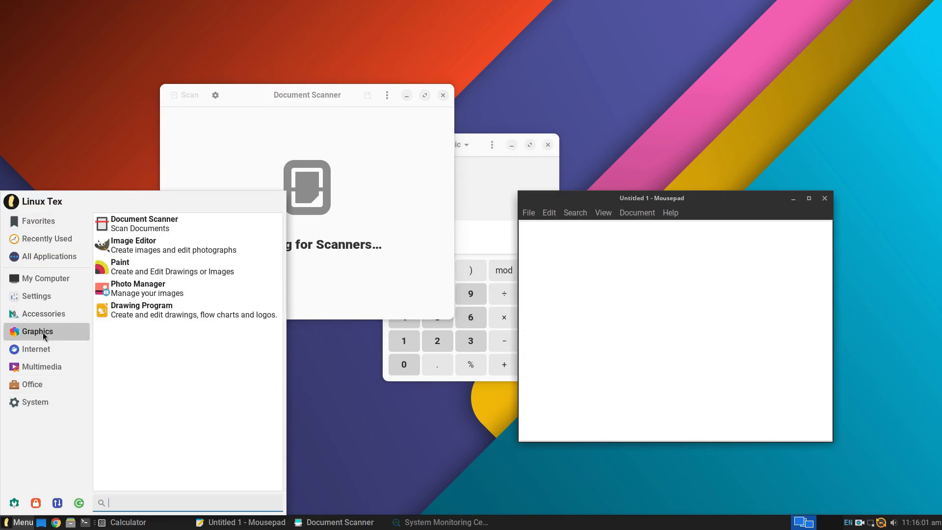
click(133, 244)
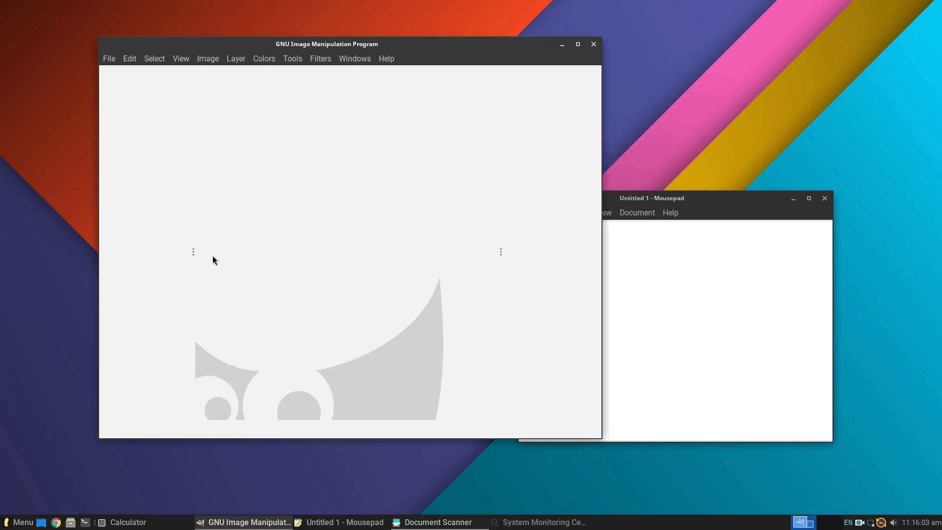
click(575, 43)
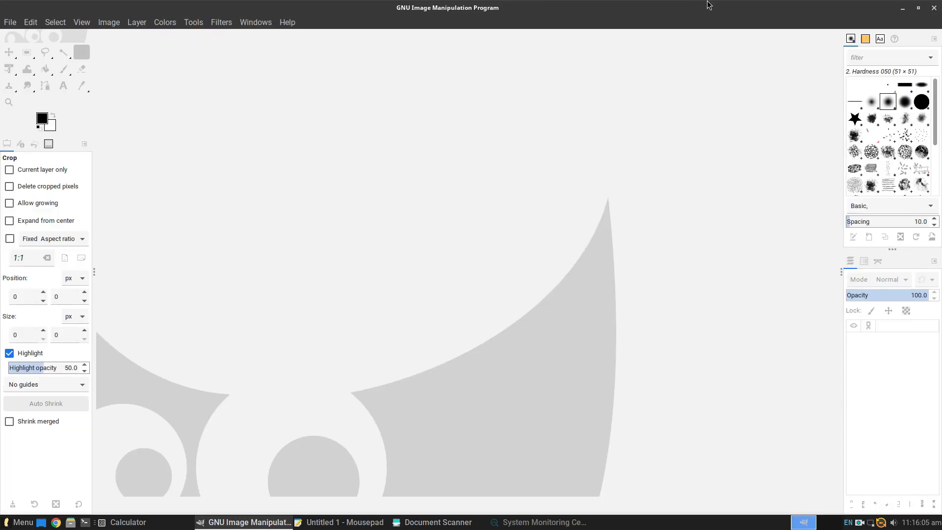
Launch Shotwell, the web browser and VLC, then browse the Office category.
click(18, 522)
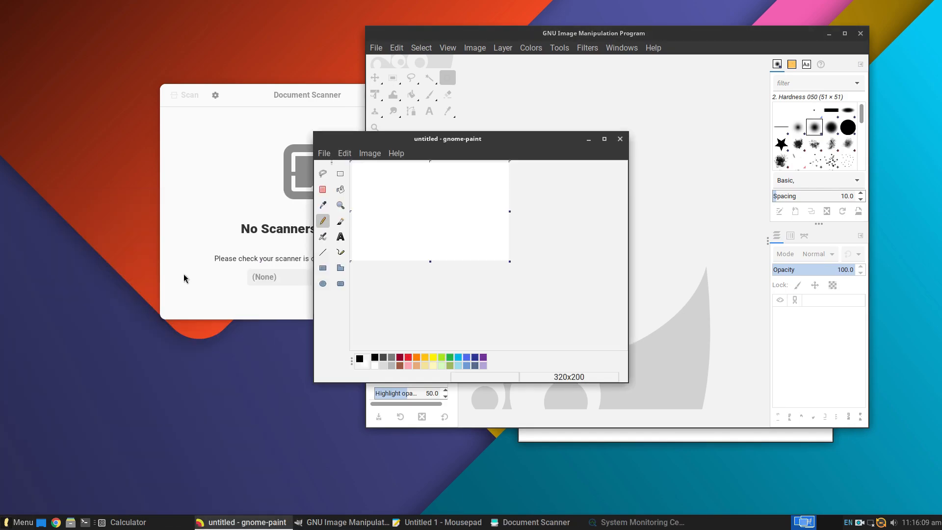
click(17, 522)
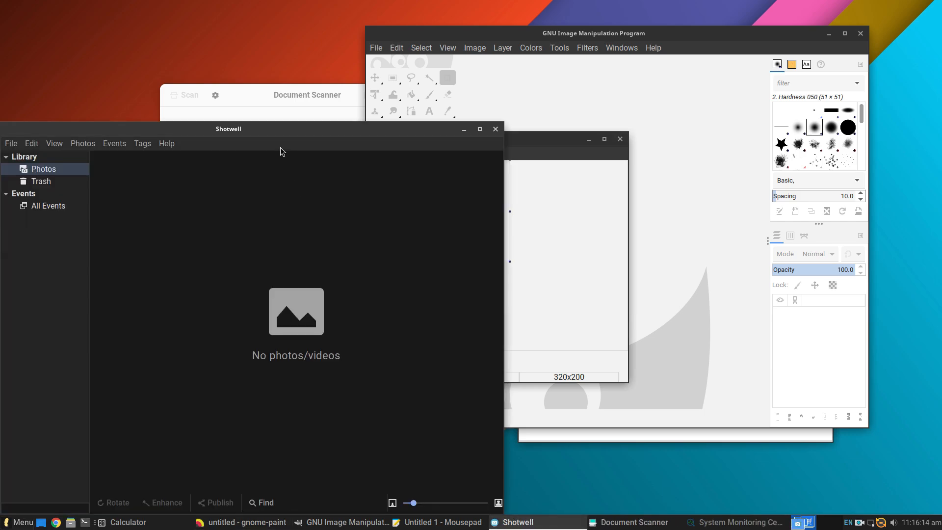
click(18, 521)
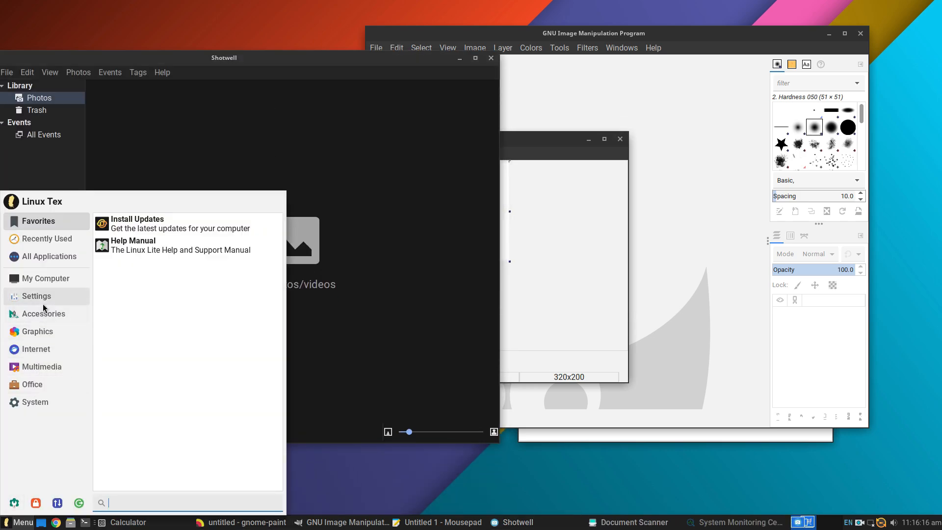
click(189, 326)
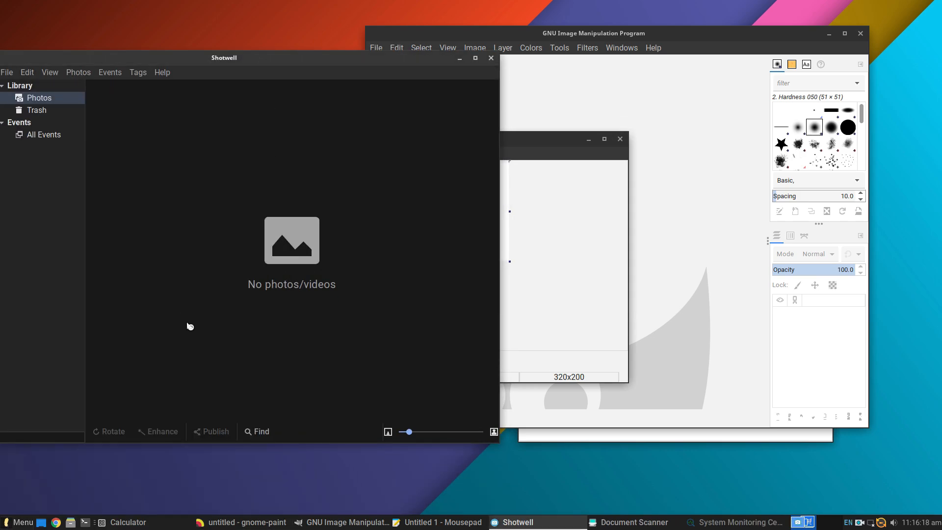
click(18, 522)
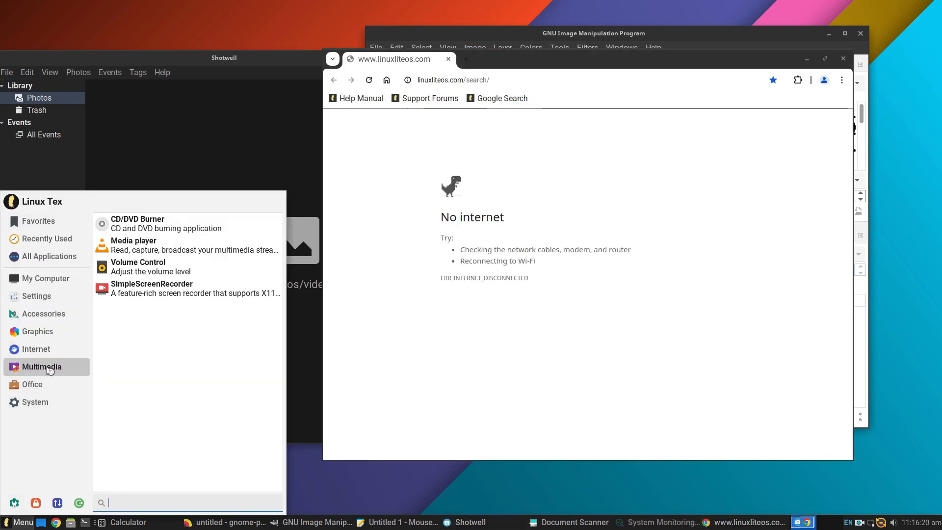
click(134, 244)
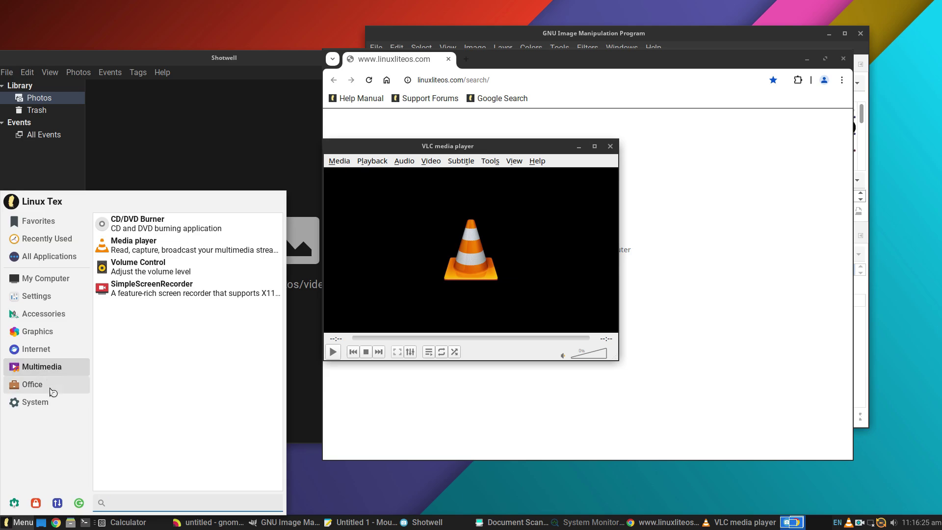
click(32, 385)
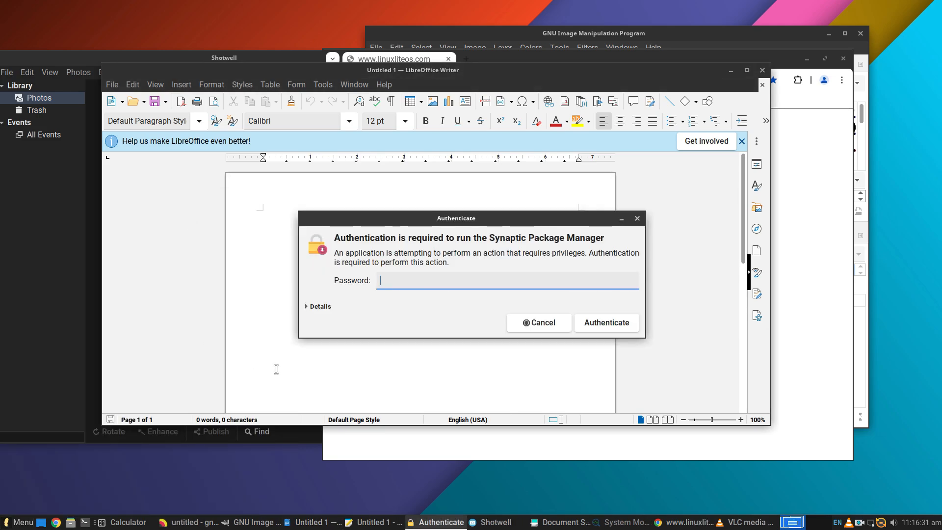
Authenticate Synaptic, raise System Monitoring Center and view RAM usage.
click(606, 322)
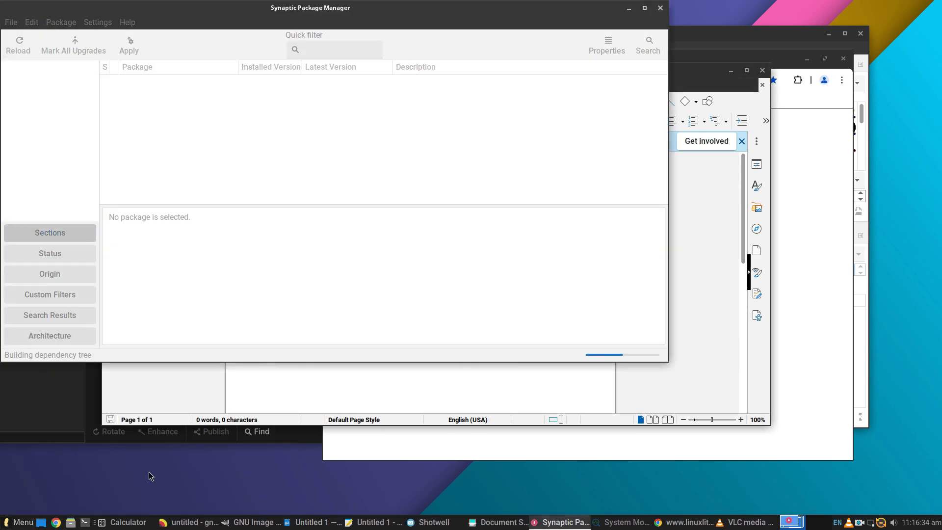
click(313, 521)
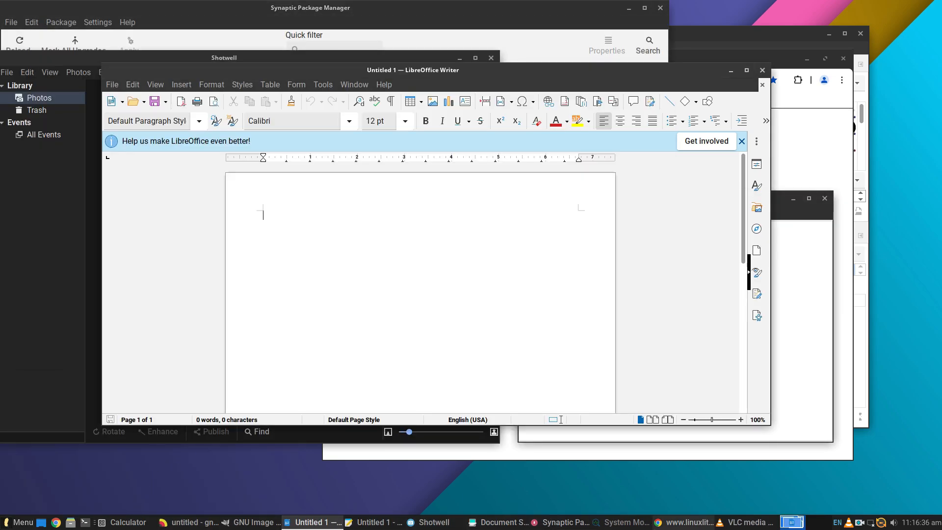
click(620, 522)
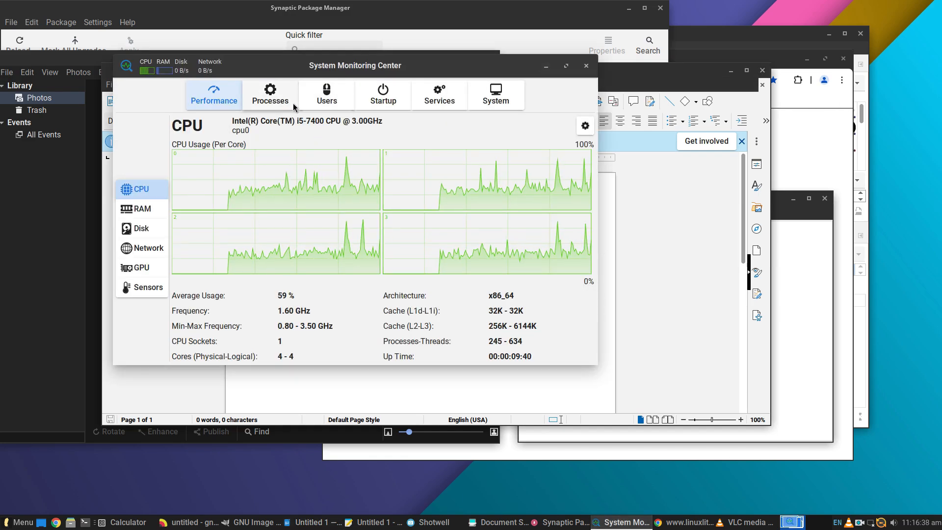
click(142, 208)
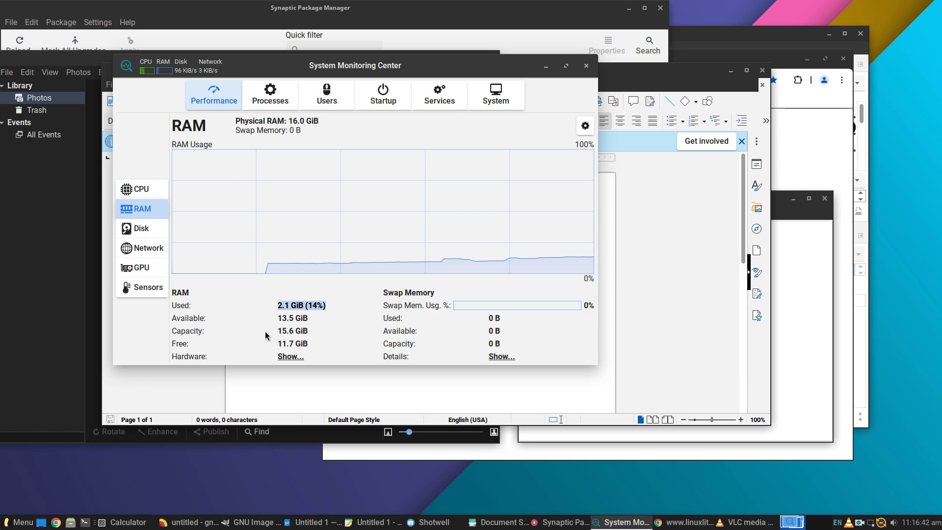
mouse_move(455, 331)
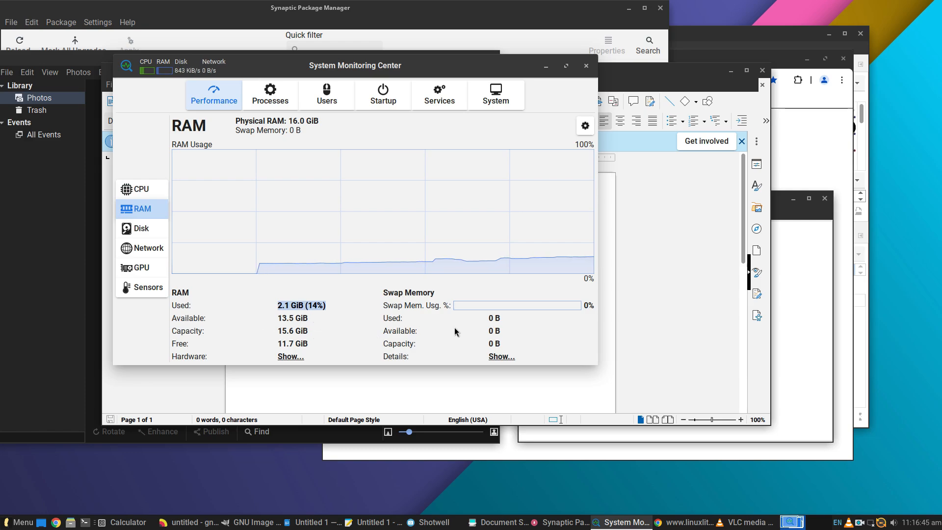
mouse_move(360, 267)
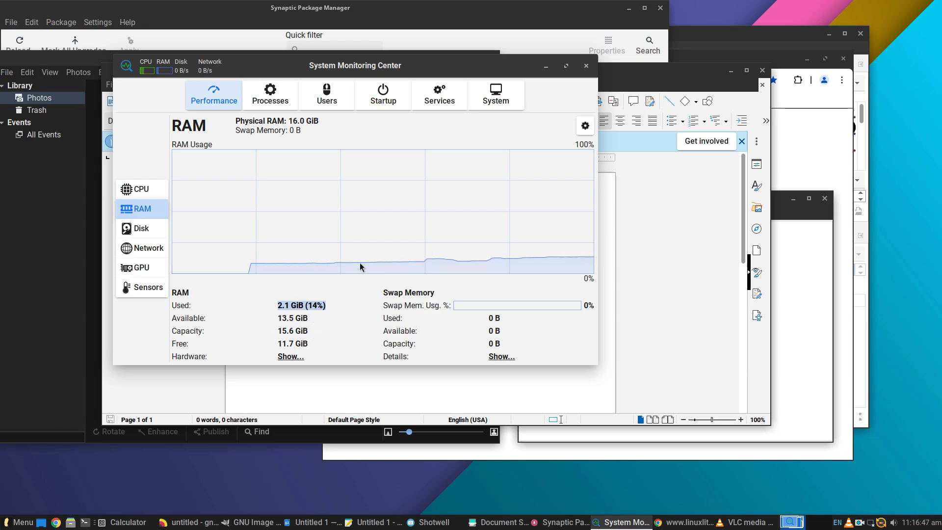
Return to per-core CPU graphs, then close other windows from the taskbar.
click(140, 189)
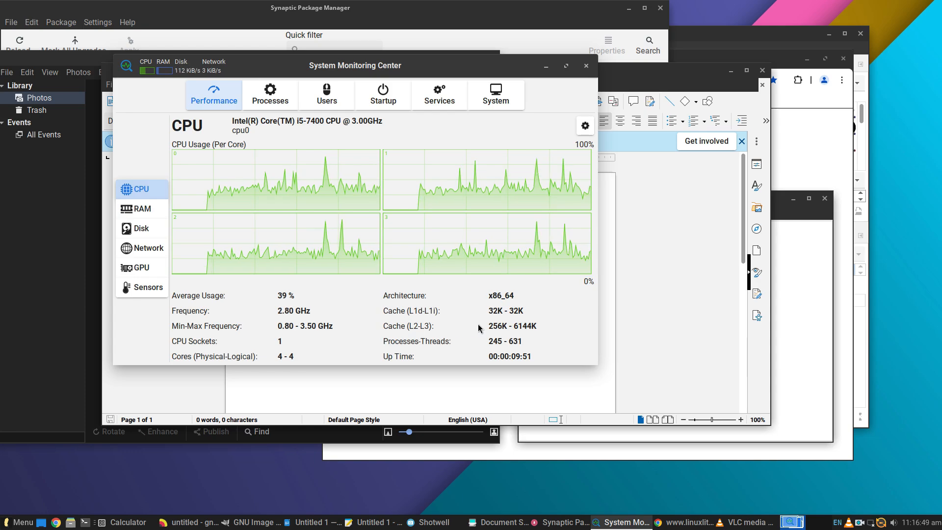
click(142, 209)
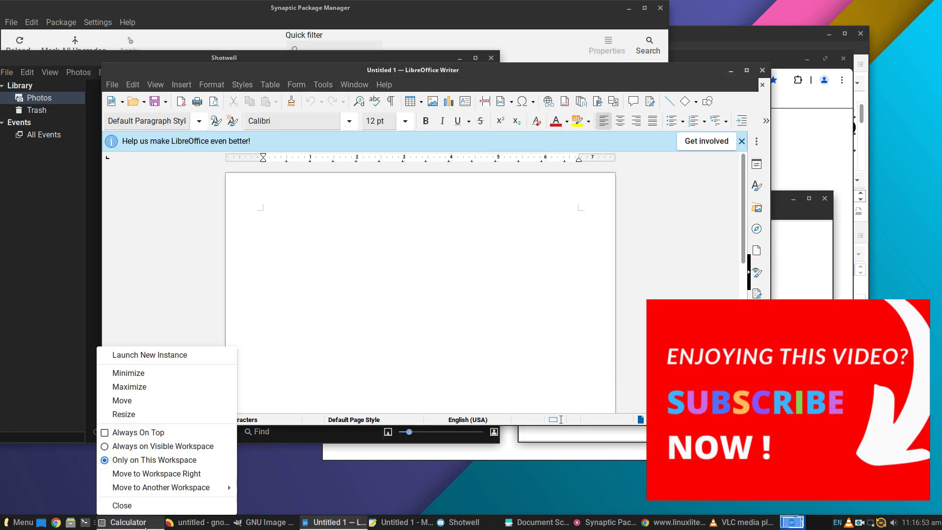
click(122, 505)
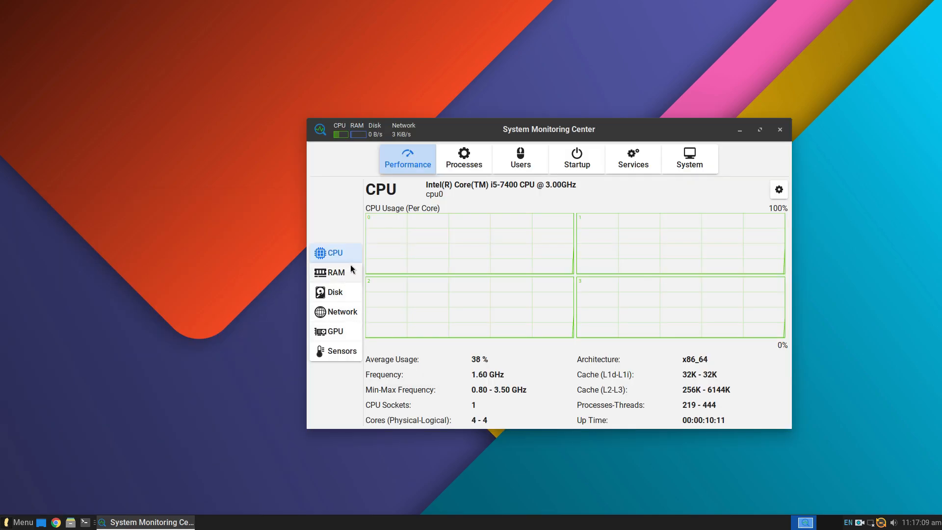
Check RAM at 1.3 GiB (8%), close the monitor, and open the application menu.
click(335, 271)
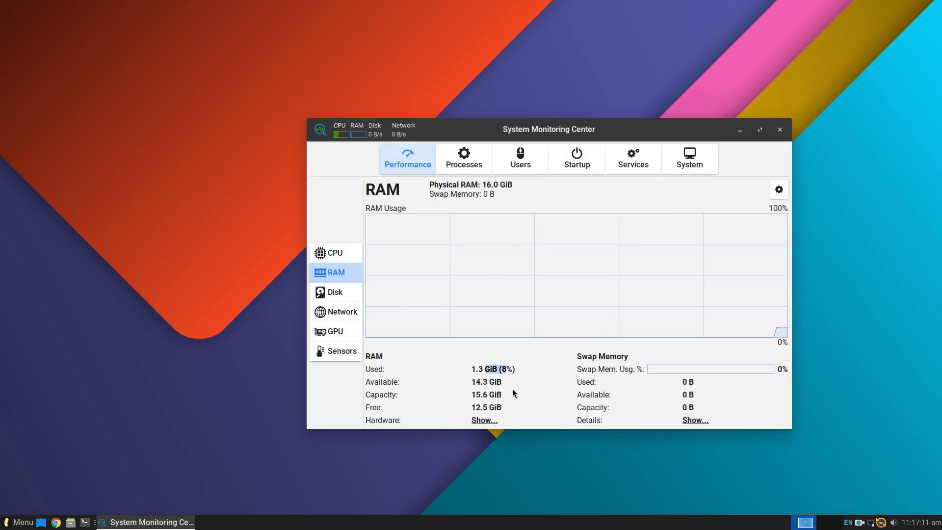
click(779, 129)
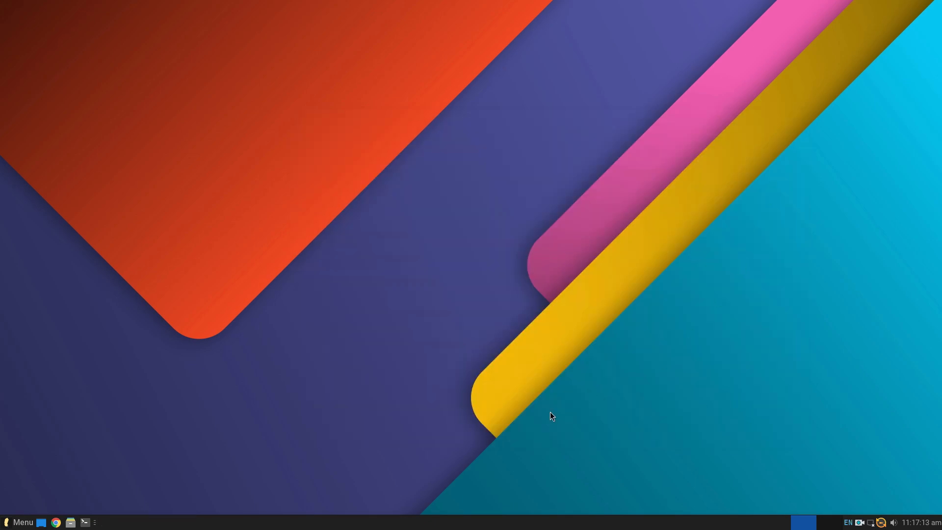
click(19, 522)
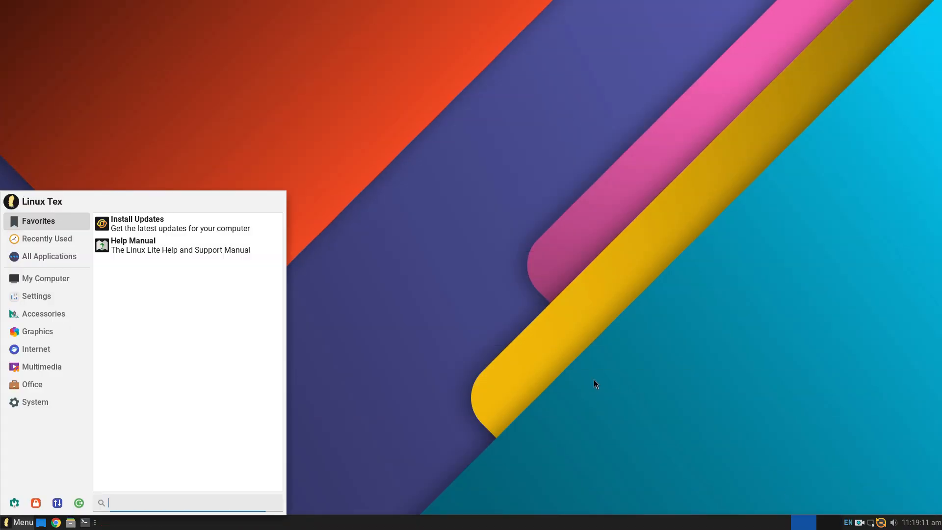
Launch Lite Tweaks, toggle Autoremove Packages and Bootup Fix, and tick Clear Memory.
text(lite)
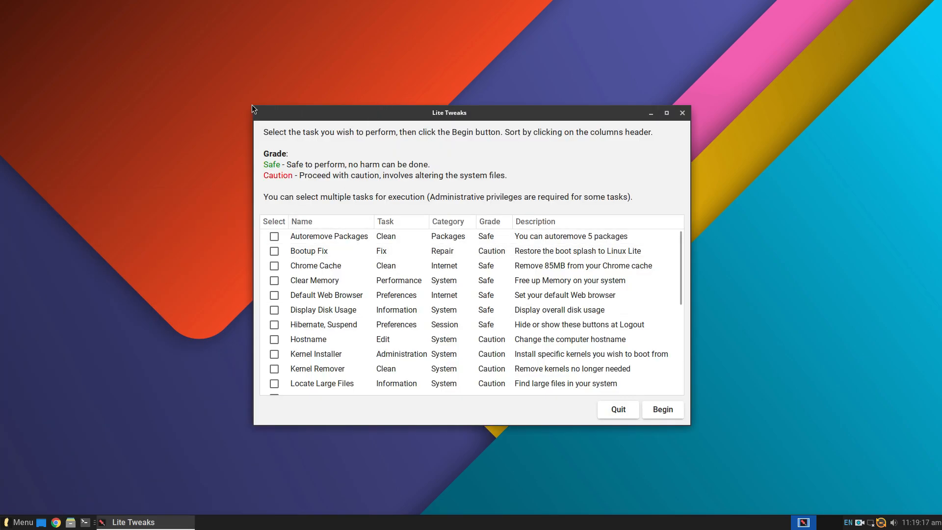
mouse_move(688, 351)
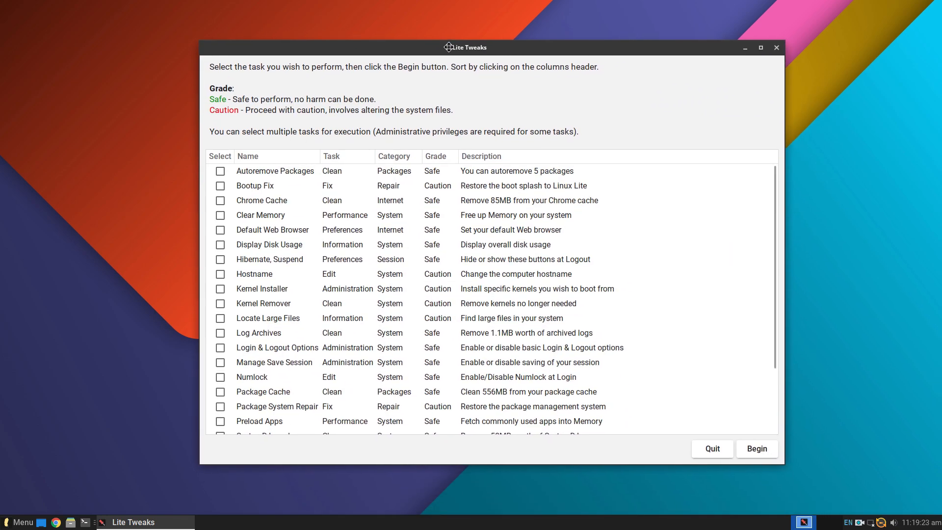
click(220, 171)
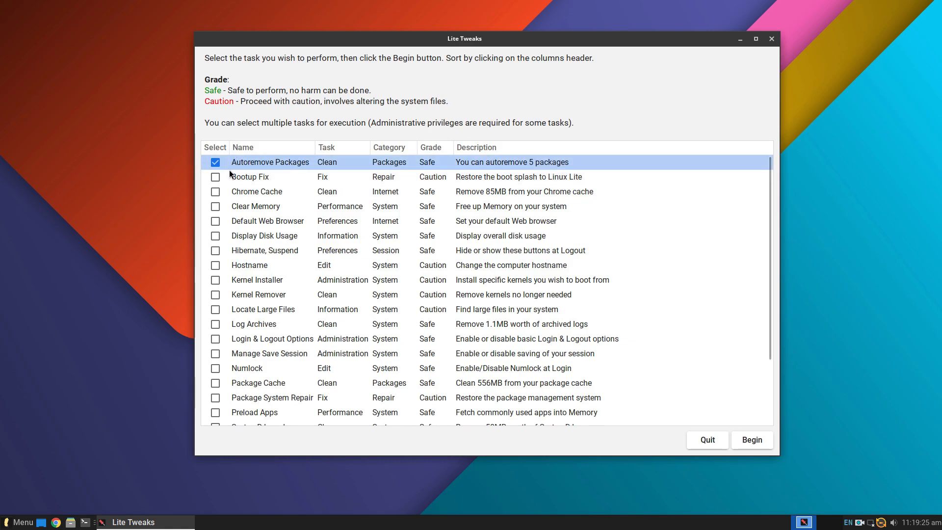
click(215, 162)
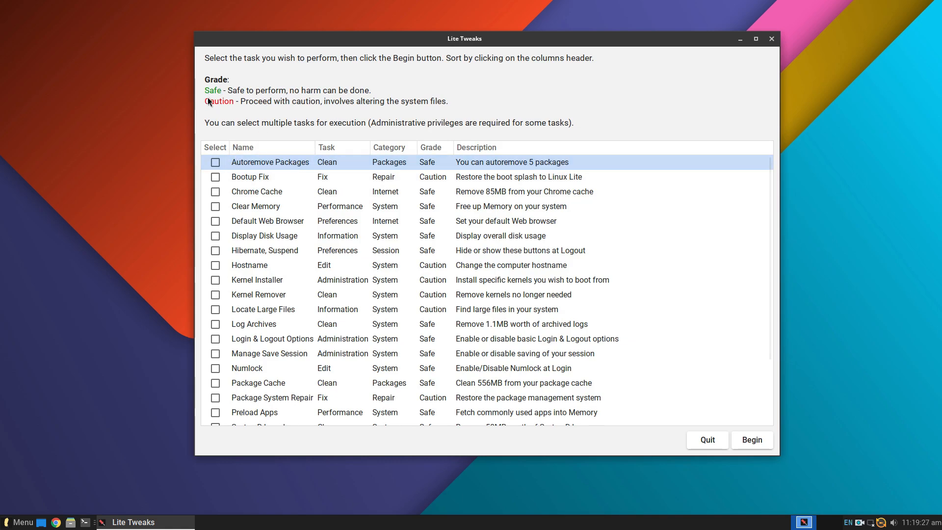
mouse_move(450, 176)
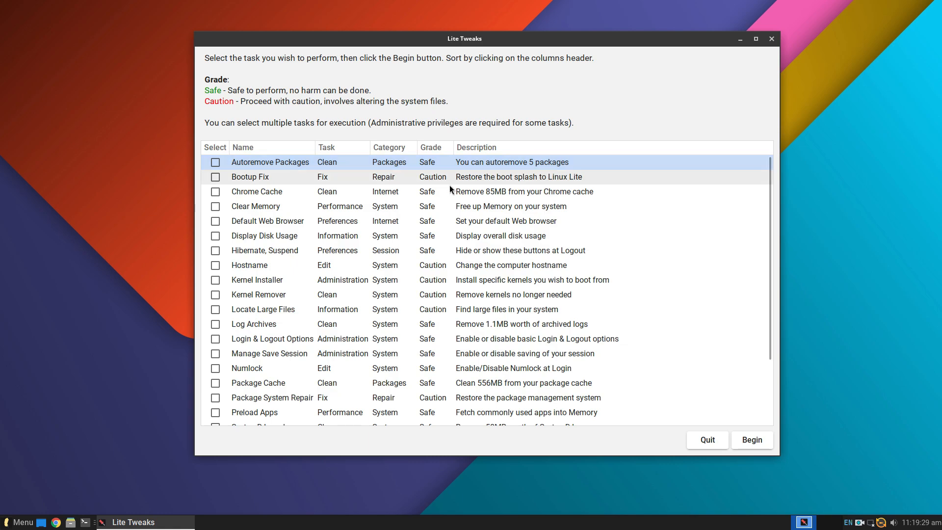
mouse_move(247, 183)
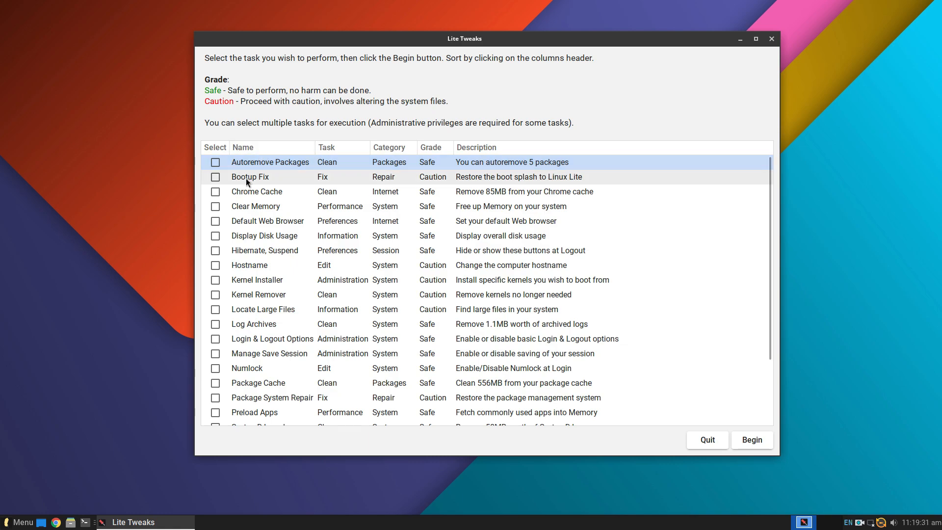
click(215, 177)
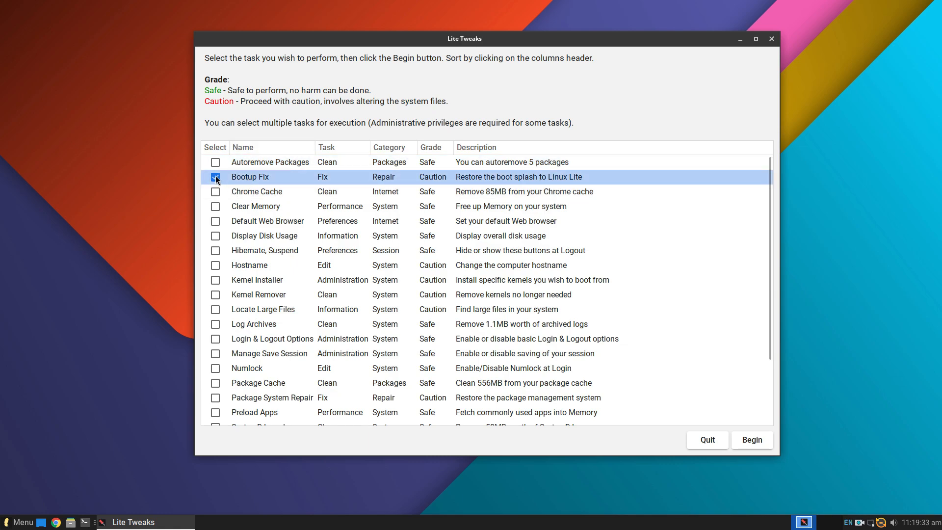
click(215, 177)
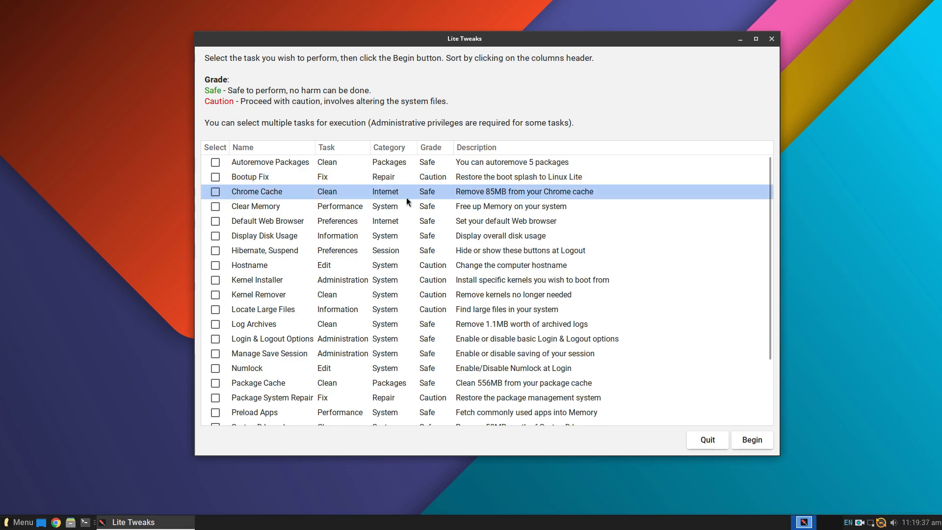
click(215, 206)
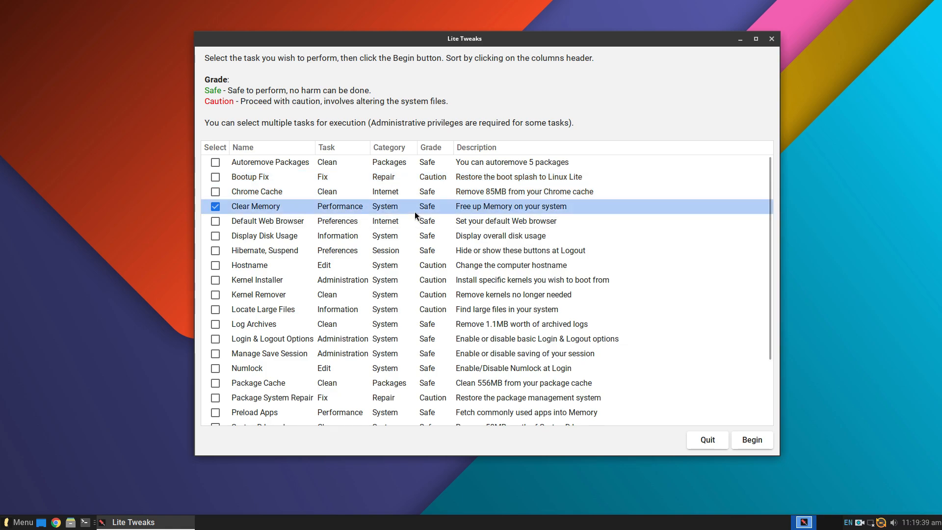
click(214, 206)
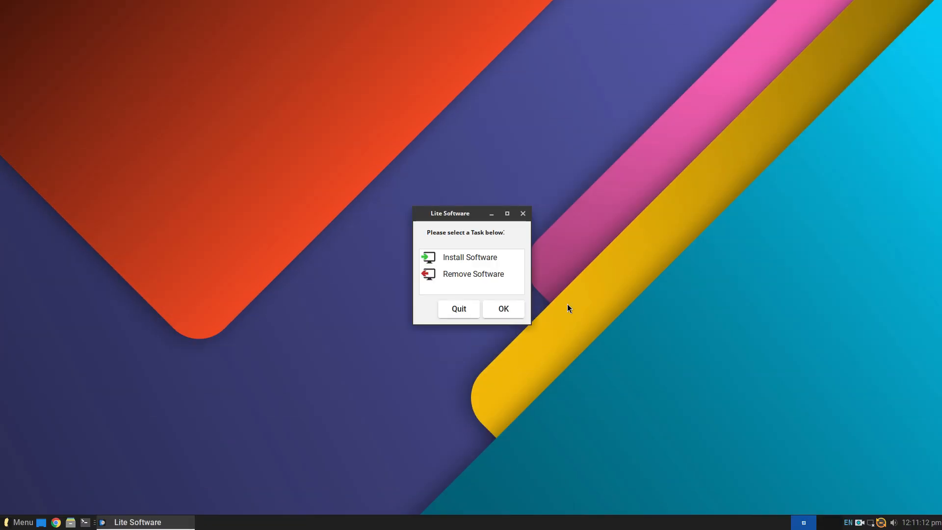
Open the Install Software list and sort it by name reversed and by category.
click(458, 308)
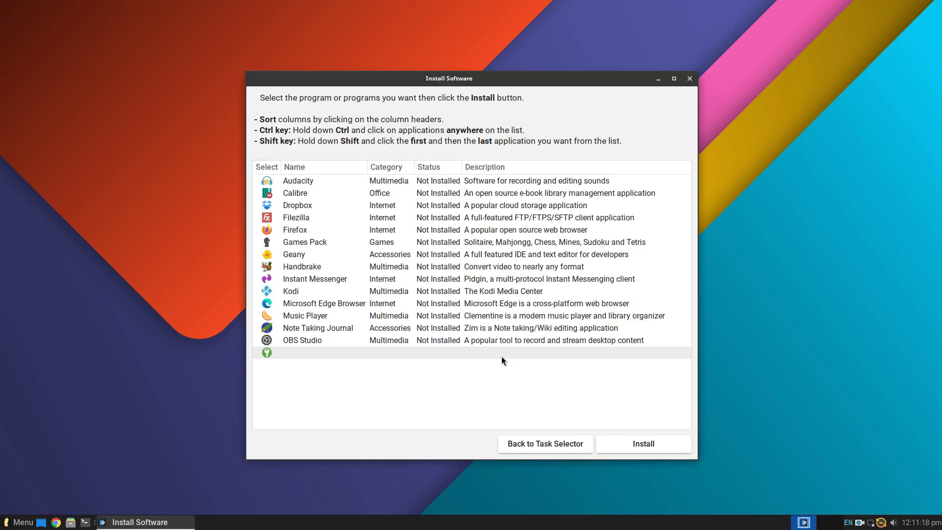
scroll(down, 3)
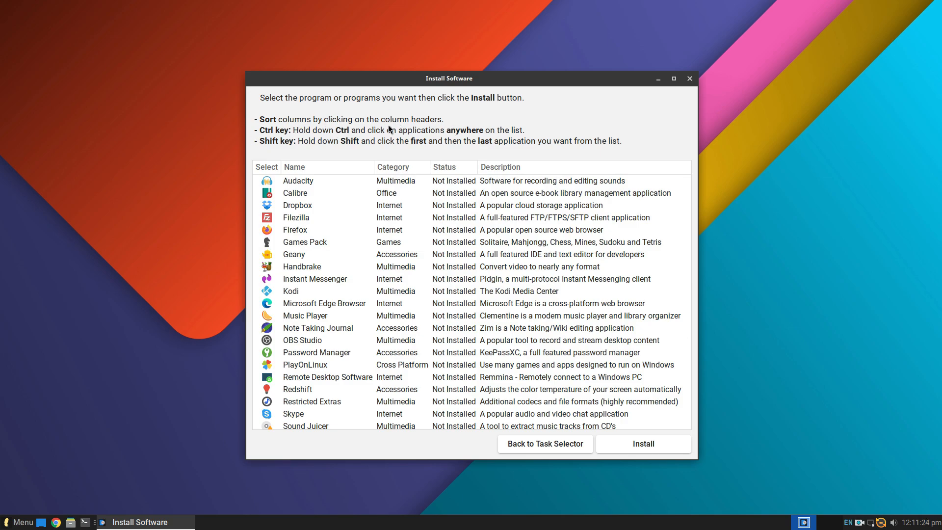
click(295, 167)
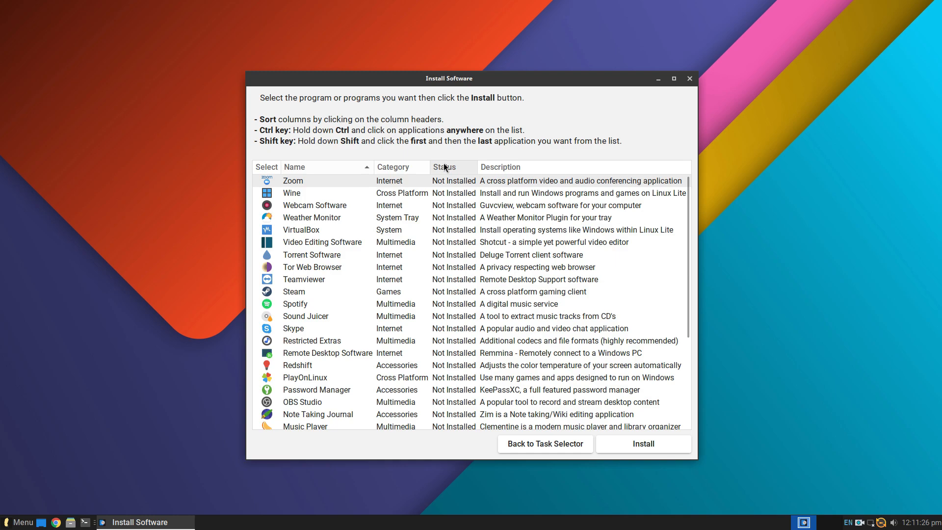
click(393, 167)
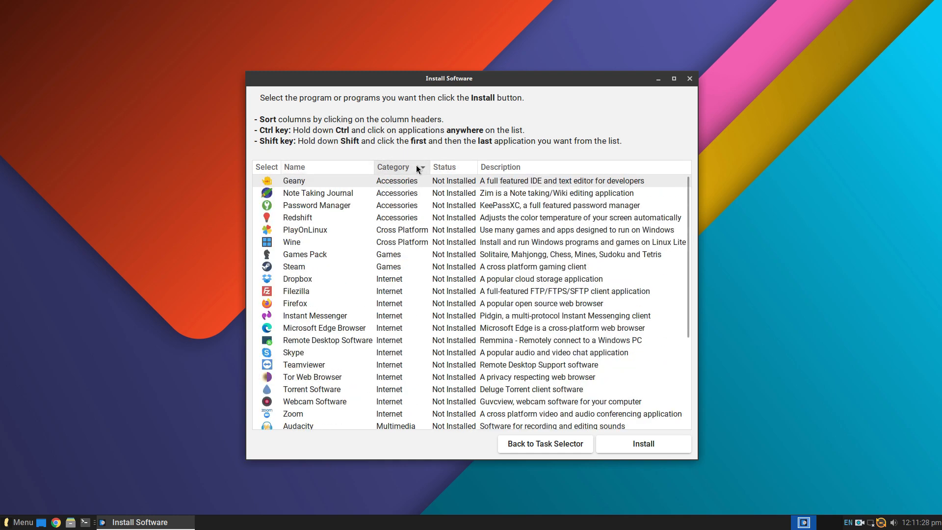
click(393, 167)
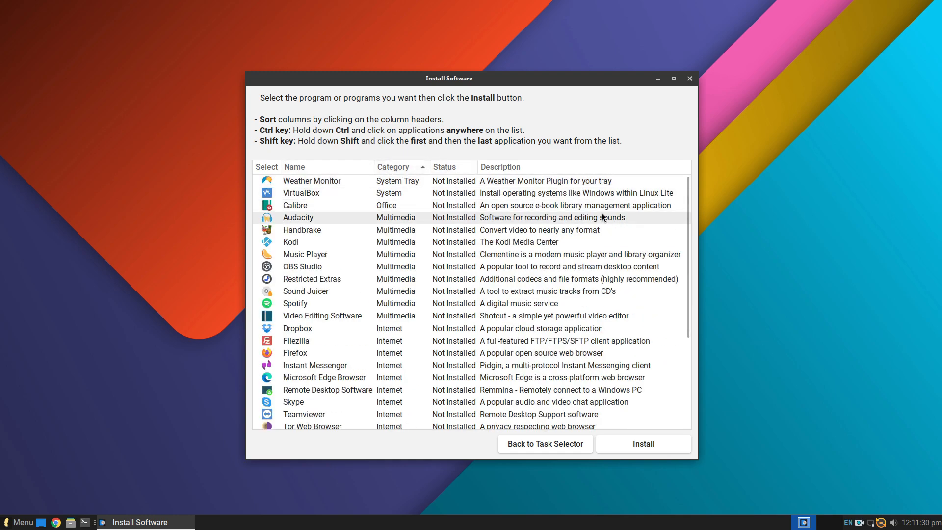
Sort by description, return to alphabetical by name, and select Geany.
click(501, 166)
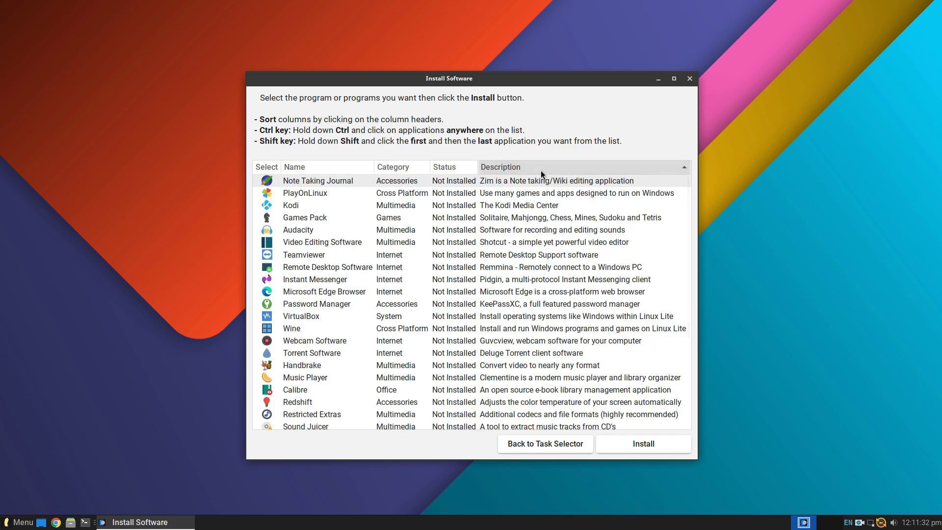
click(294, 166)
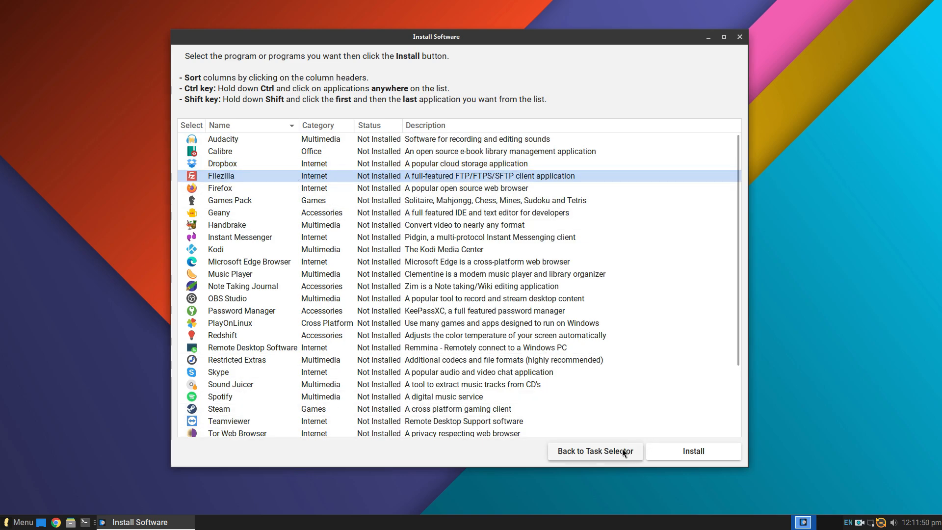
click(241, 212)
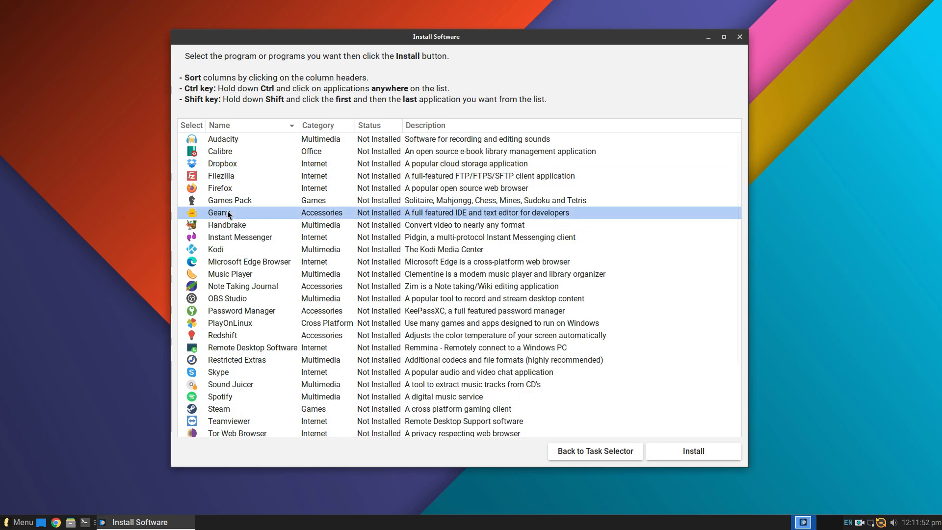
mouse_move(279, 168)
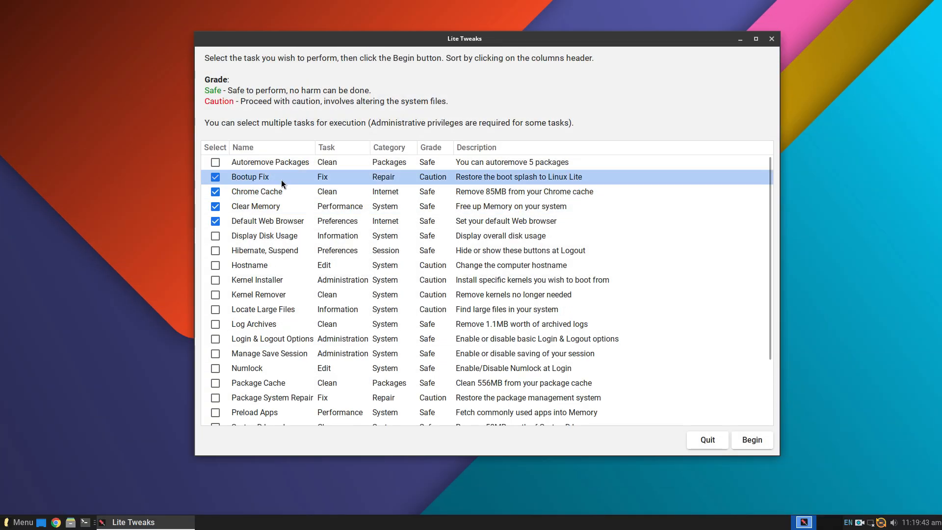
Run the Kernel Installer task, authenticate, and dismiss the no-internet error that aborts it.
scroll(down, 3)
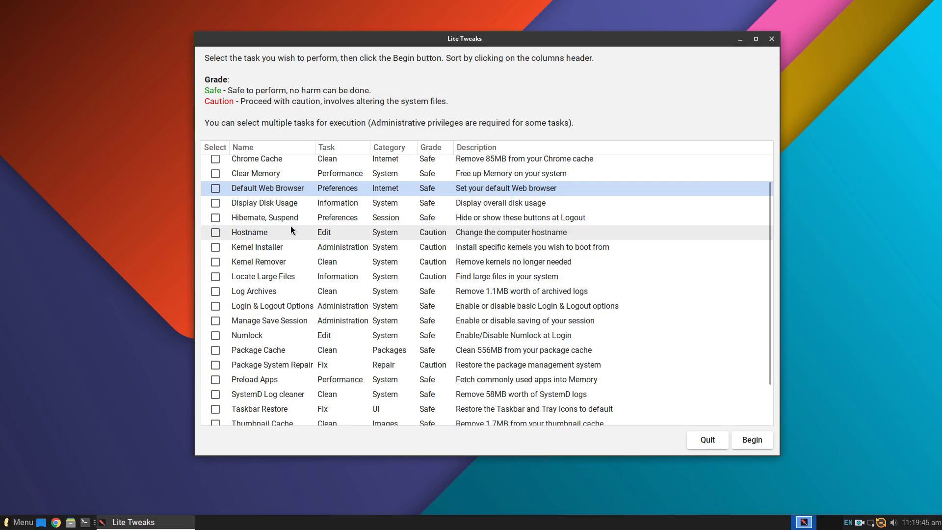
click(265, 202)
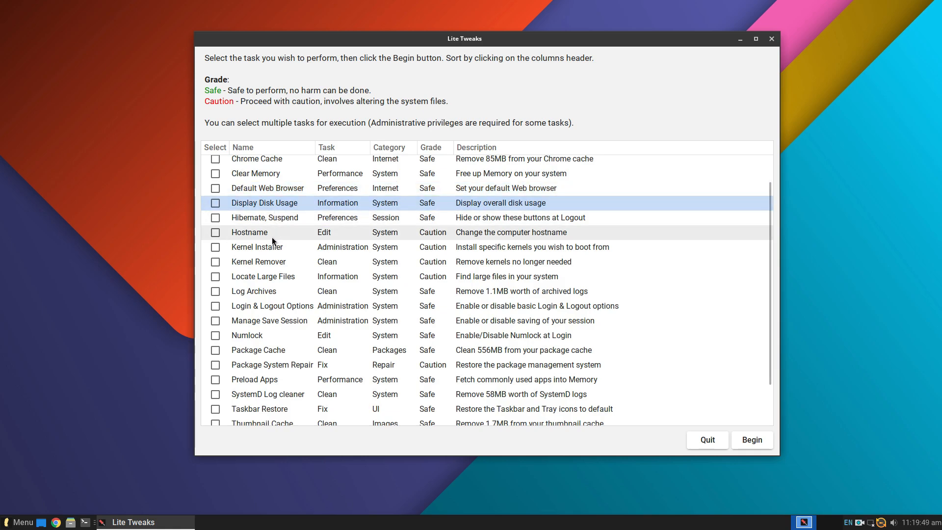
click(214, 247)
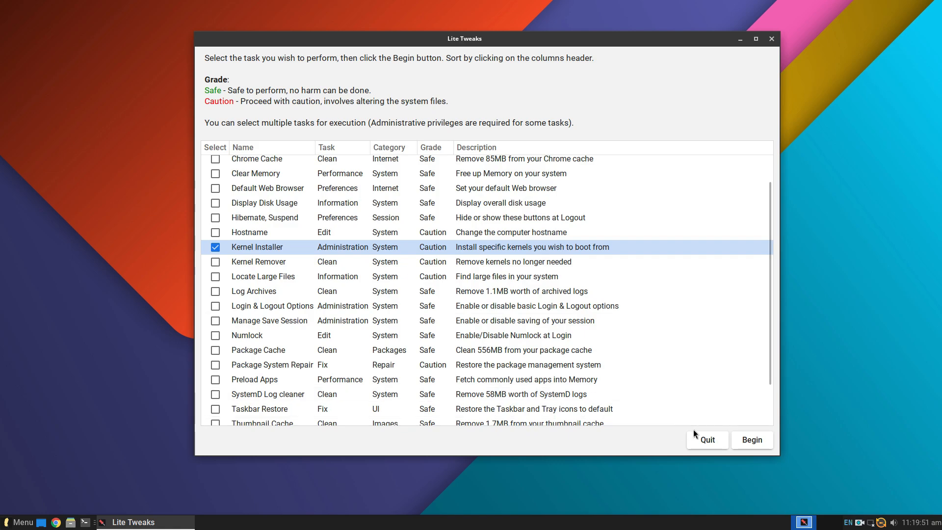
click(750, 439)
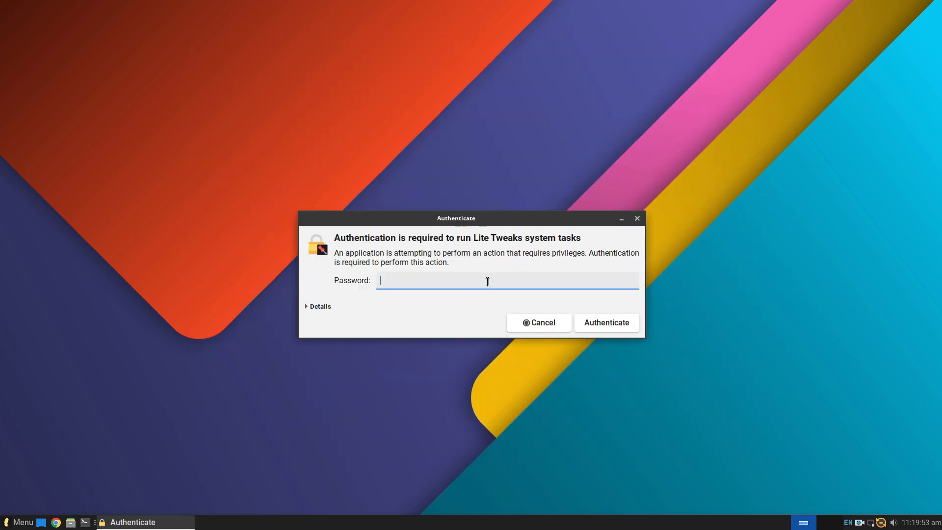
click(605, 323)
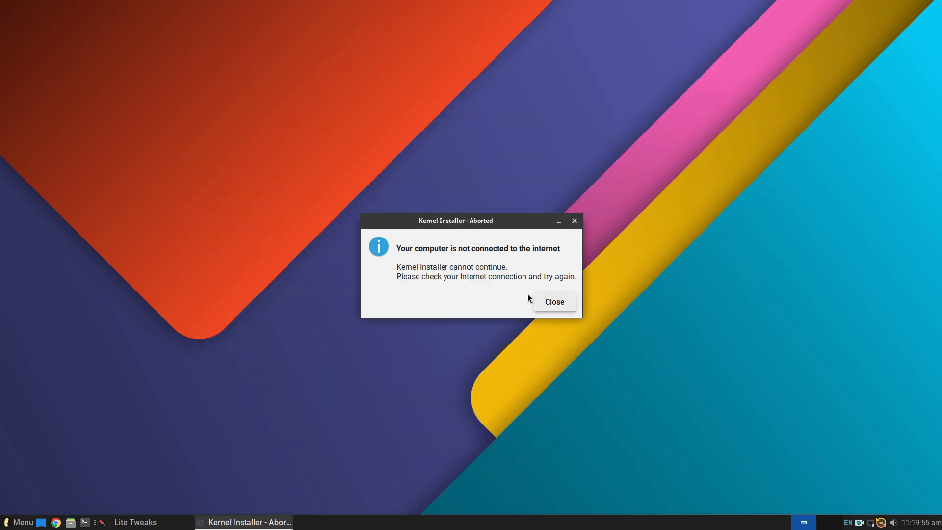
click(553, 301)
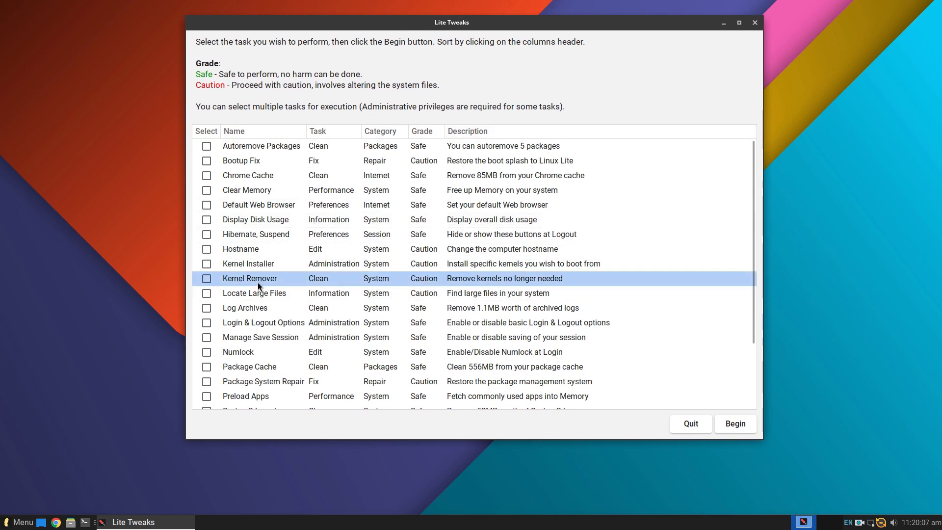
Tick and untick the Preload Apps, Taskbar Restore, TLP and zRAM tasks without running any.
scroll(down, 3)
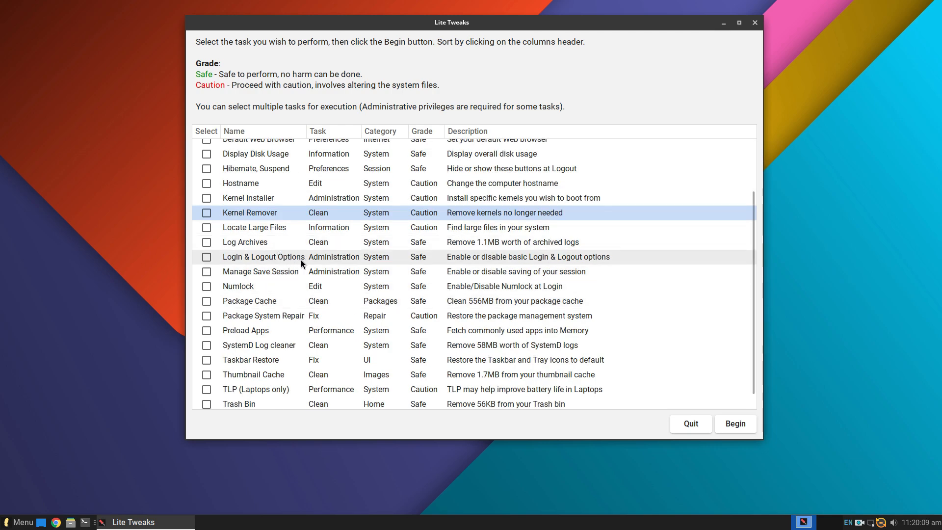
click(207, 300)
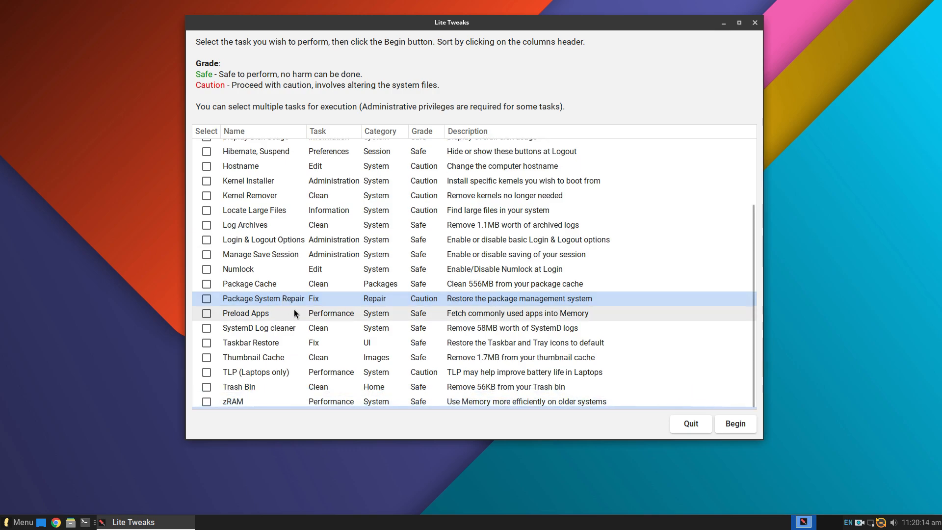
click(207, 313)
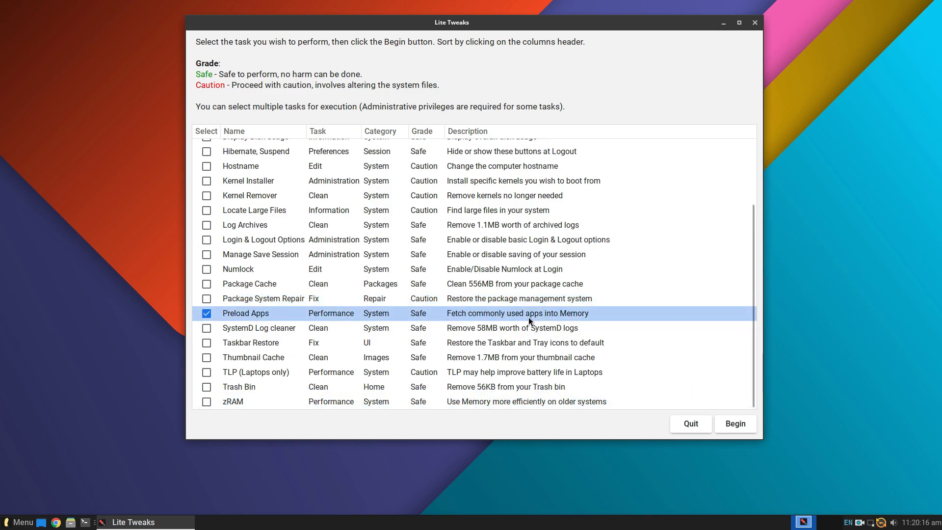
click(206, 313)
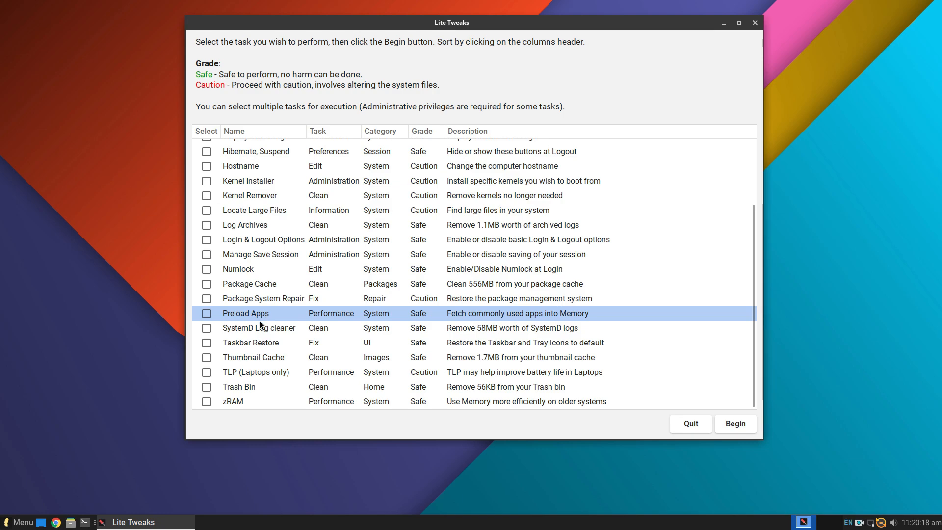
click(206, 342)
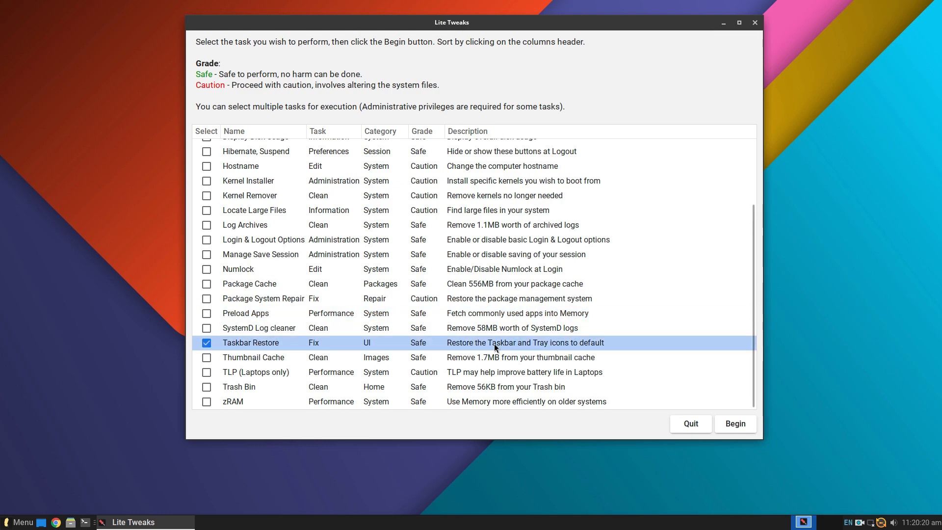
click(206, 372)
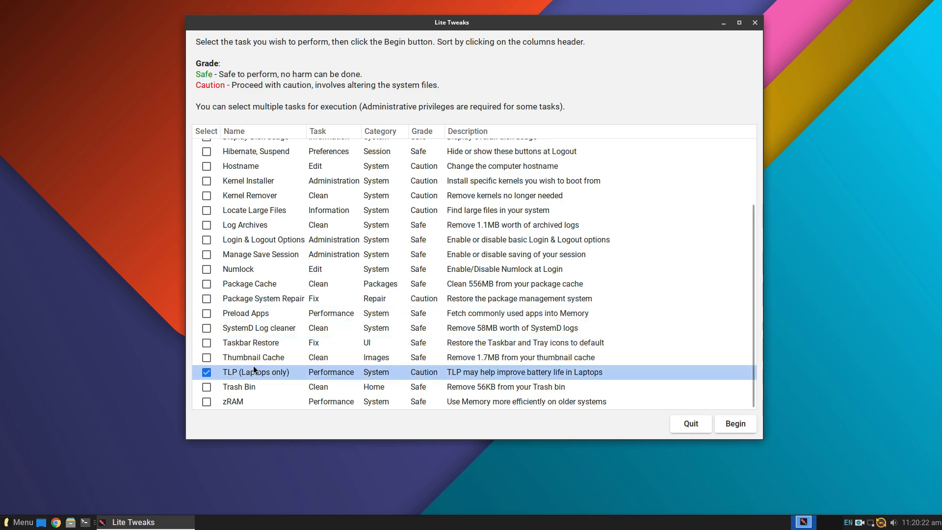
click(206, 402)
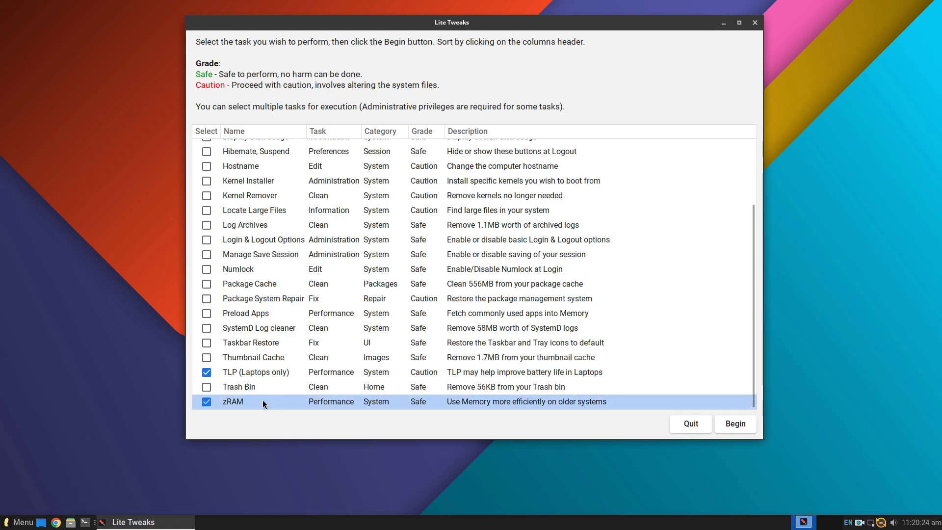
click(207, 401)
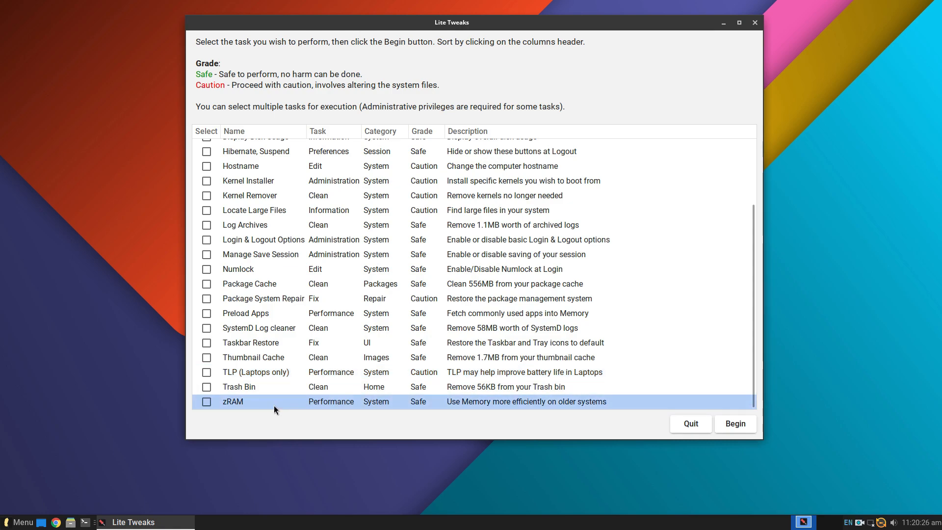
Toggle Preload Apps once more and quit Lite Tweaks back to the desktop.
click(206, 313)
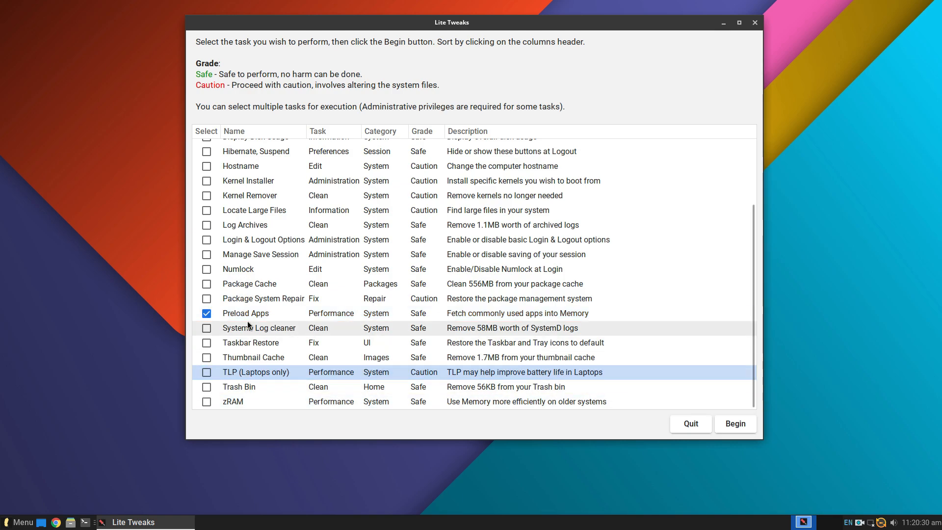
click(206, 313)
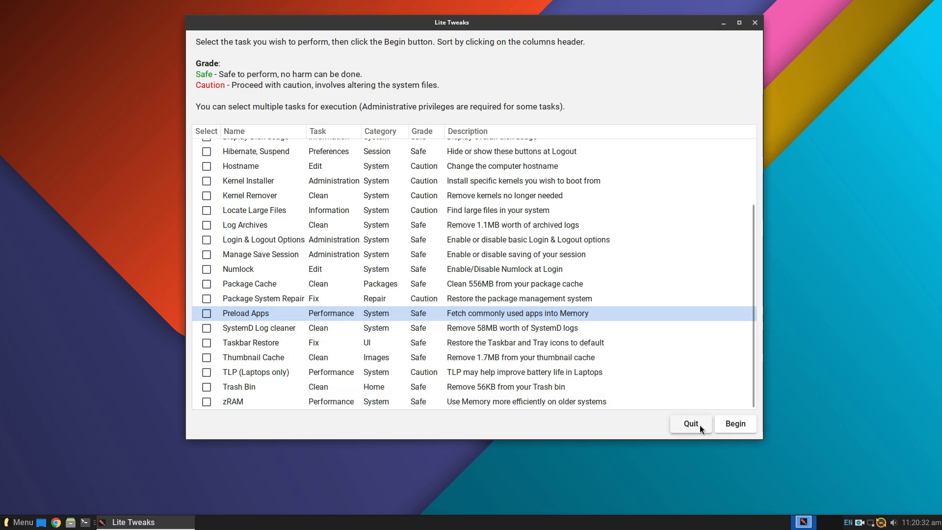
click(690, 424)
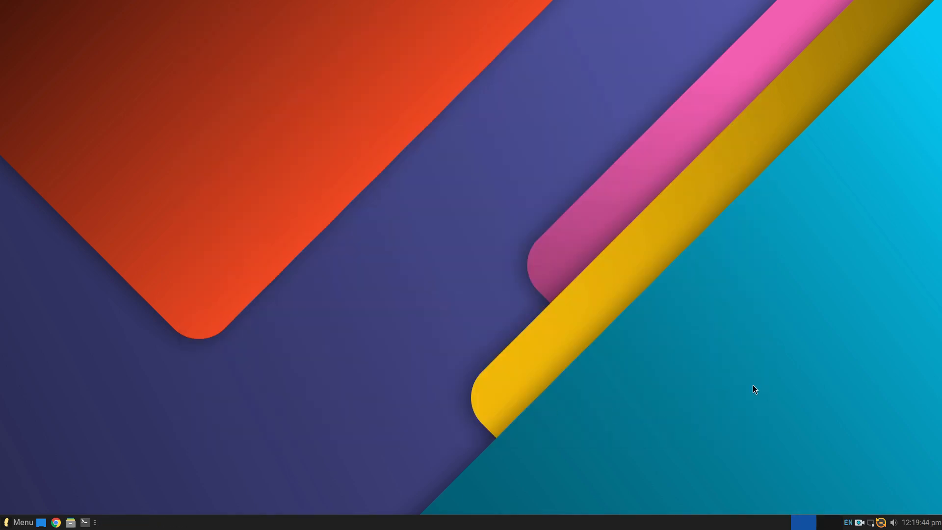
Reach the Appearance panel from the menu's Settings Manager, dismissing the stray browser page.
click(18, 522)
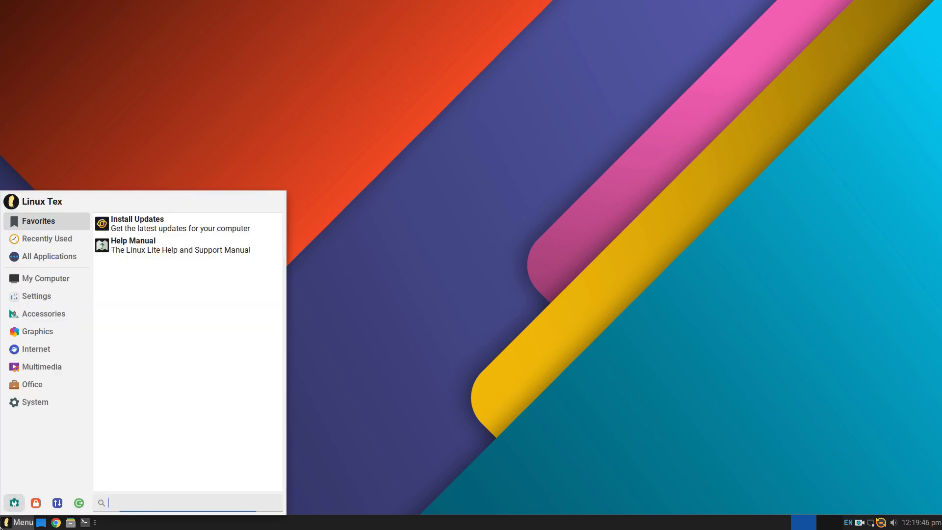
click(35, 296)
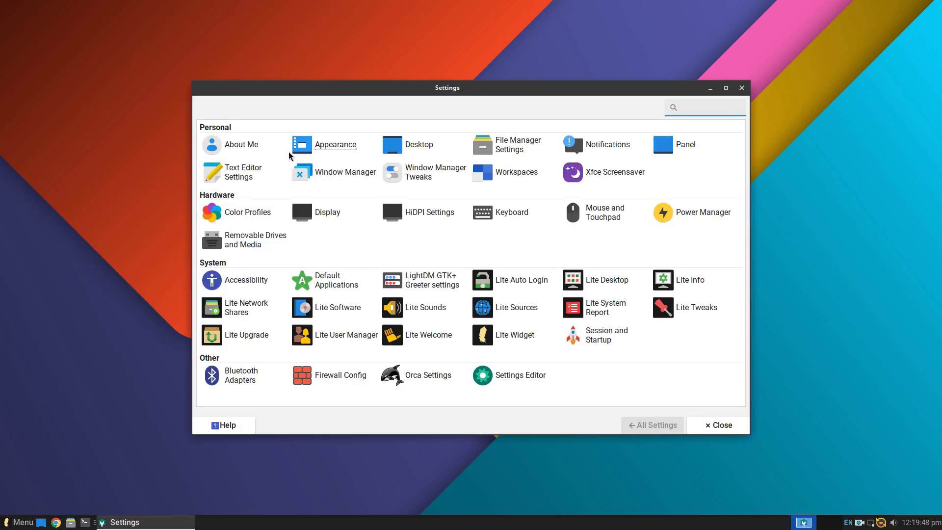
click(244, 144)
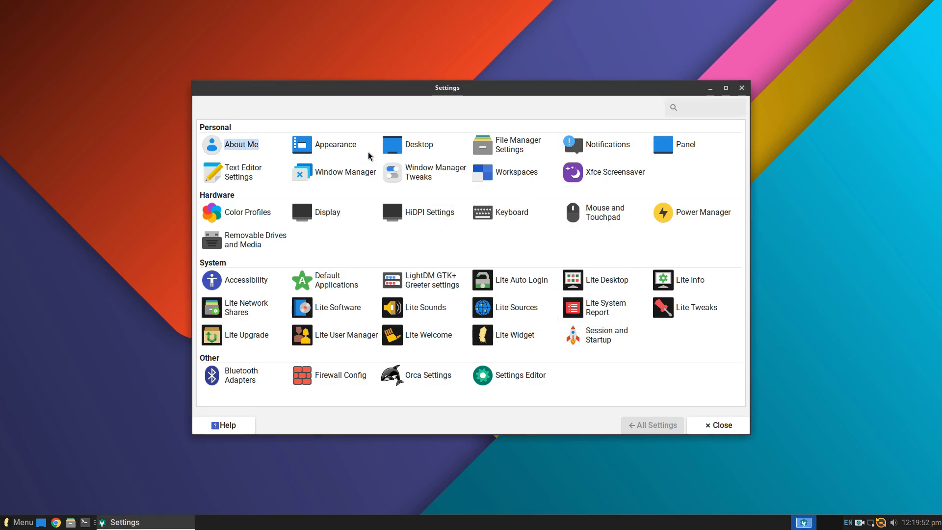
click(337, 144)
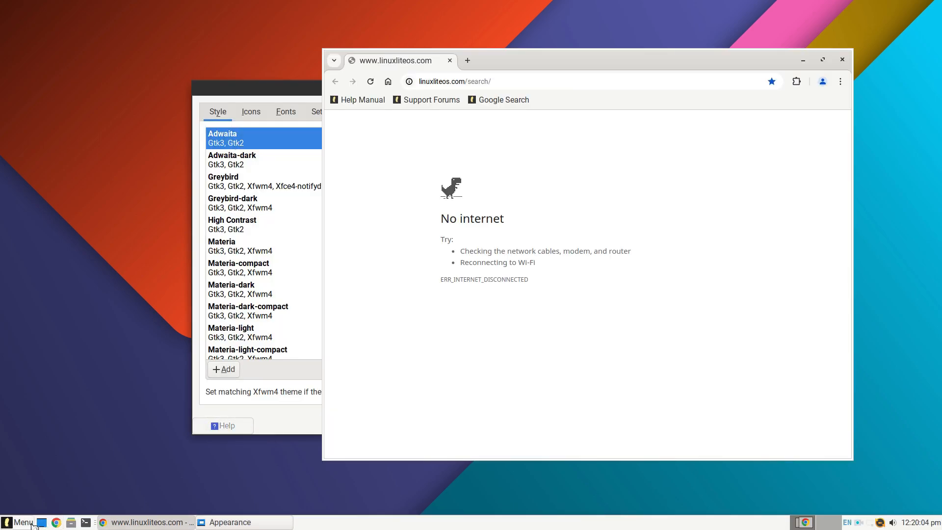
click(20, 522)
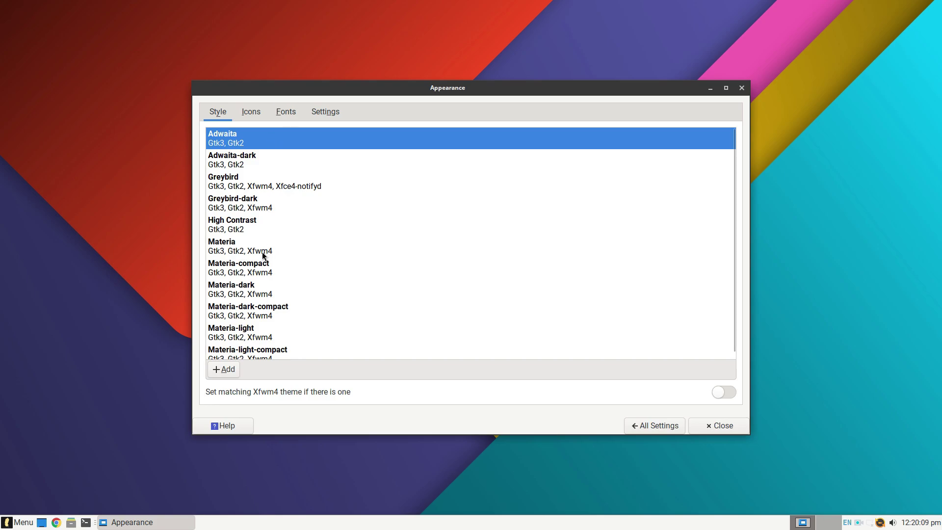
Review Appearance's Icons, Fonts and Settings pages, then return to All Settings.
click(248, 112)
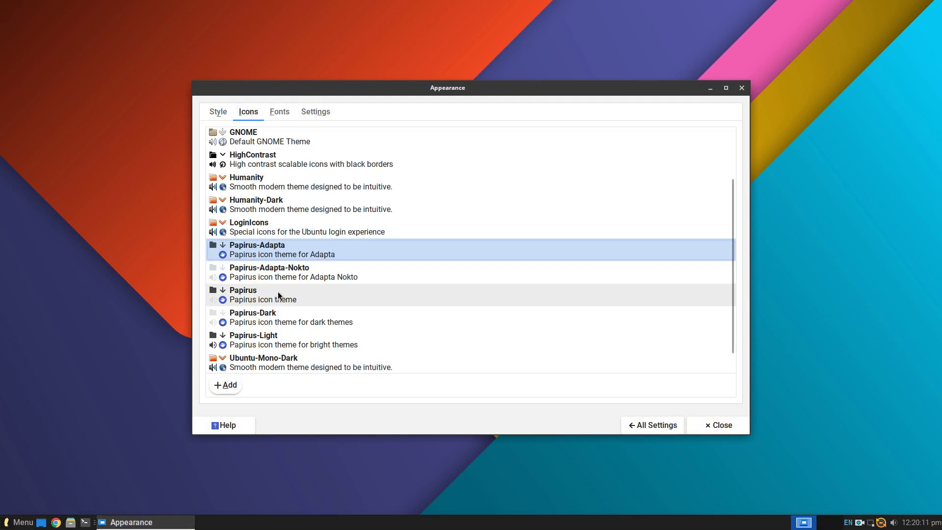
click(279, 111)
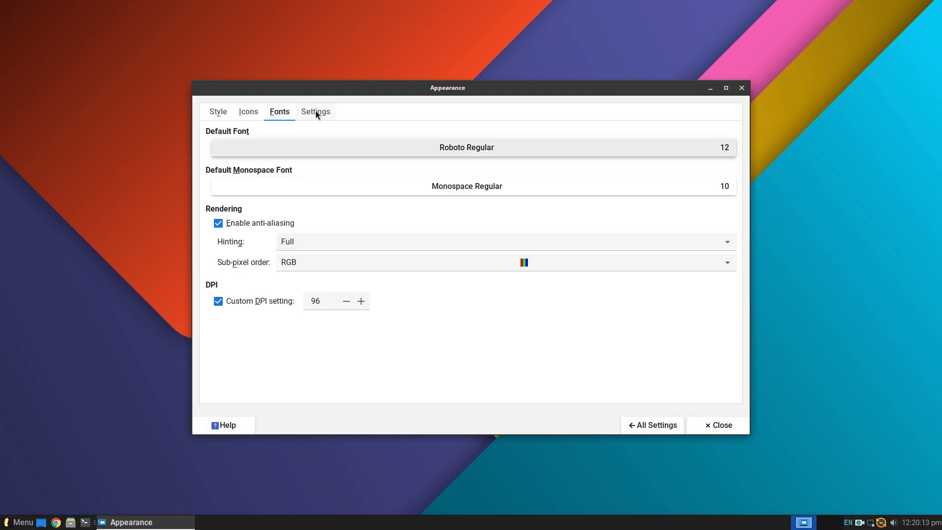
click(316, 112)
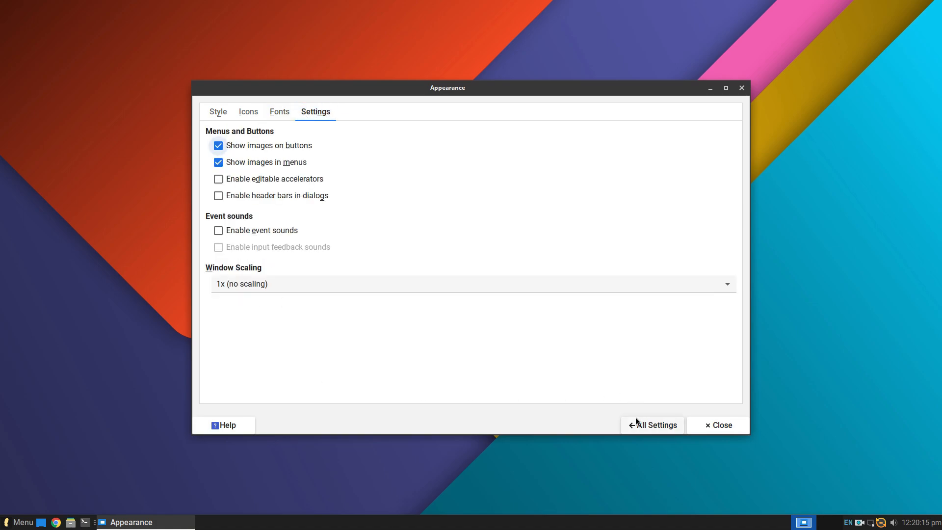
click(652, 425)
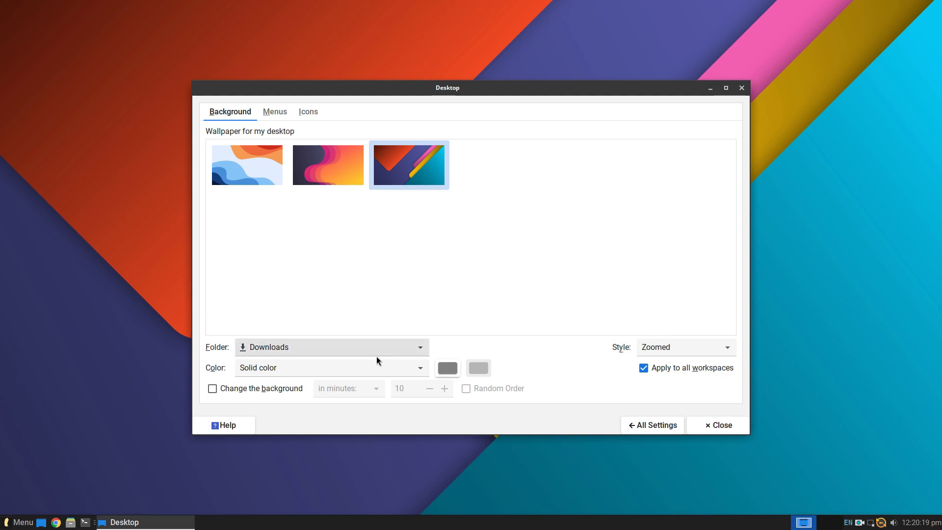
Browse Desktop wallpaper folders (backgrounds, then home) and the Icons page, then return to All Settings.
click(330, 347)
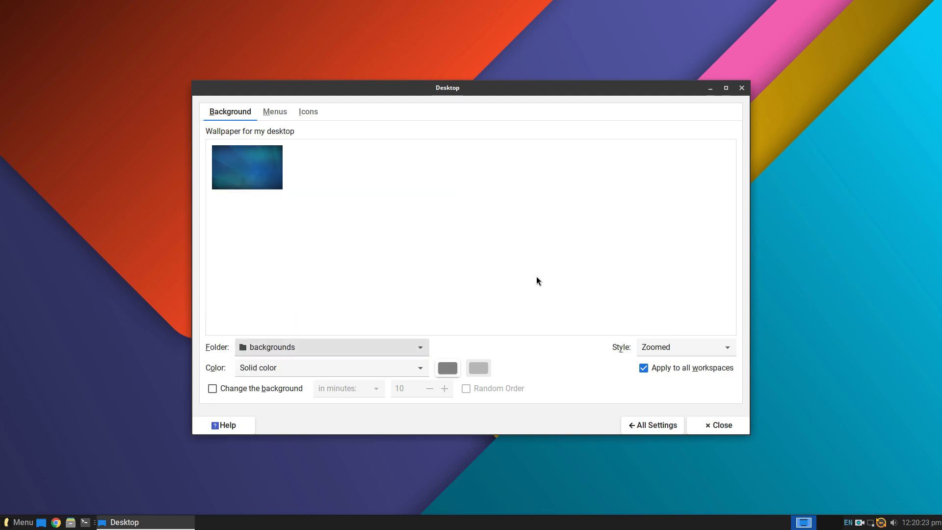
click(330, 347)
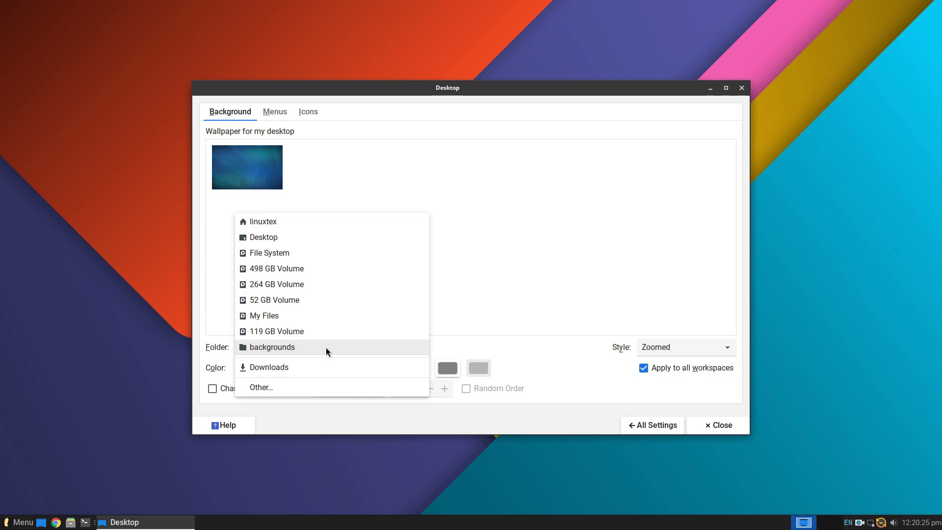
mouse_move(324, 315)
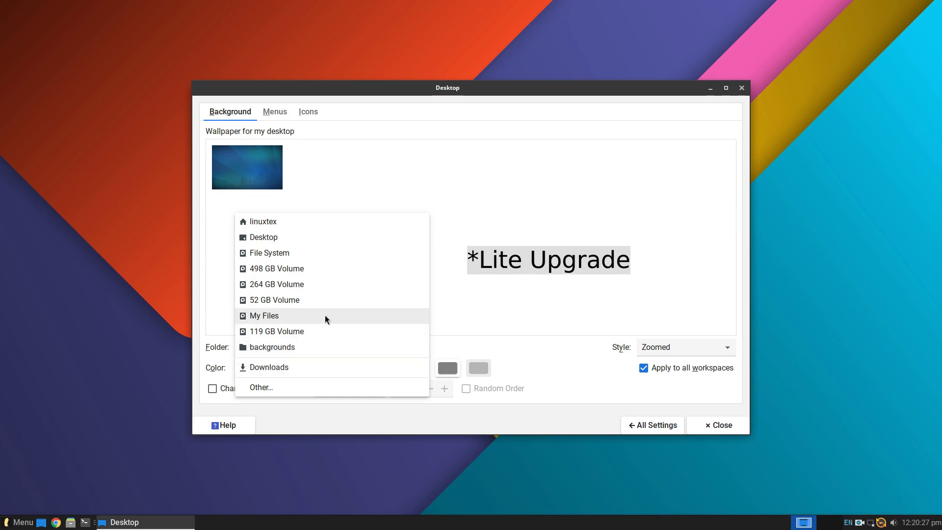
mouse_move(328, 383)
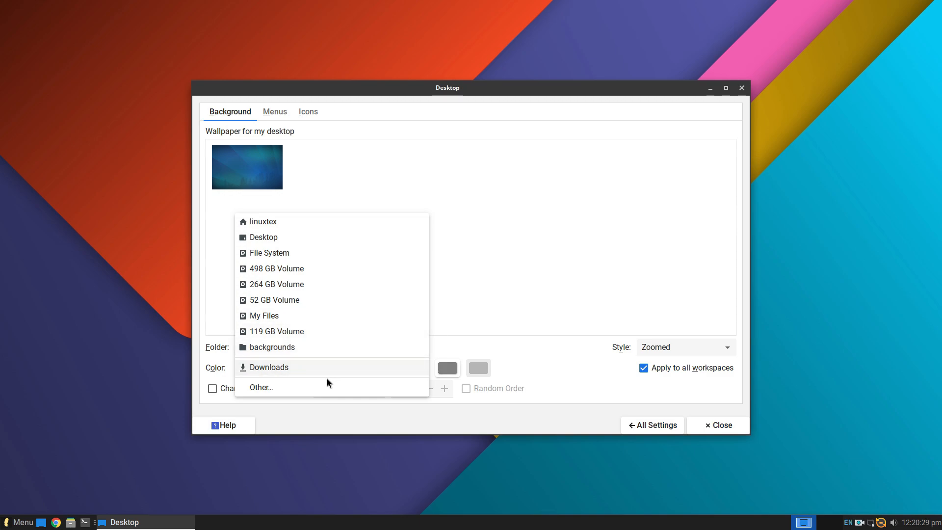
click(271, 347)
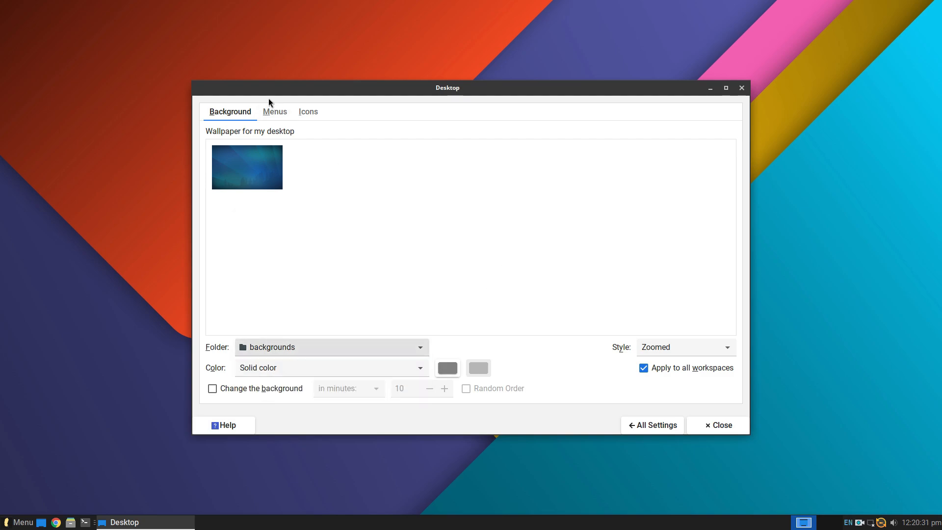
click(308, 111)
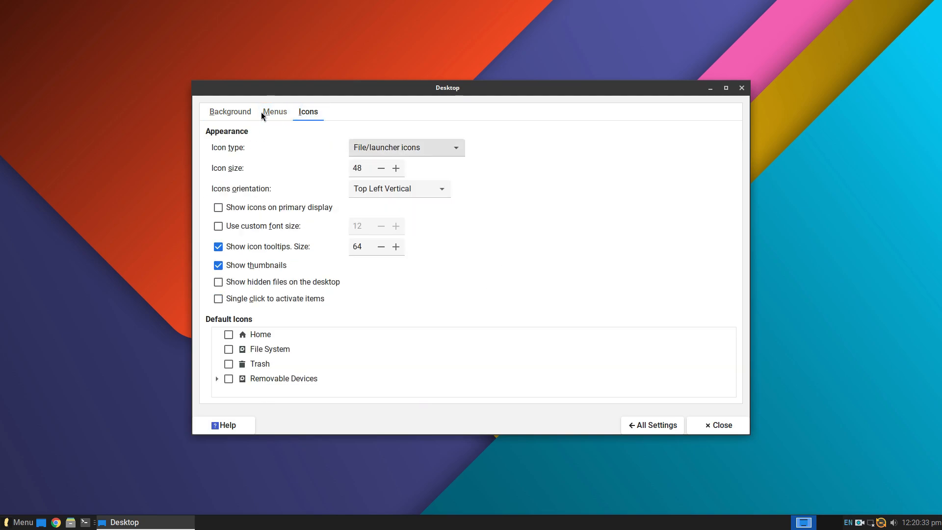
click(230, 112)
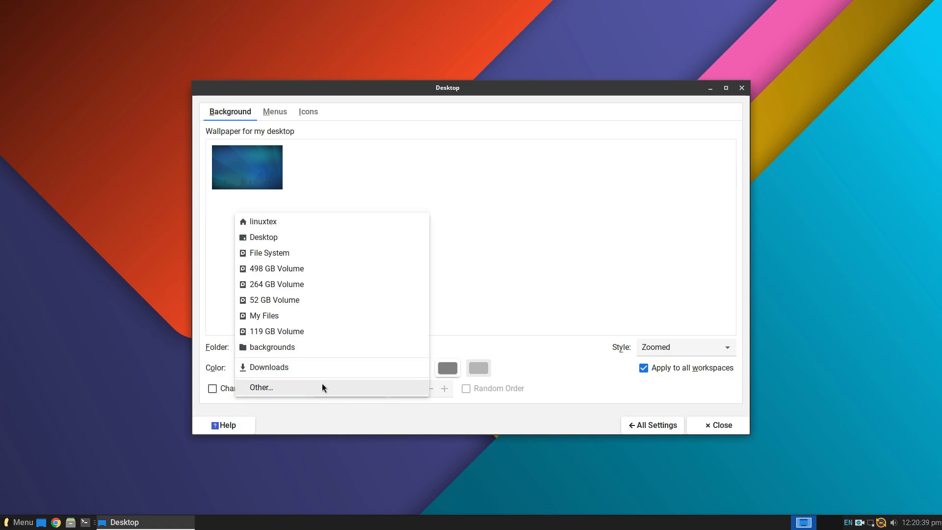
click(263, 221)
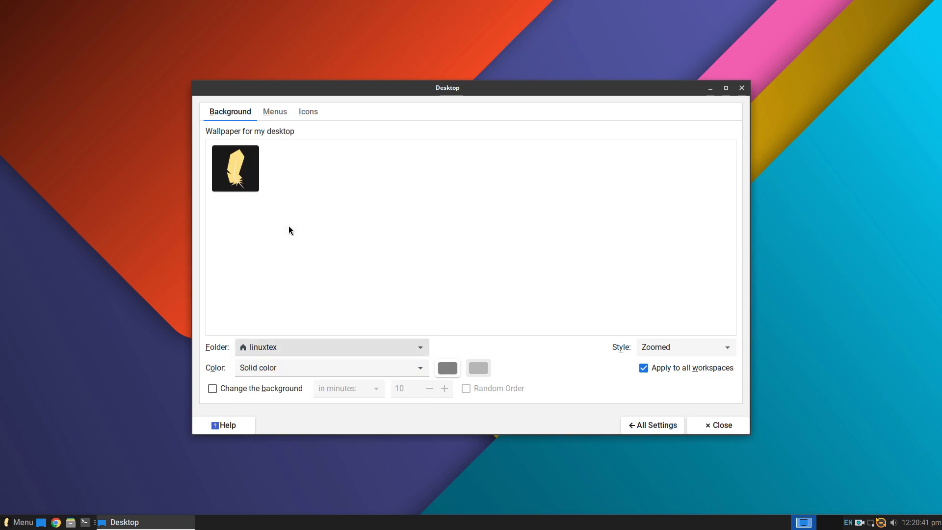
click(652, 425)
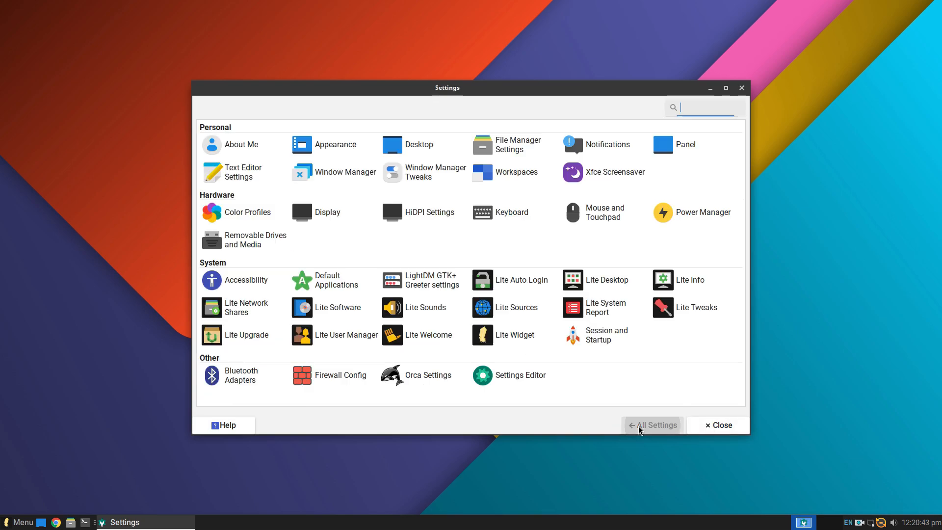
Browse File Manager Preferences, set single-click activation for items, and close the preferences.
click(518, 144)
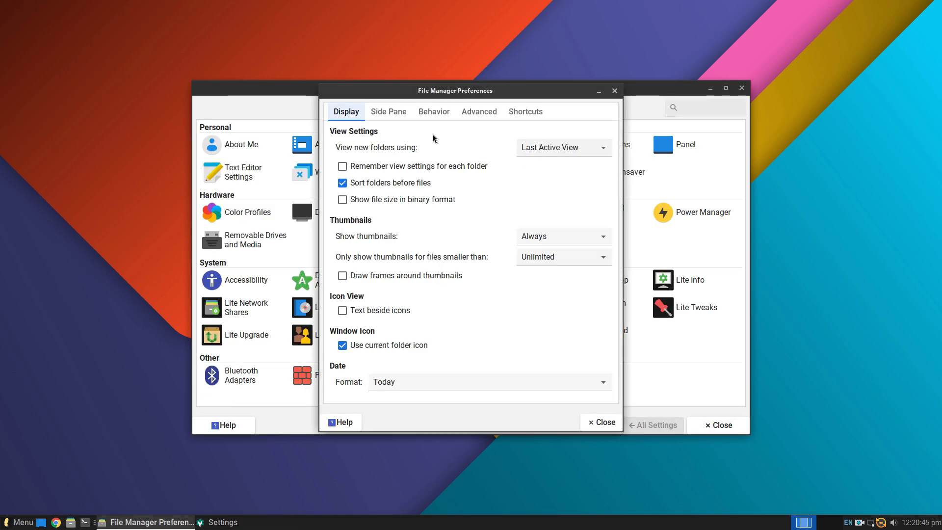
mouse_move(385, 247)
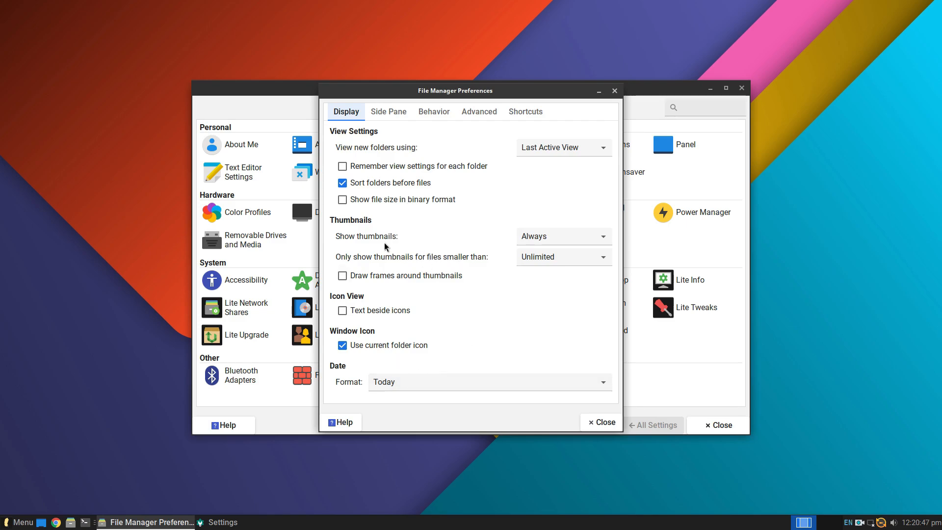
click(388, 111)
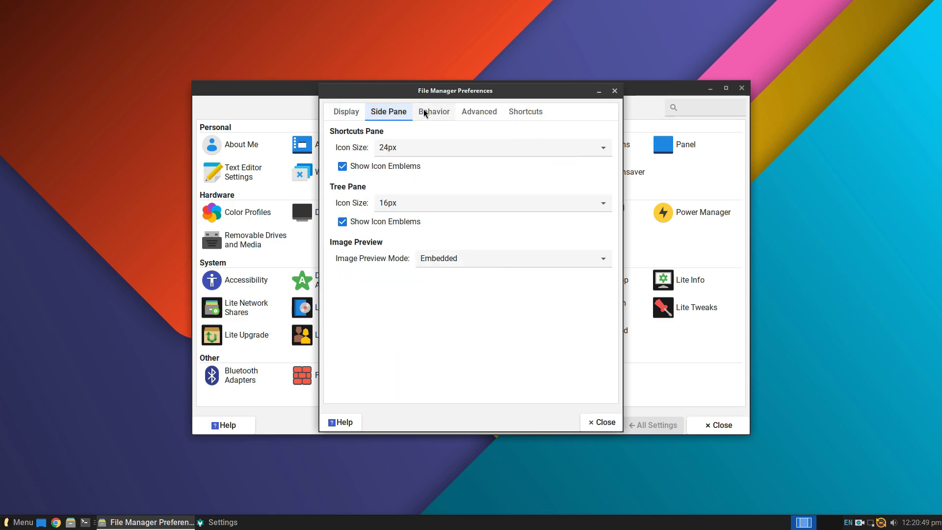
click(434, 111)
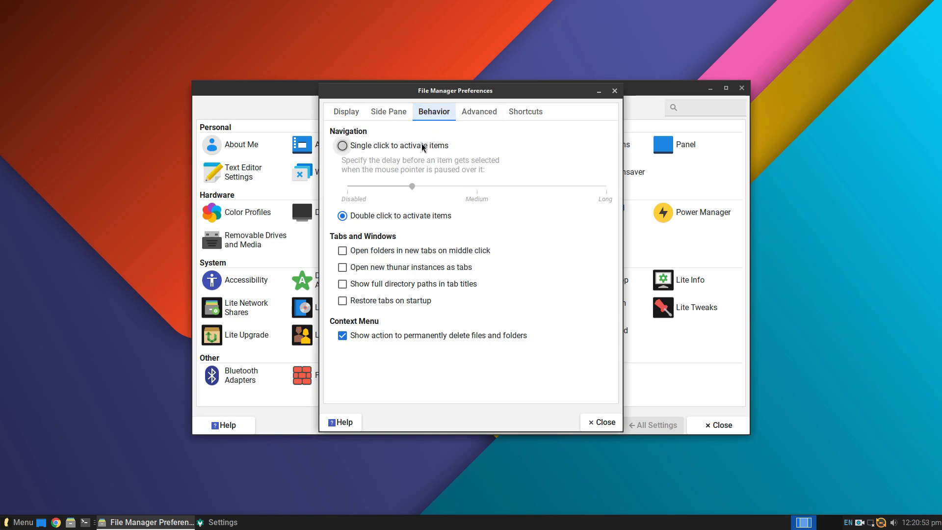
click(341, 145)
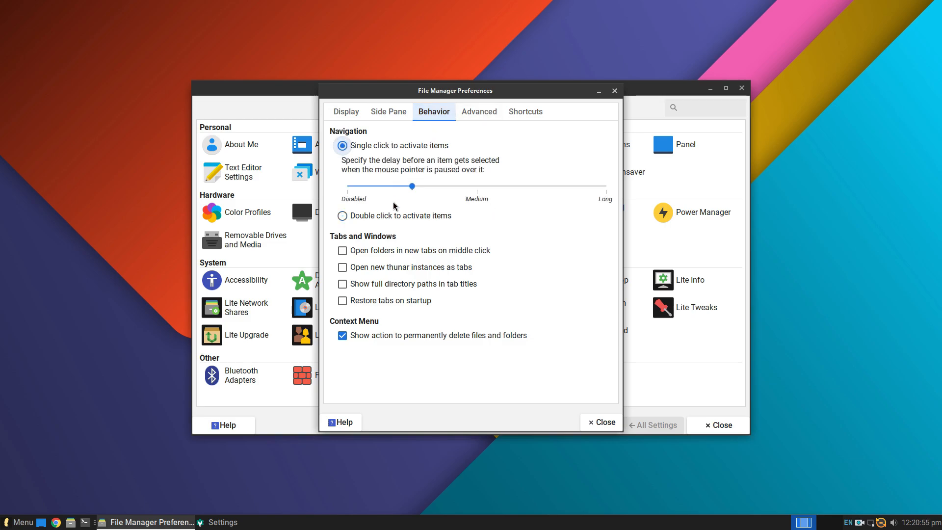
click(479, 111)
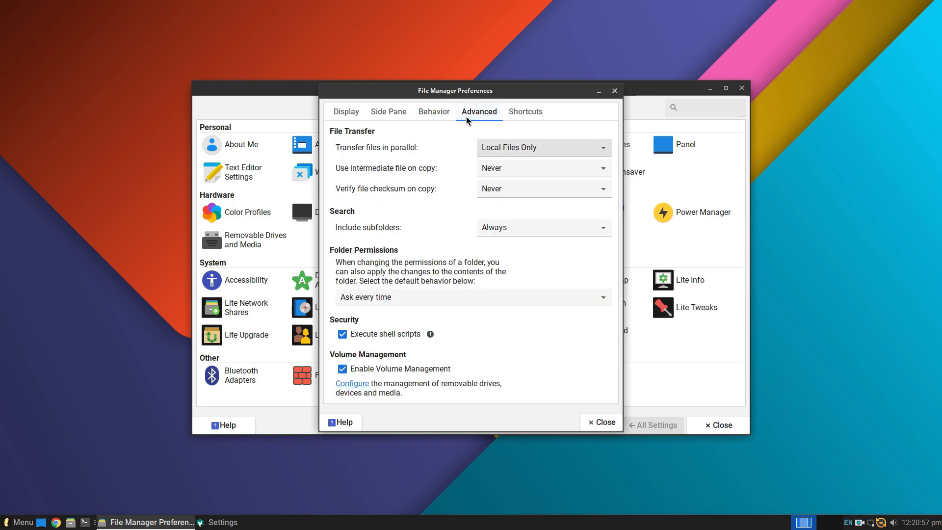
mouse_move(508, 353)
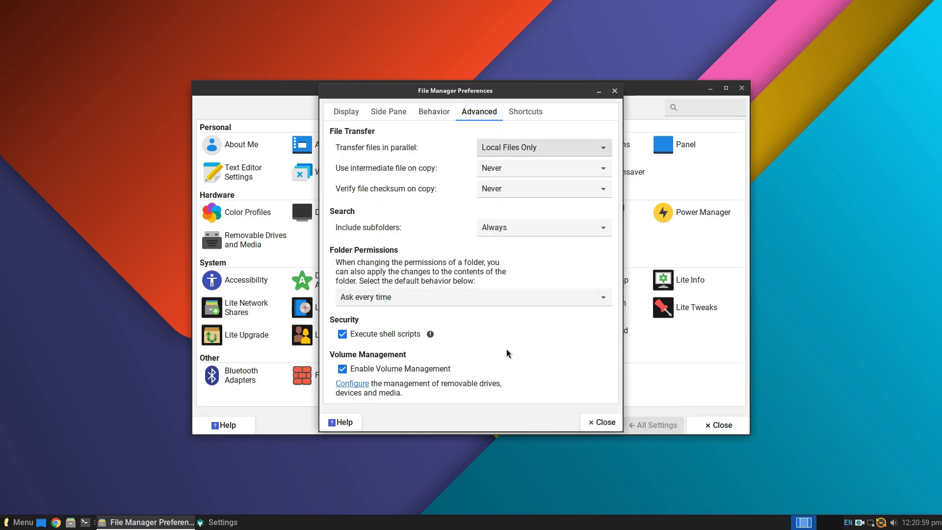
click(524, 111)
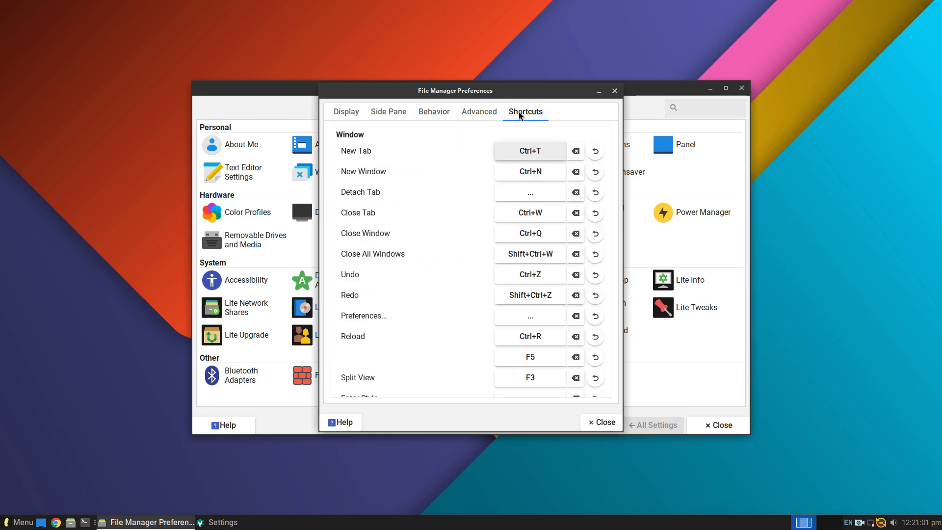
click(600, 422)
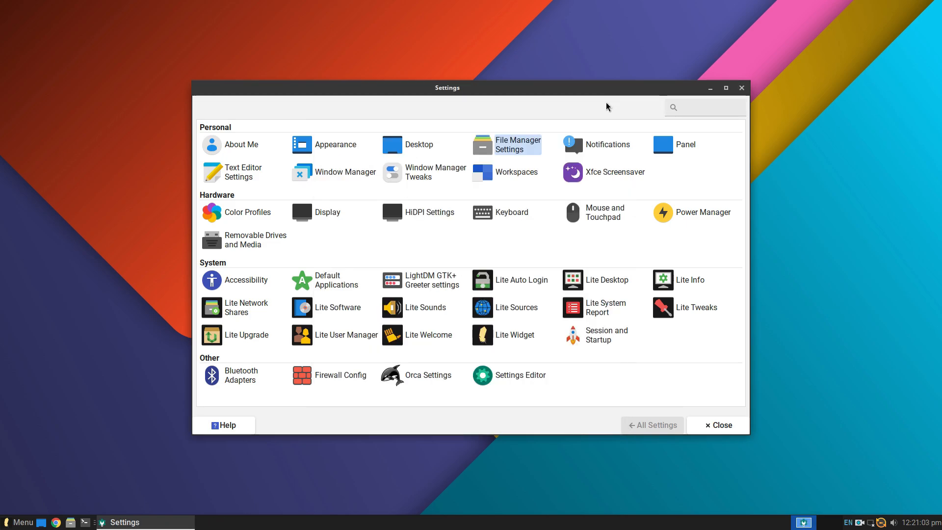
Bring up the Notifications settings from the Settings Manager.
click(609, 144)
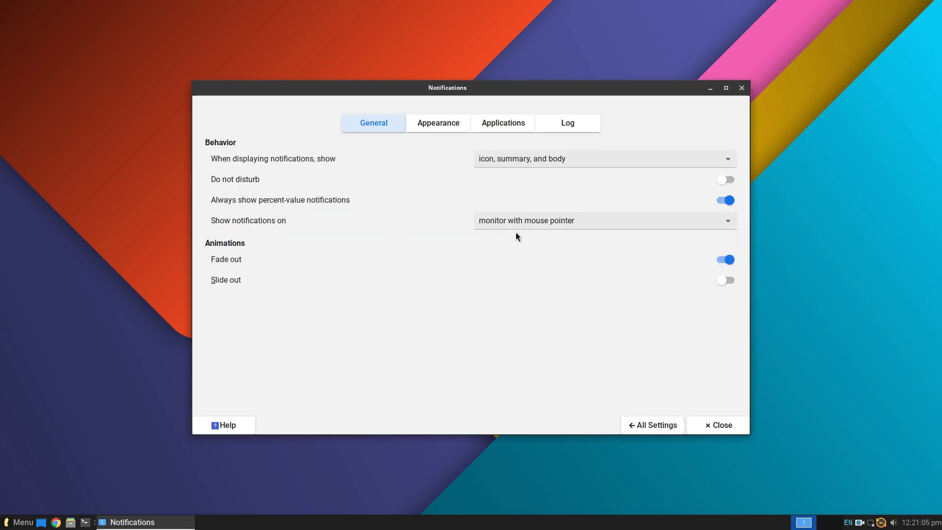
click(438, 123)
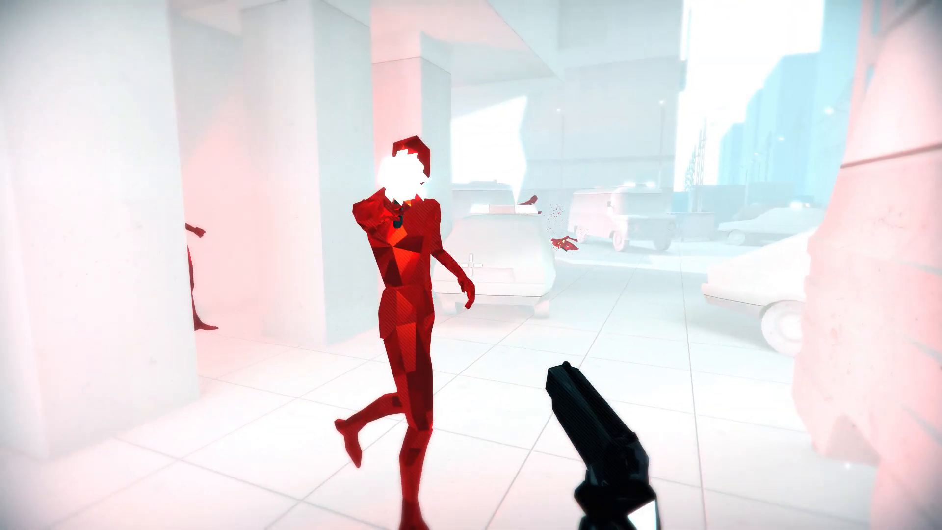
click(470, 264)
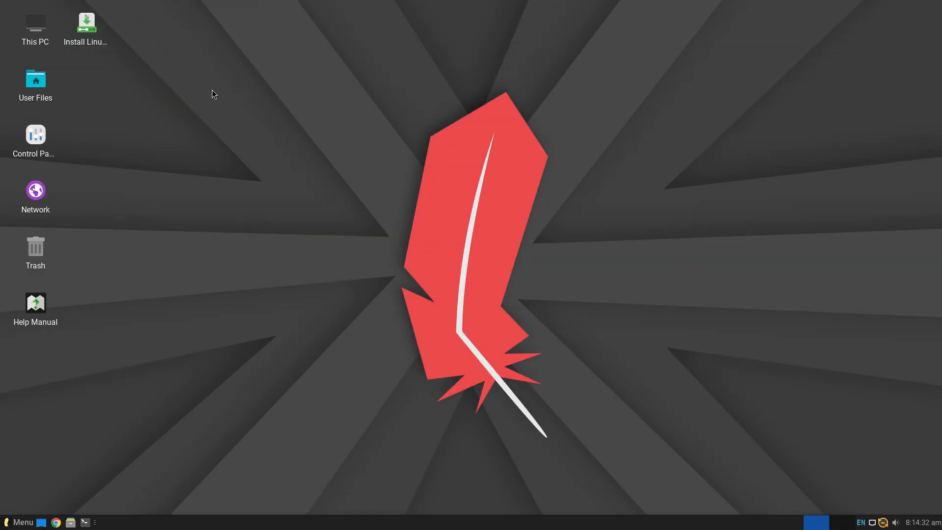
Launch the installer and accept English language and English (US) keyboard up to the Updates step.
double_click(86, 22)
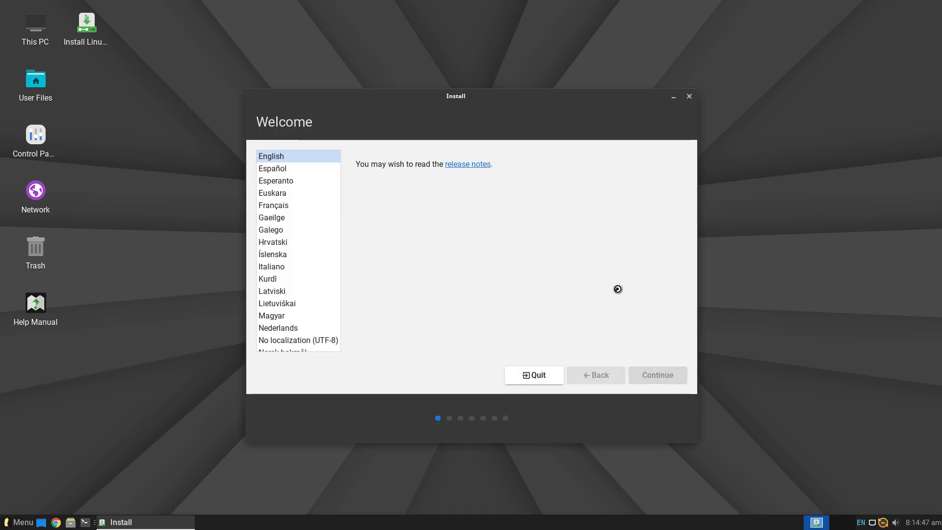
click(656, 375)
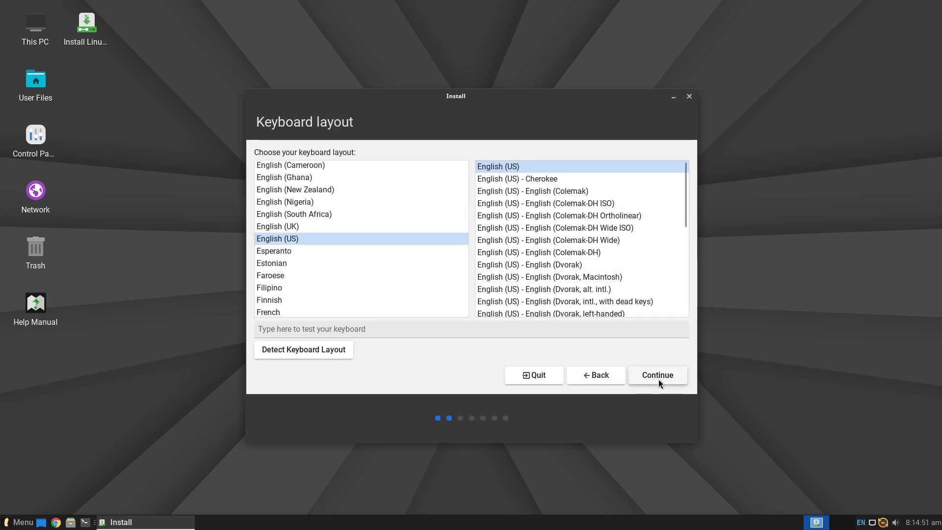
click(657, 374)
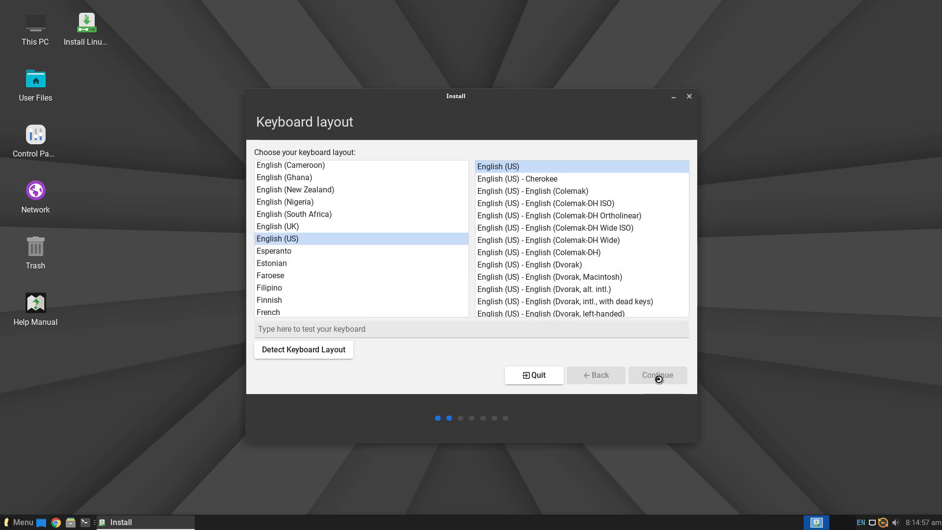
click(656, 375)
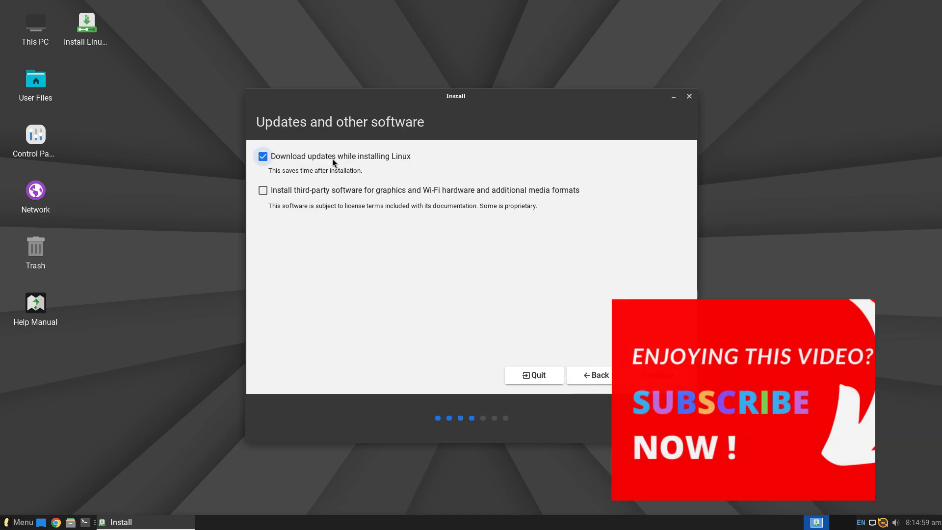
Enable third-party graphics, Wi-Fi and media format software and continue past the Updates step.
click(262, 189)
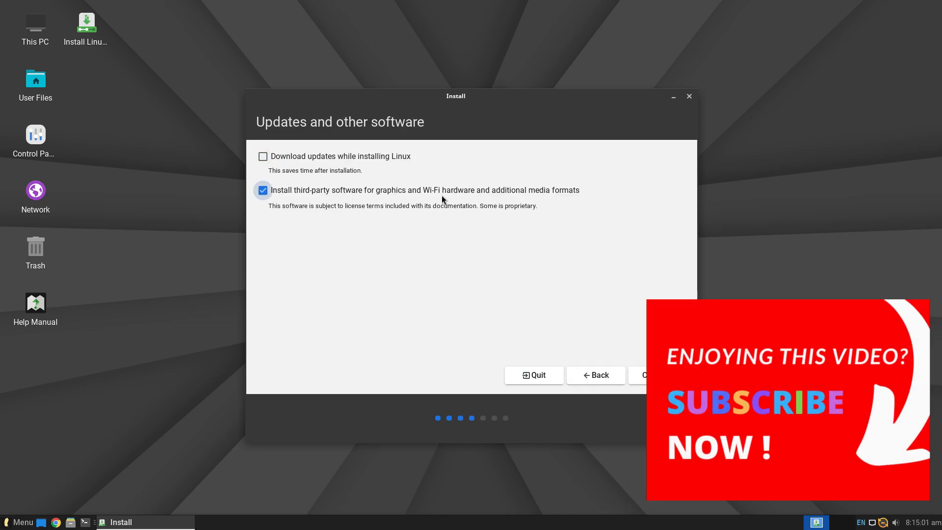
click(652, 374)
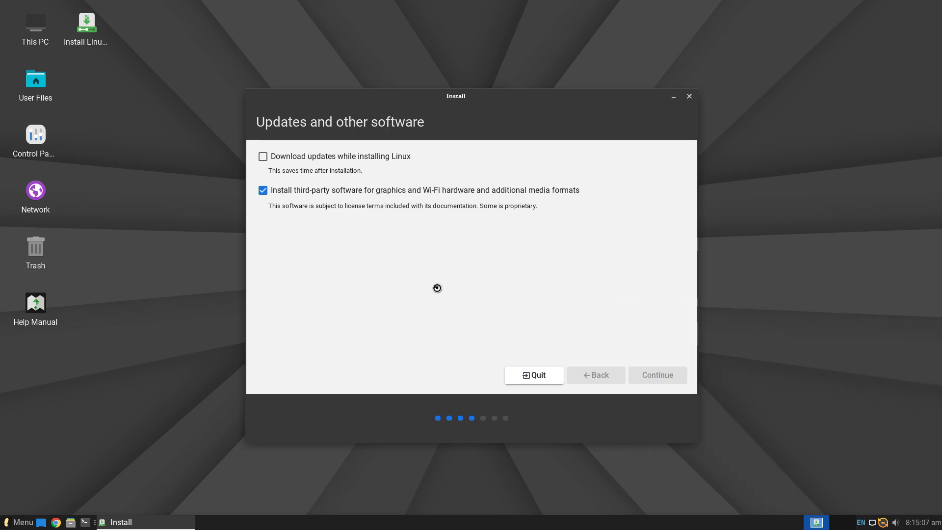
click(656, 375)
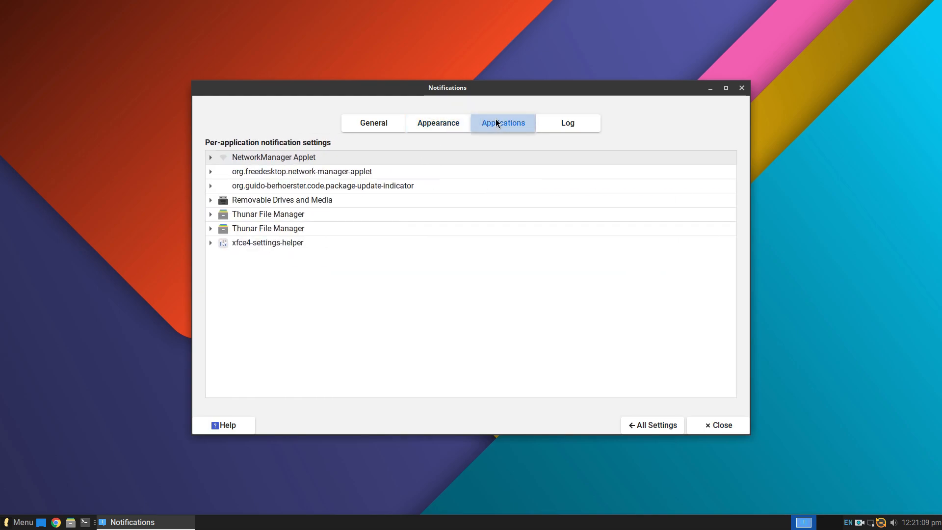
View the notification Log page, return to All Settings and bring up Panel settings.
click(566, 123)
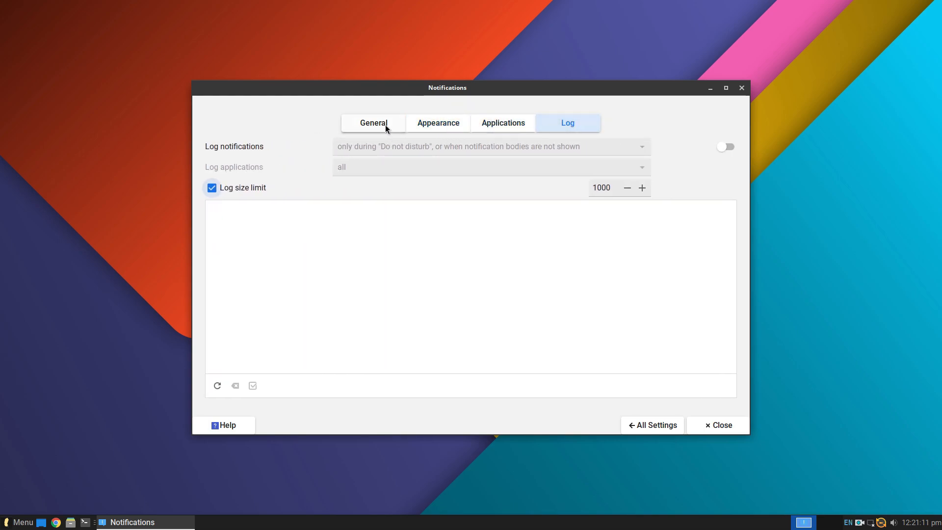
click(652, 425)
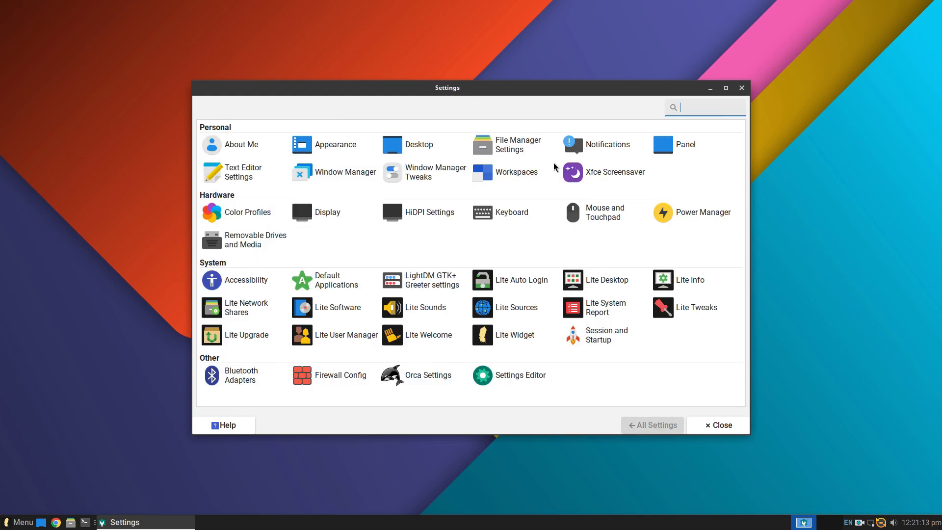
click(663, 144)
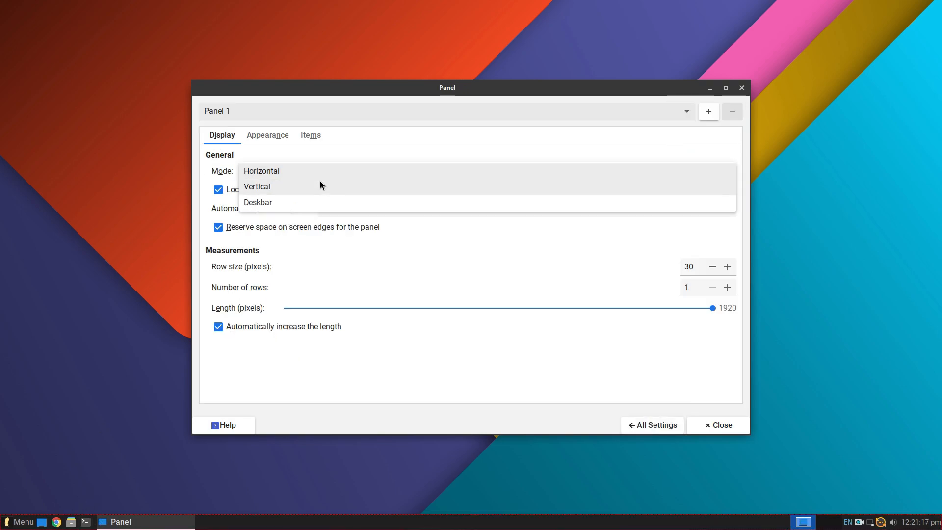
Set Panel 1 to Deskbar then back to Horizontal, and toggle dark mode on and off.
click(257, 202)
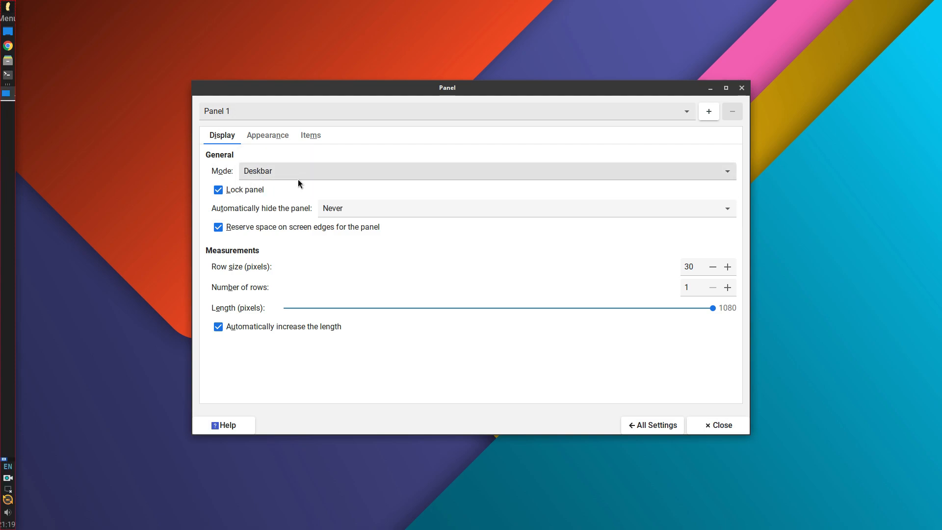
click(484, 171)
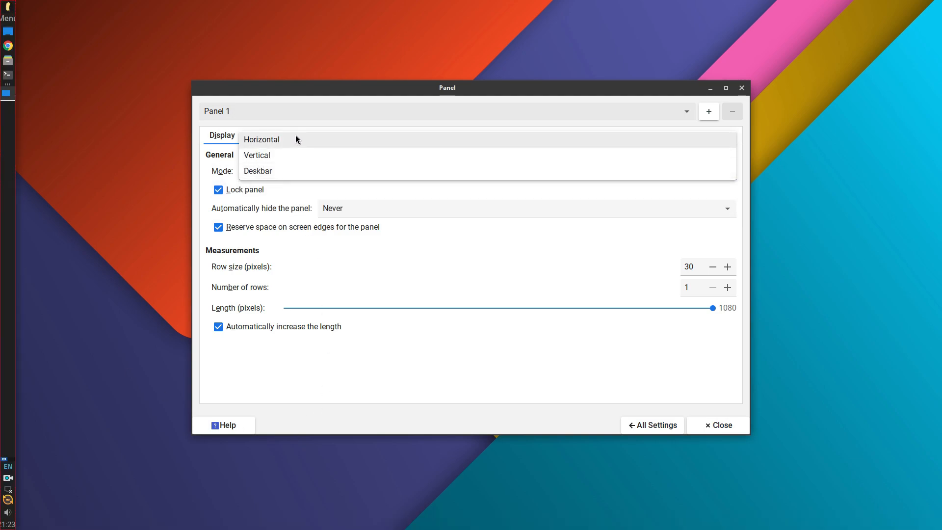
click(261, 140)
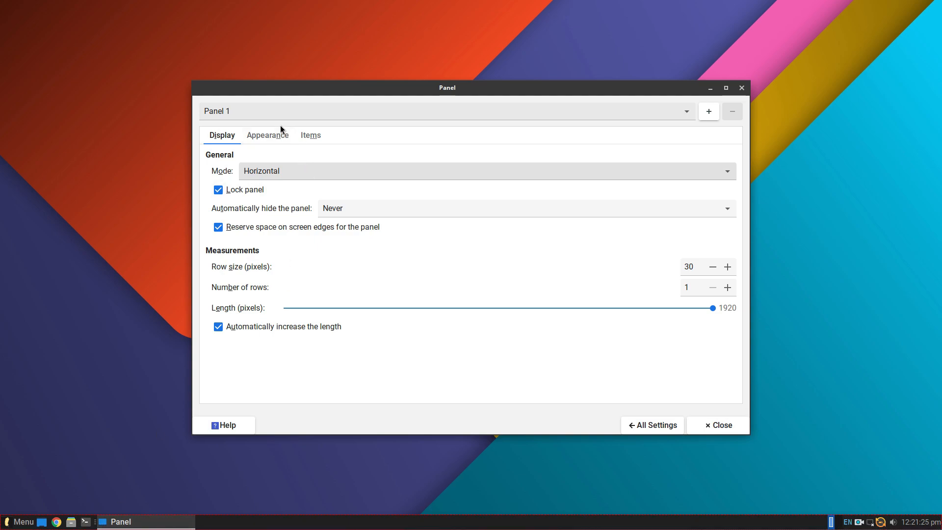
mouse_move(273, 139)
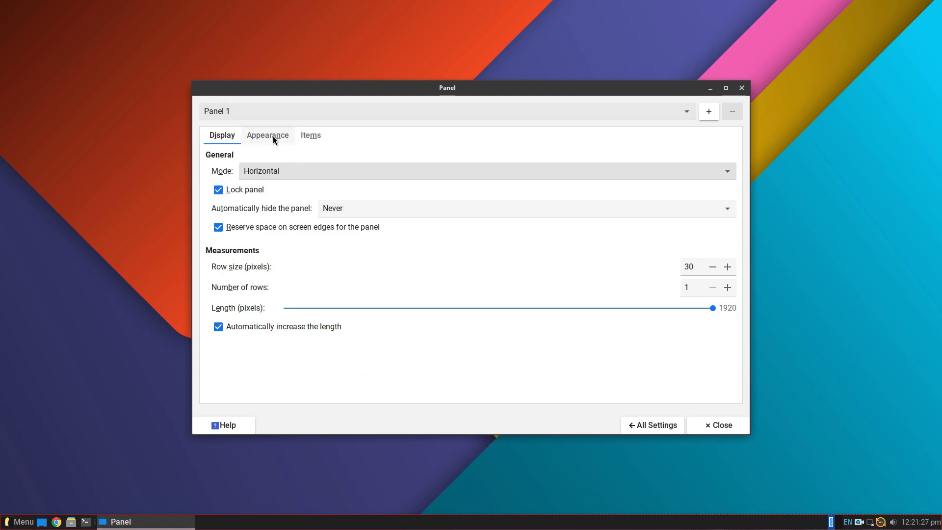
click(268, 135)
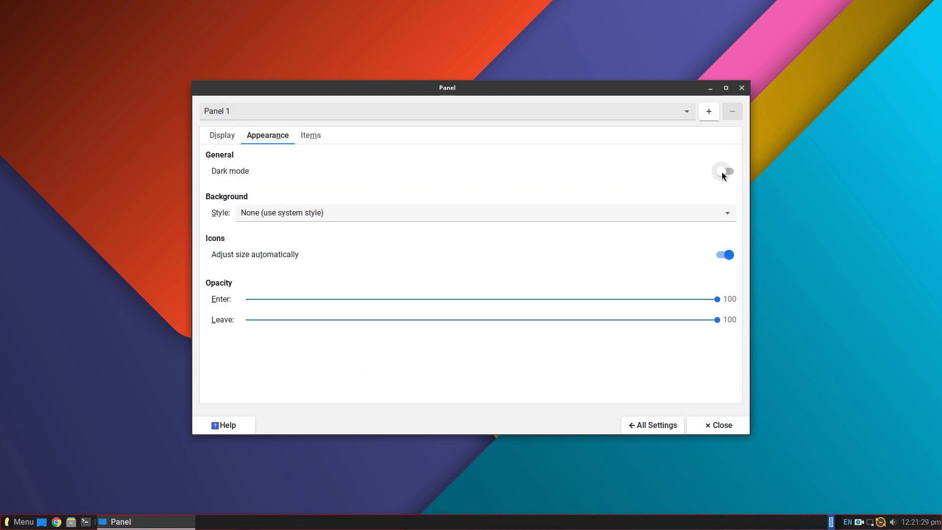
click(724, 171)
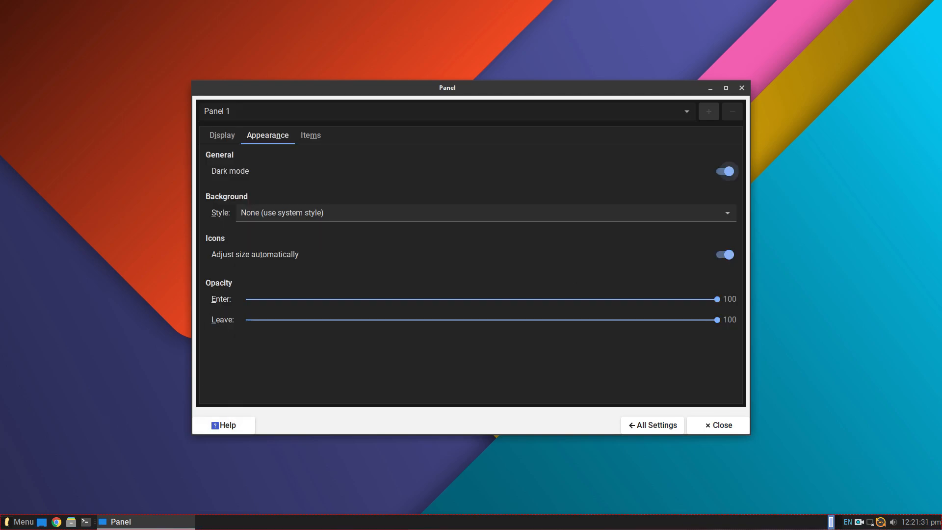
click(725, 171)
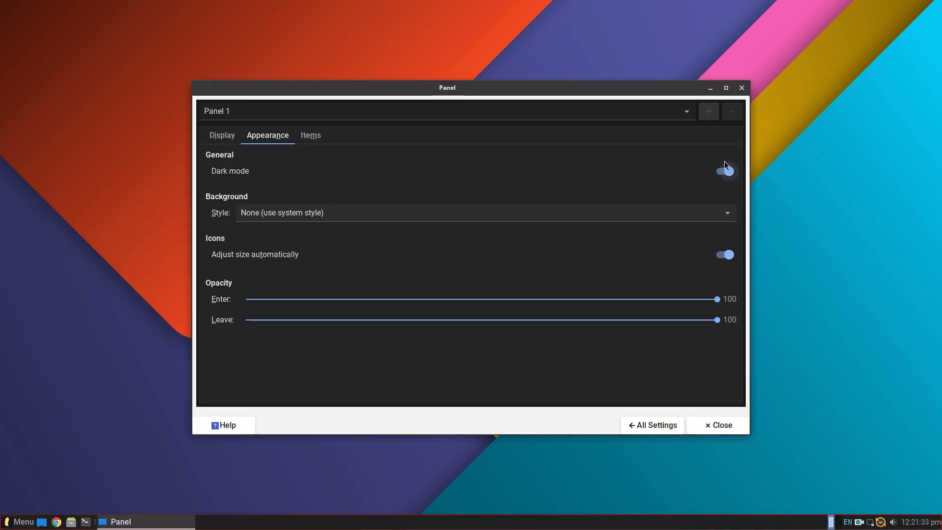
click(20, 521)
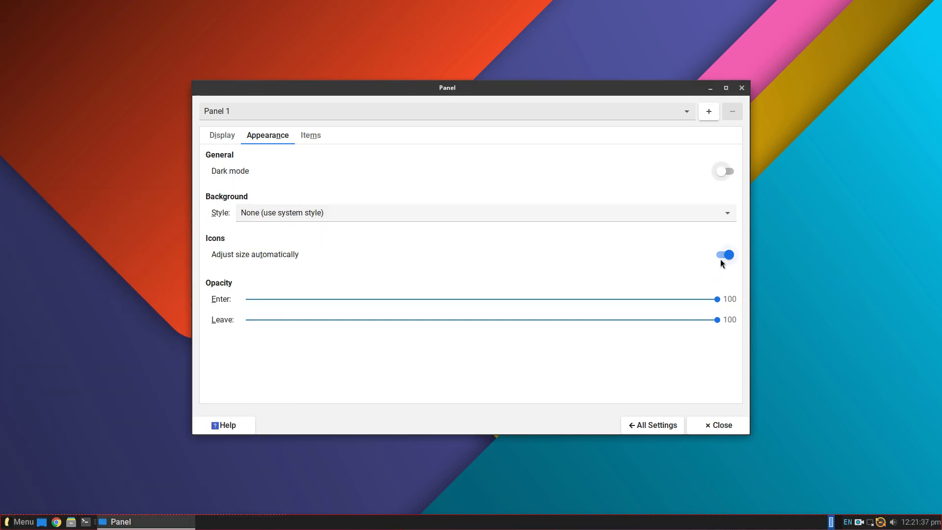
View the panel's Items list and bring up the Add New Items plugin list.
click(310, 135)
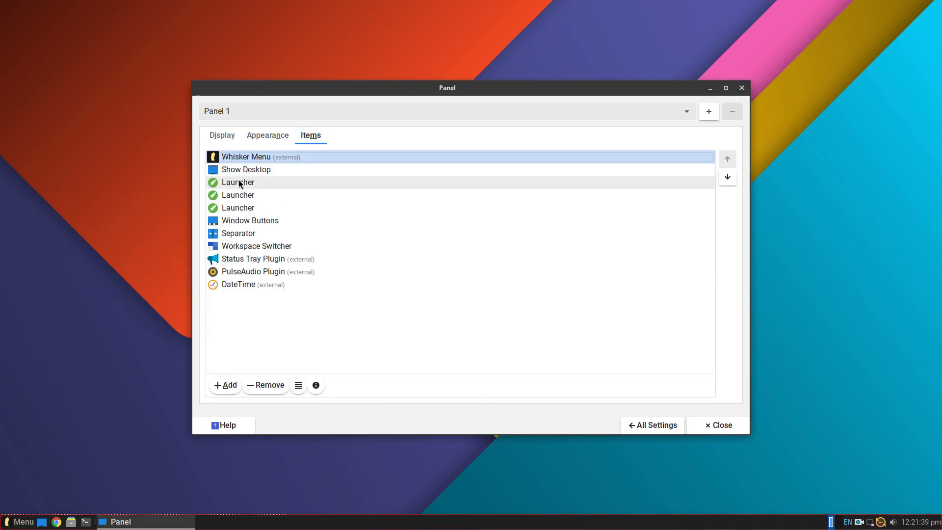
mouse_move(223, 402)
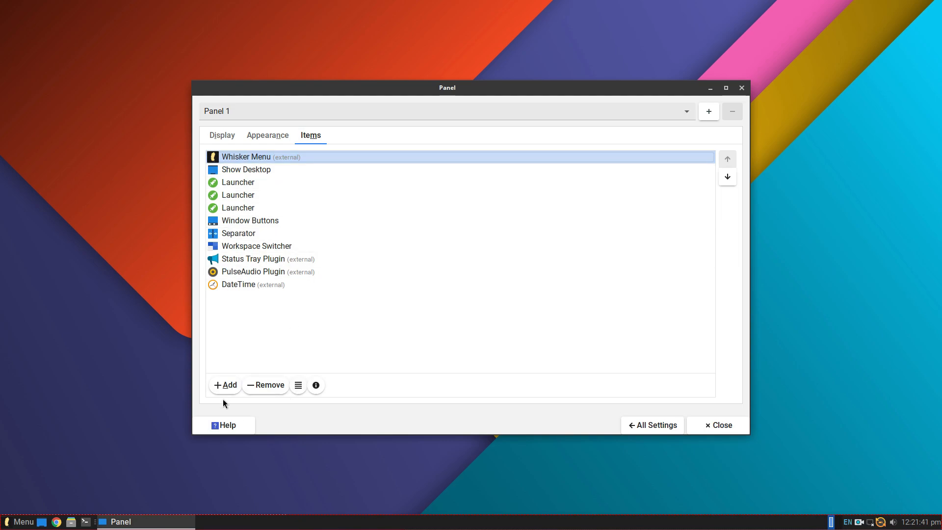
click(225, 385)
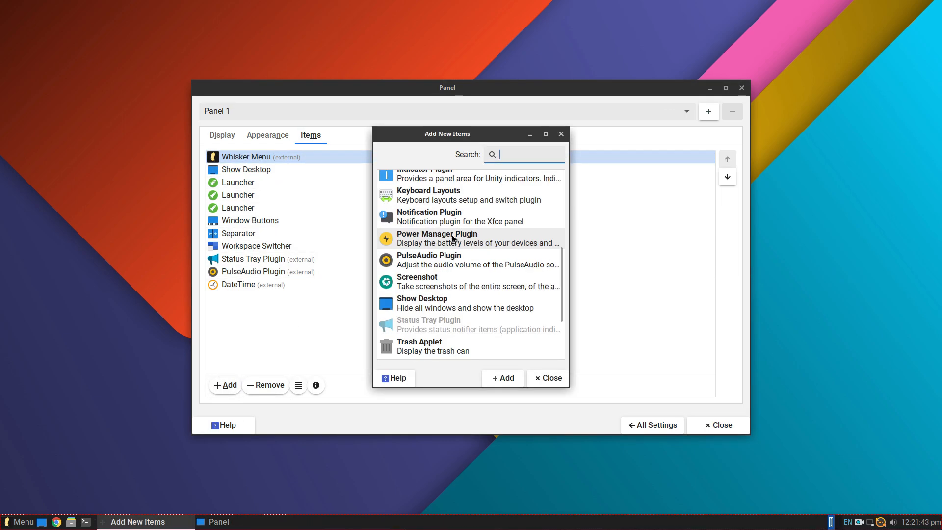
scroll(up, 3)
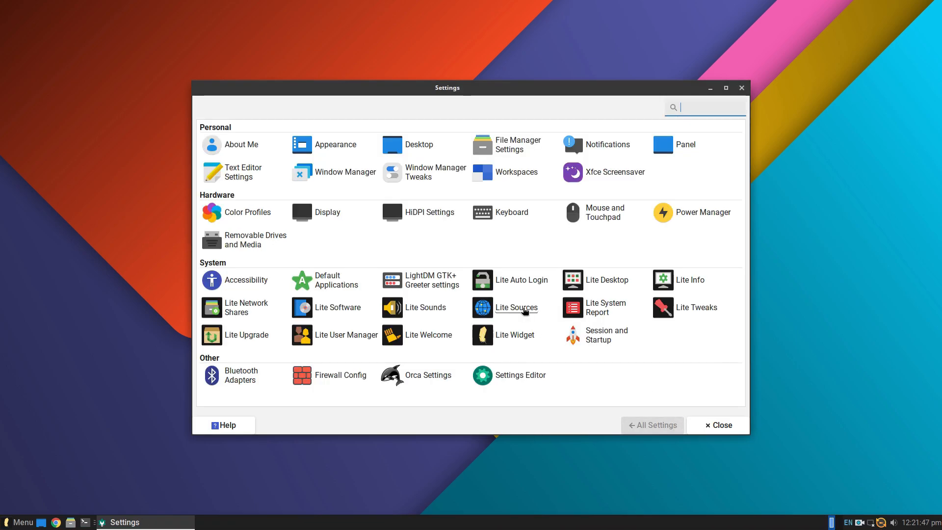
mouse_move(240, 171)
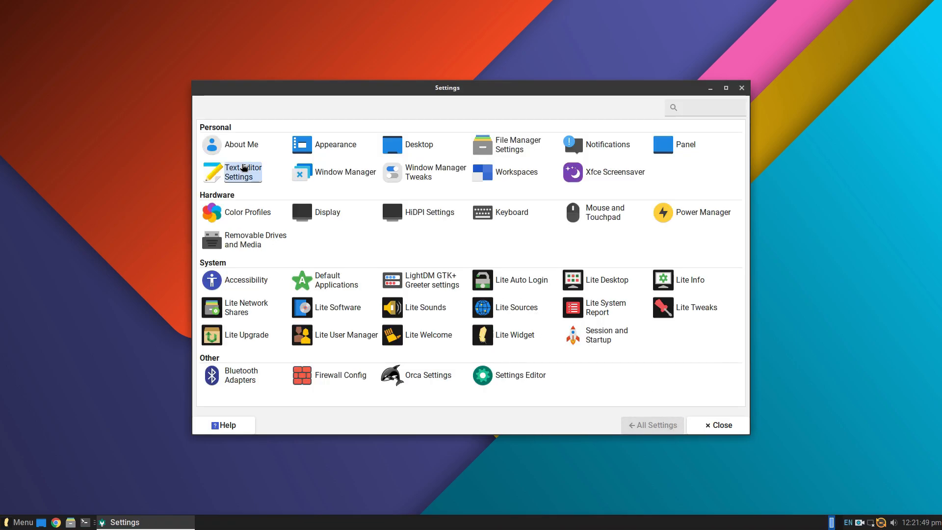
click(243, 172)
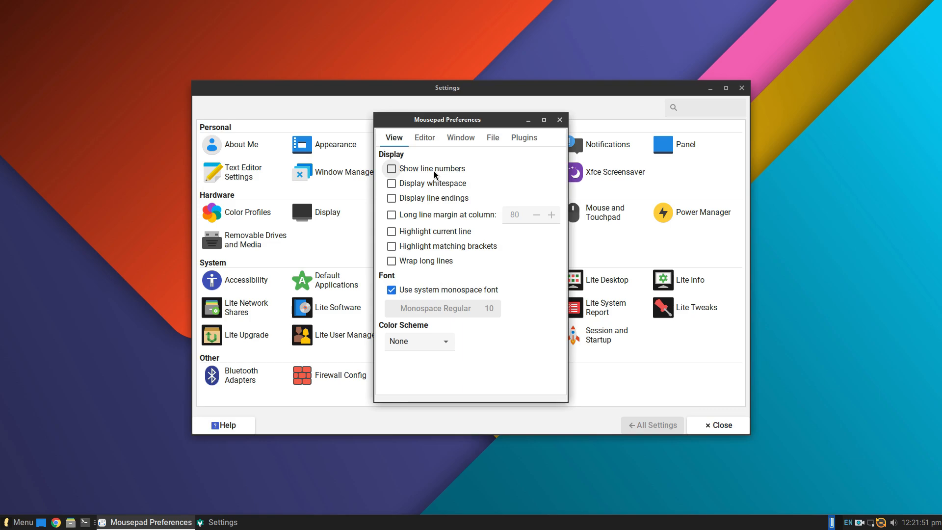
click(423, 137)
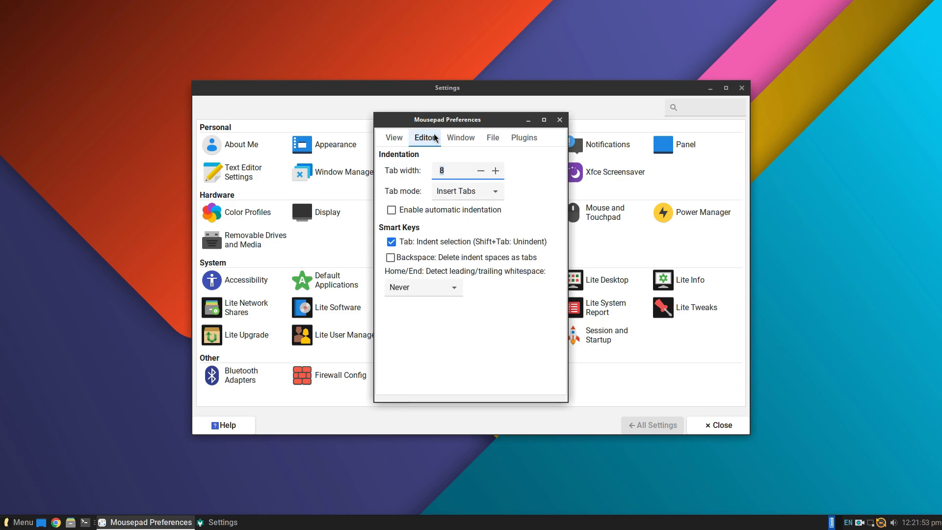
click(460, 137)
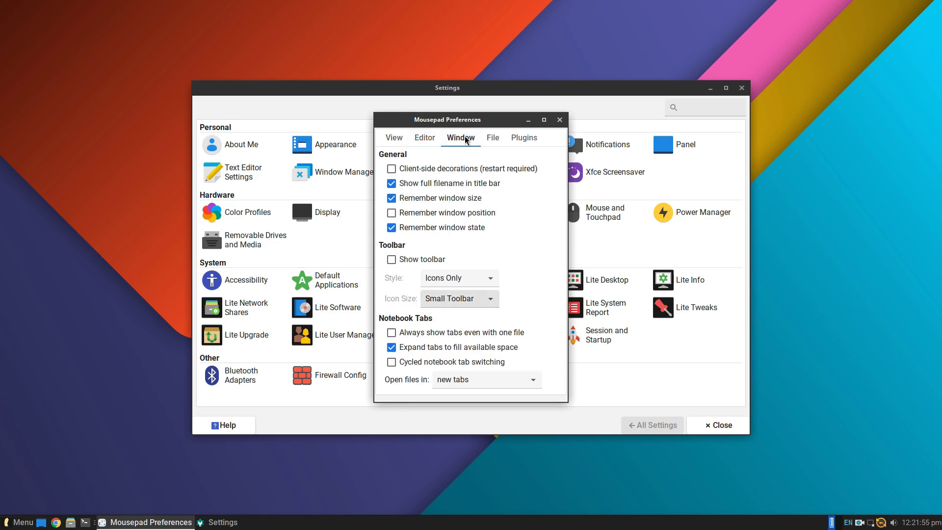
click(492, 137)
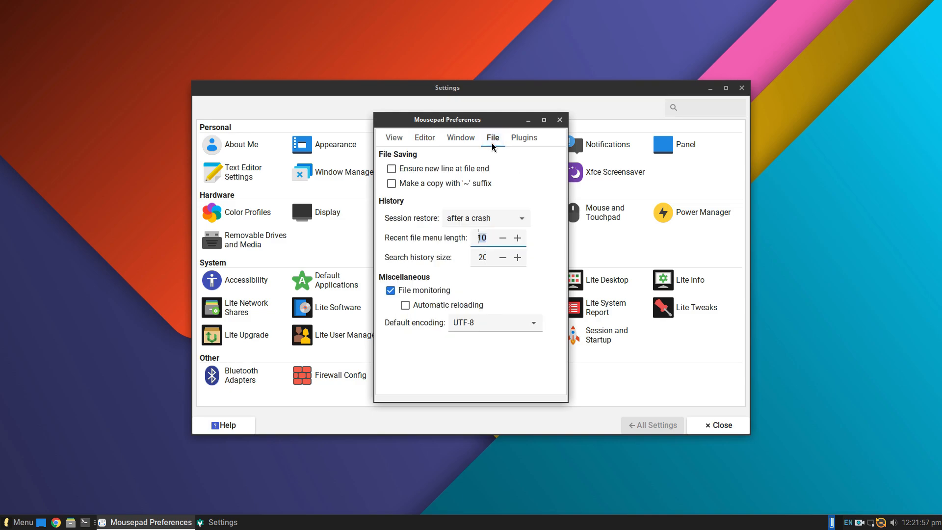
click(523, 137)
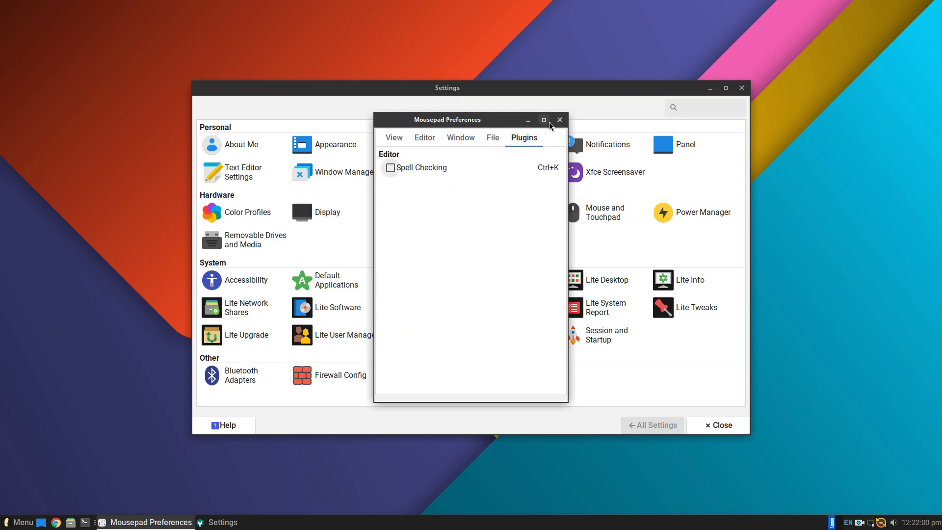
click(558, 119)
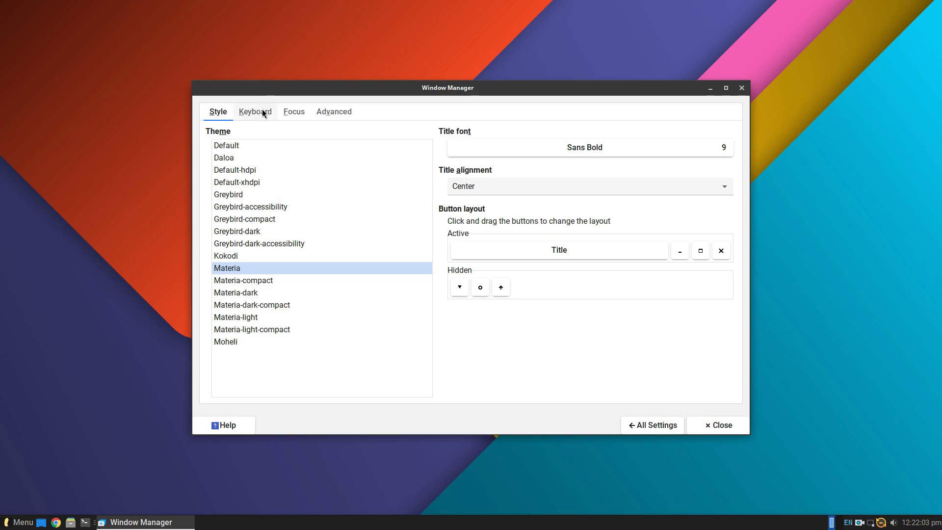
View Window Manager's Keyboard and Advanced pages, then reach Workspaces and its workspace count field.
click(255, 112)
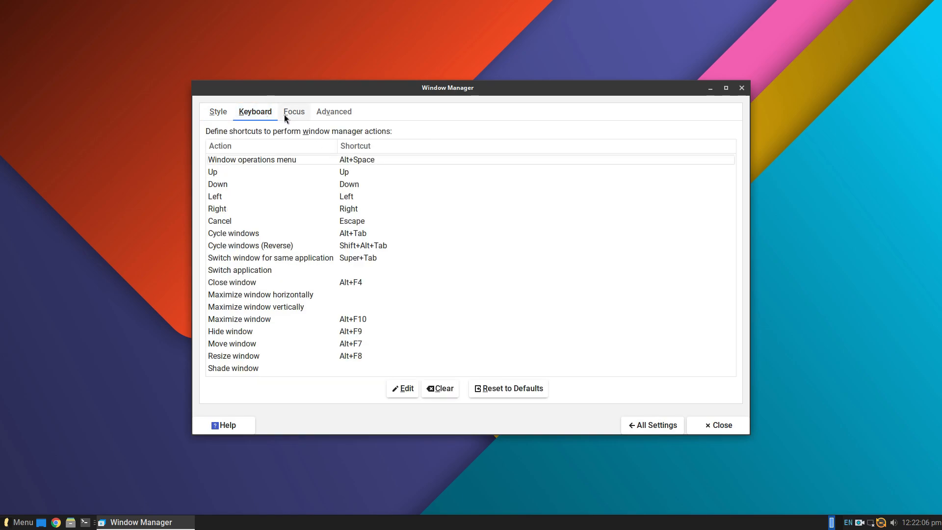
click(334, 111)
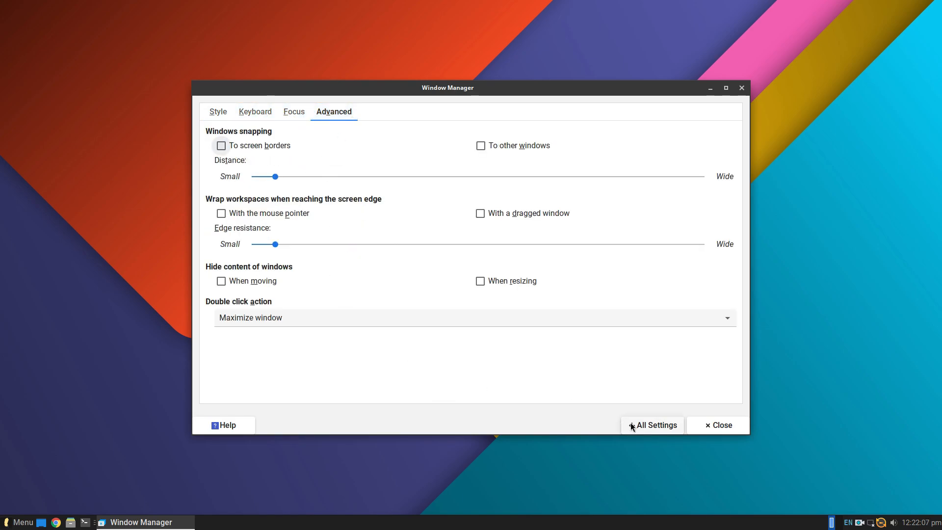
click(652, 424)
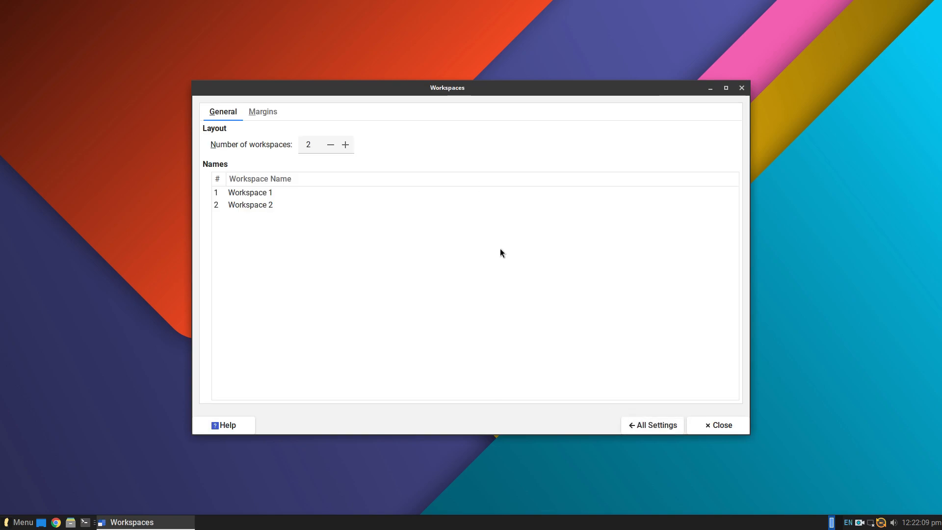
click(308, 145)
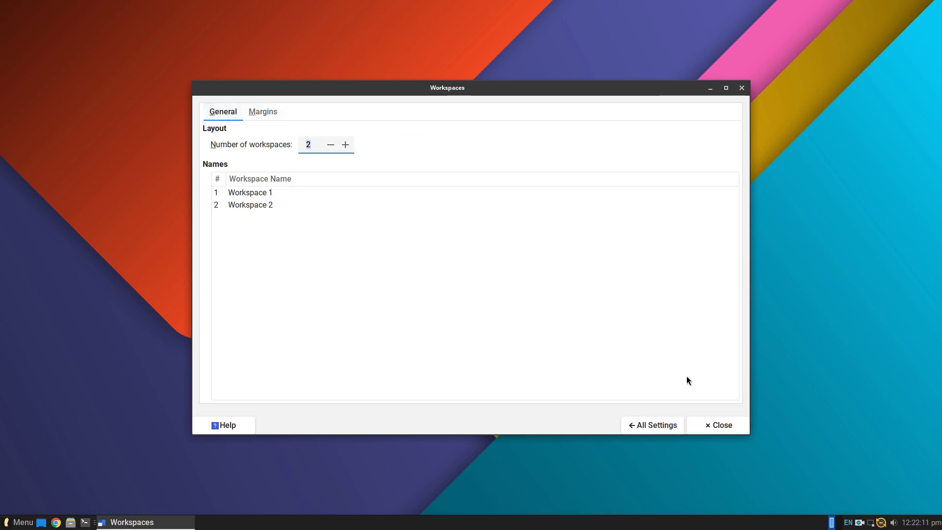